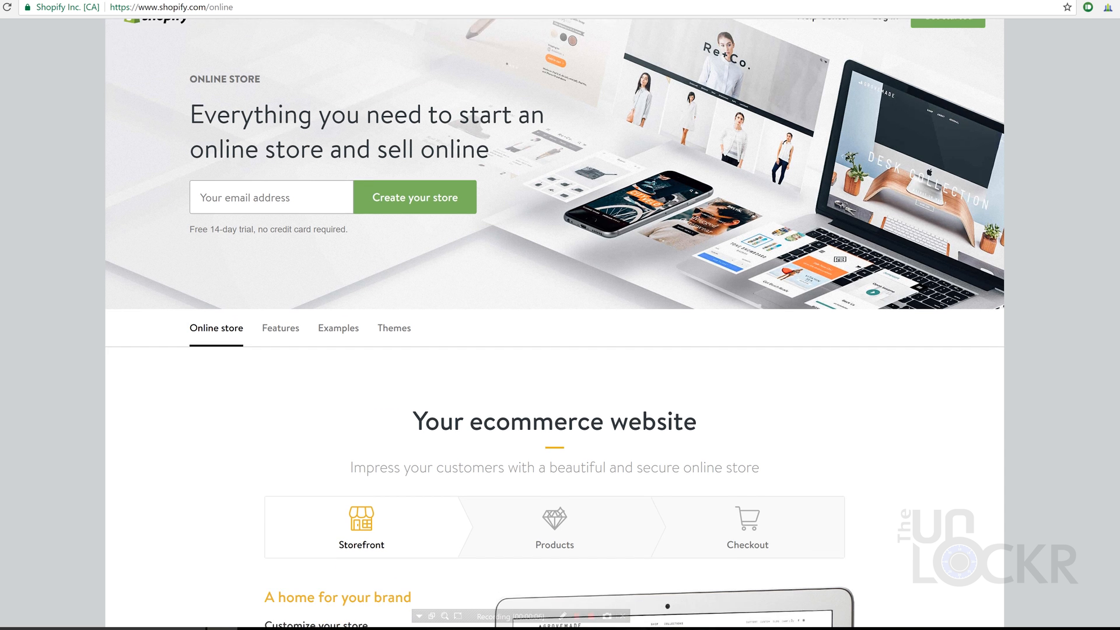
Step: Scroll through The Unlockr's Latest Posts feed of tech articles
{"action": "scroll", "scroll_direction": "down", "scroll_amount": 3}
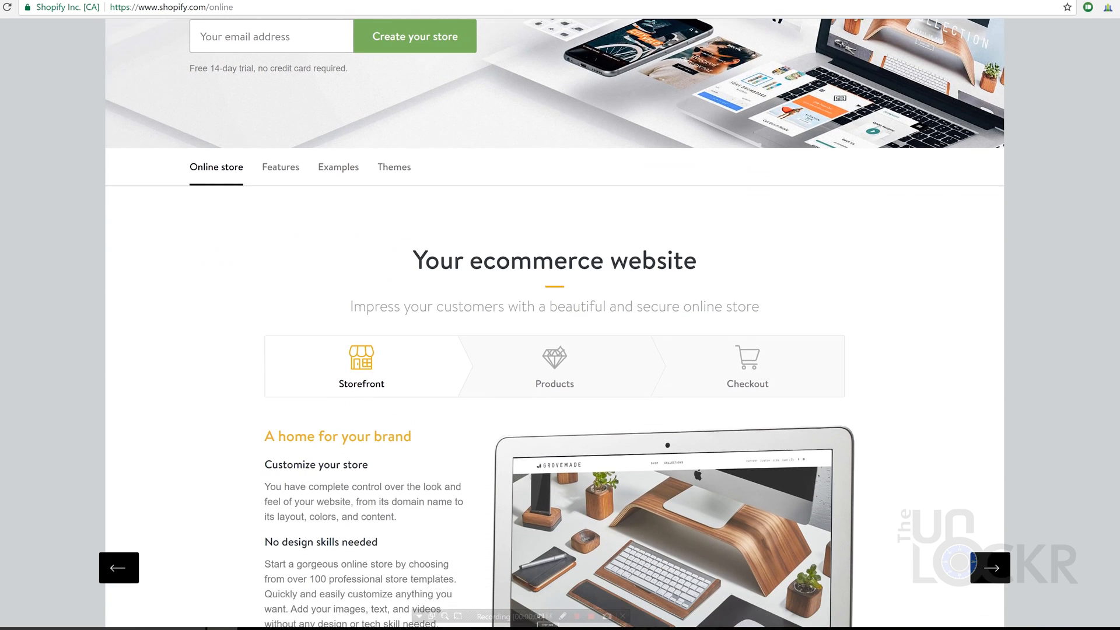
{"action": "scroll", "scroll_direction": "down", "scroll_amount": 3}
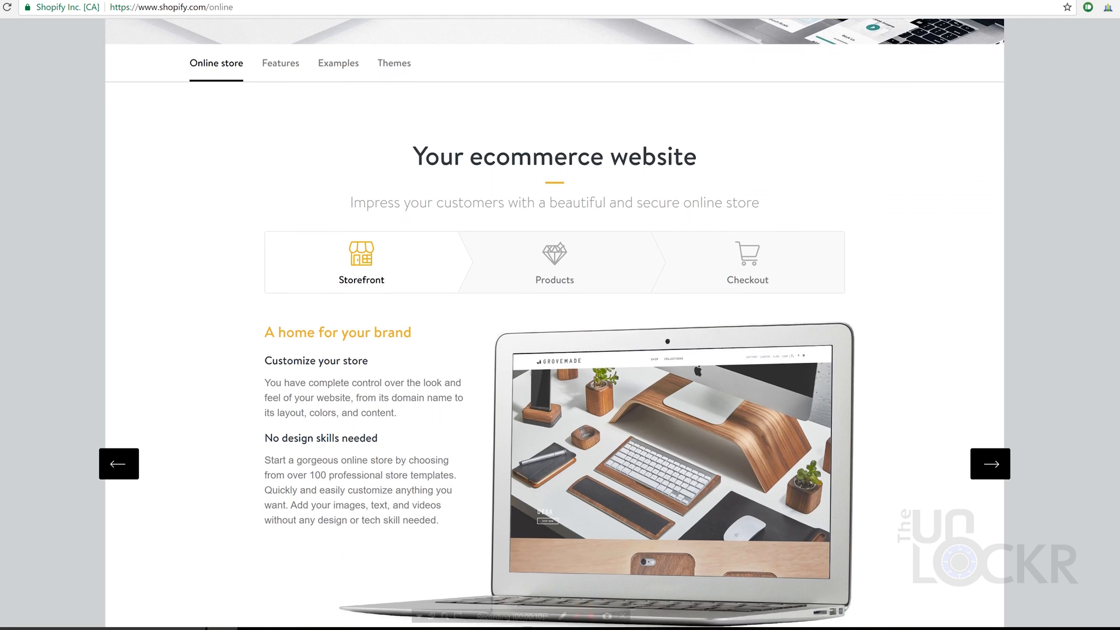
{"action": "scroll", "scroll_direction": "down", "scroll_amount": 3}
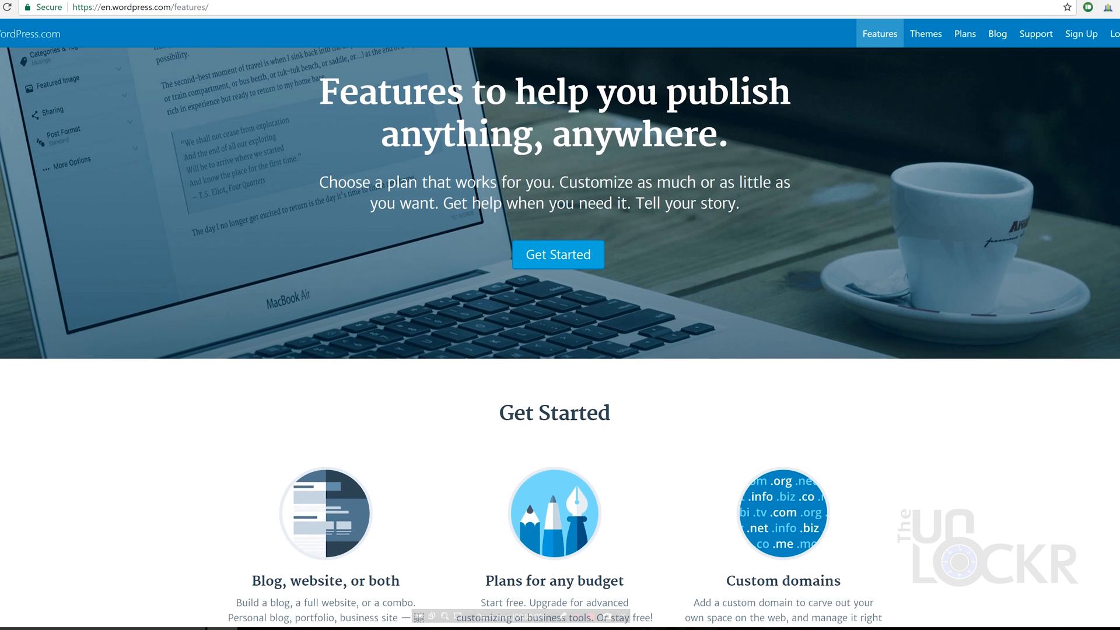
{"action": "scroll", "scroll_direction": "down", "scroll_amount": 3}
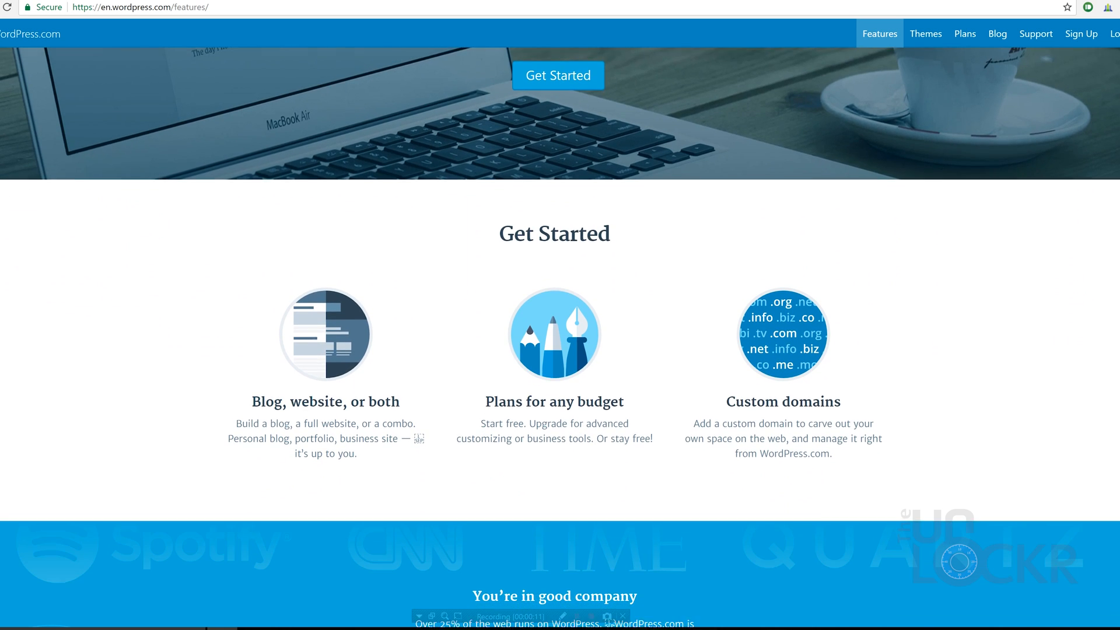
{"action": "scroll", "scroll_direction": "down", "scroll_amount": 3}
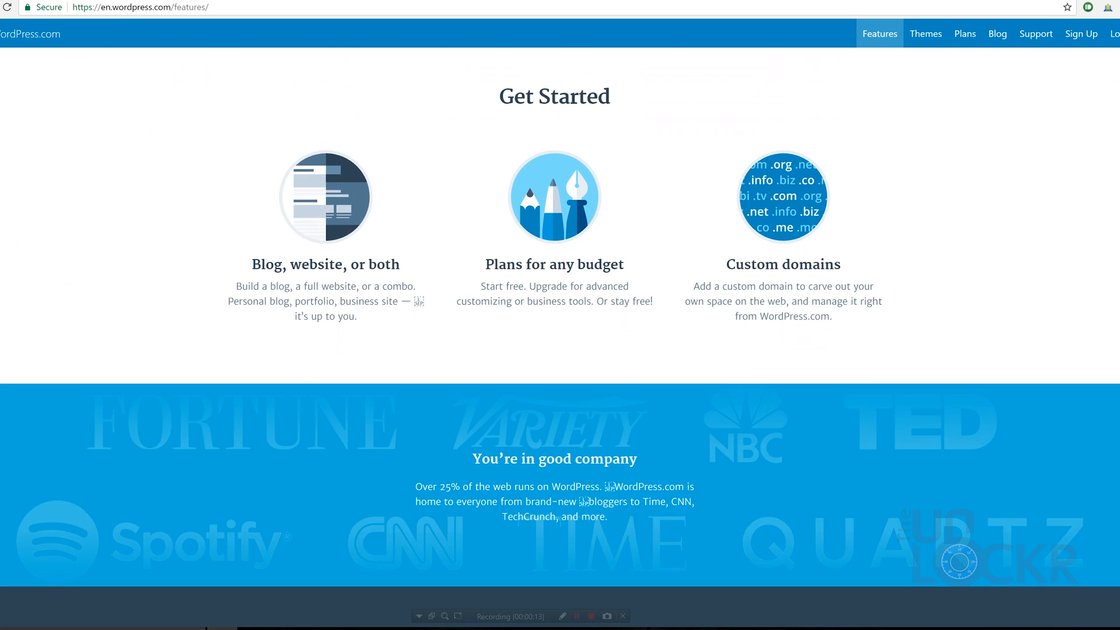
{"action": "scroll", "scroll_direction": "down", "scroll_amount": 3}
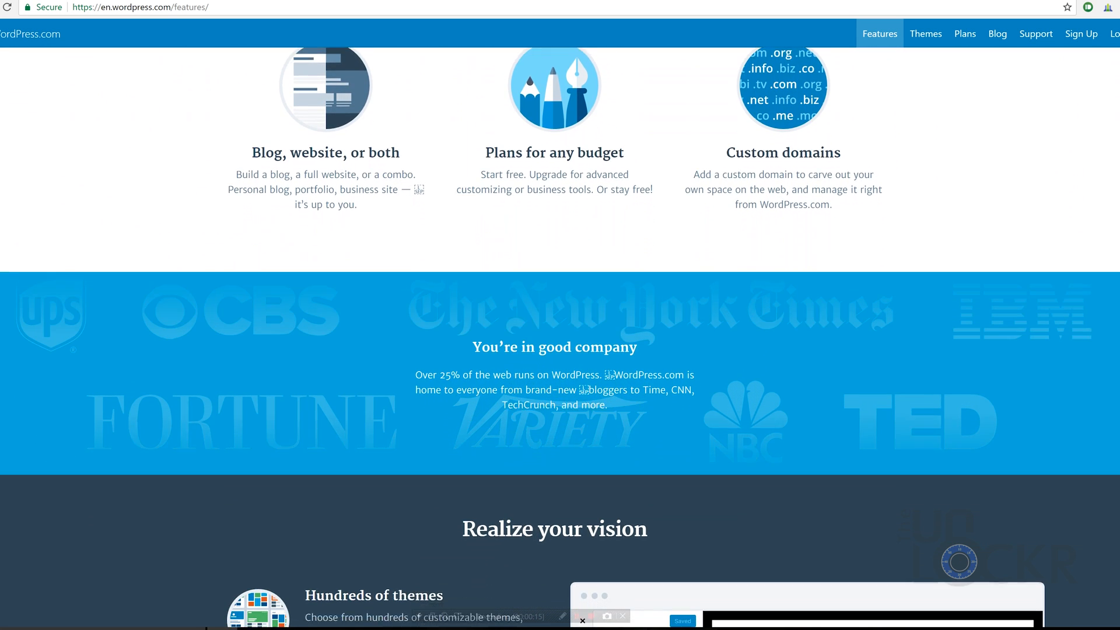
{"action": "scroll", "scroll_direction": "down", "scroll_amount": 3}
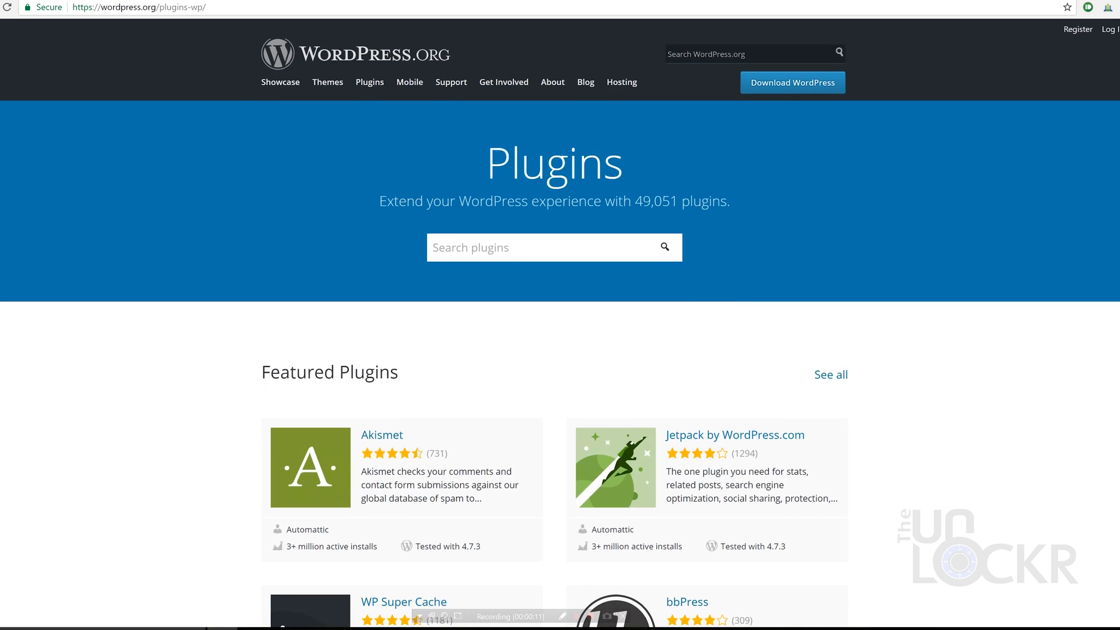
{"action": "scroll", "scroll_direction": "down", "scroll_amount": 3}
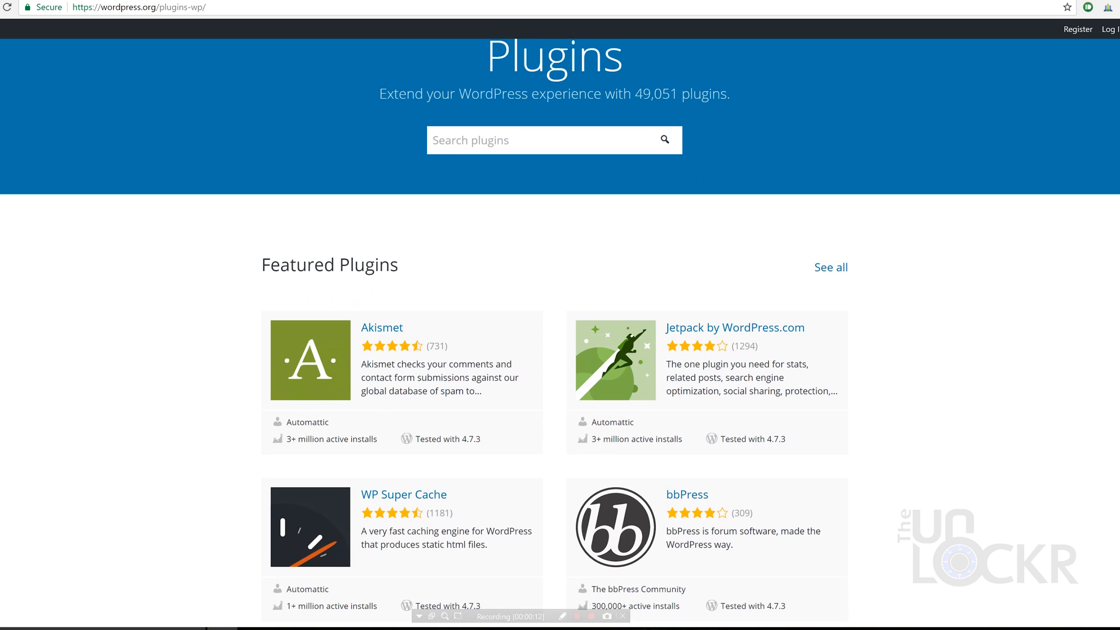
{"action": "scroll", "scroll_direction": "down", "scroll_amount": 3}
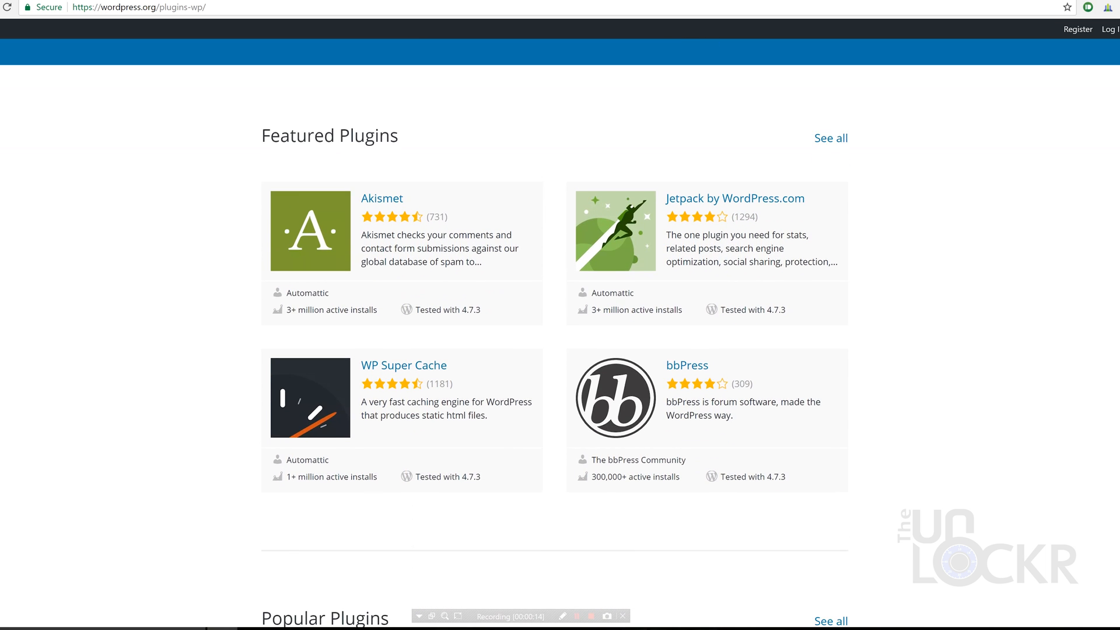
{"action": "scroll", "scroll_direction": "down", "scroll_amount": 3}
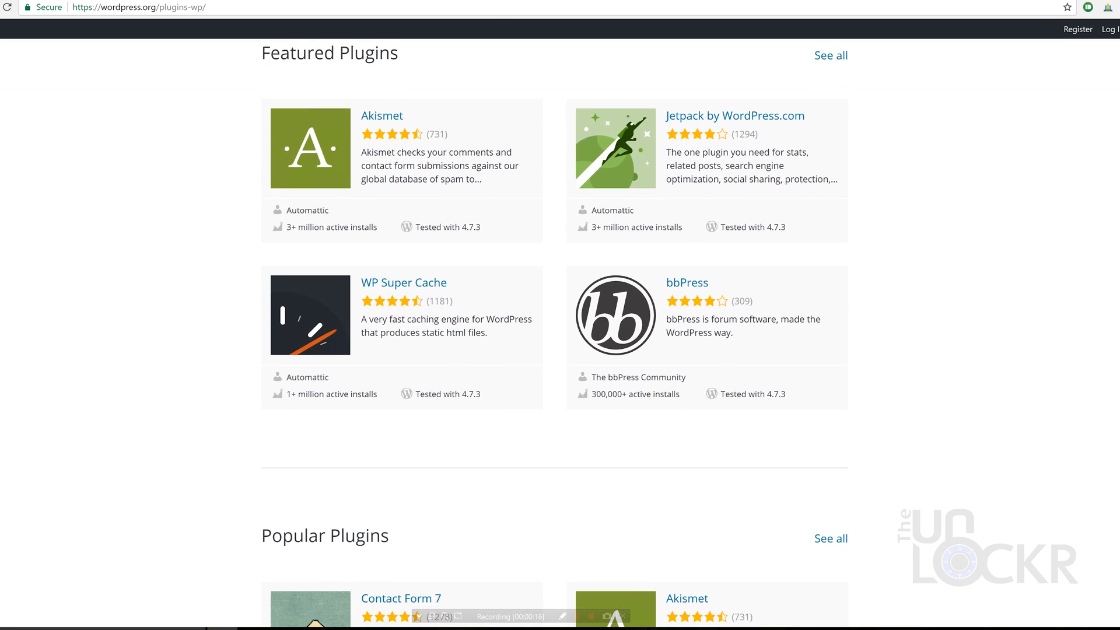
{"action": "scroll", "scroll_direction": "down", "scroll_amount": 3}
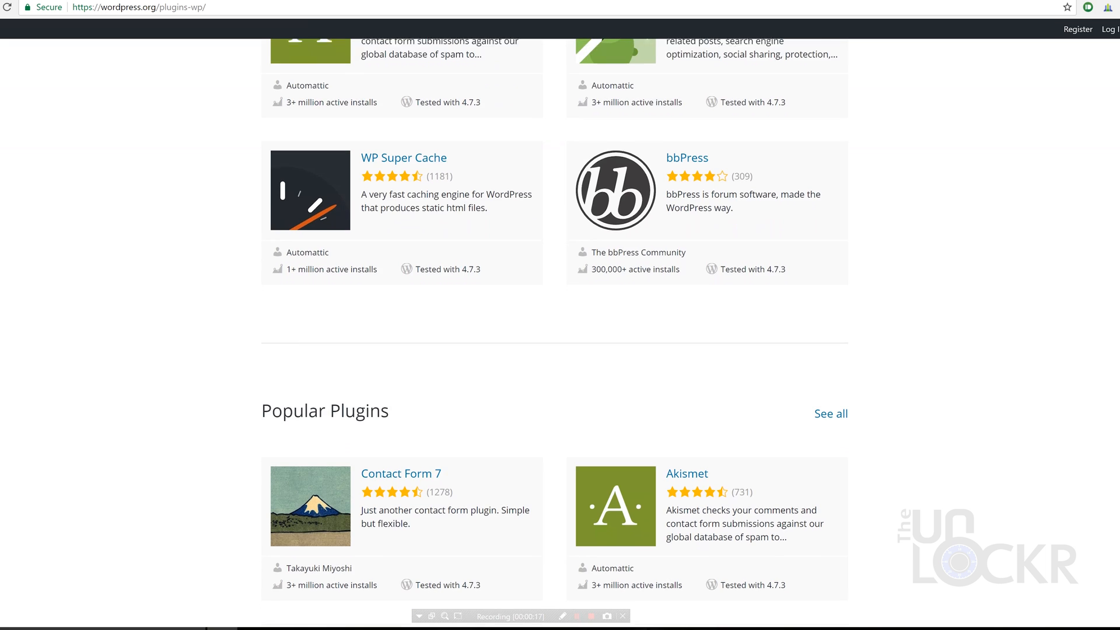
{"action": "scroll", "scroll_direction": "down", "scroll_amount": 3}
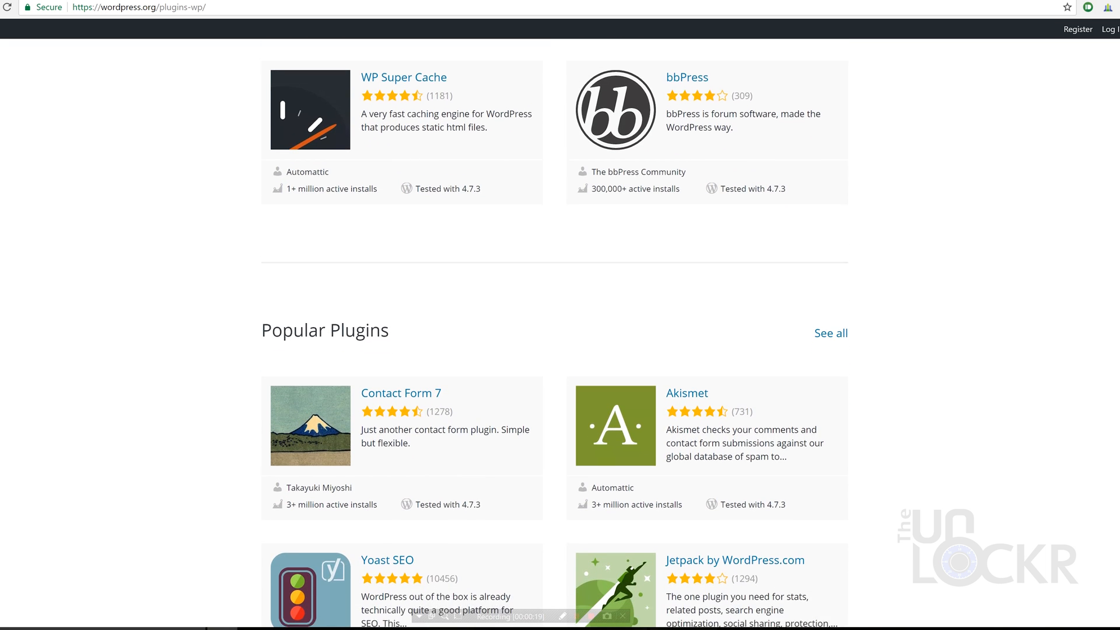
{"action": "scroll", "scroll_direction": "down", "scroll_amount": 3}
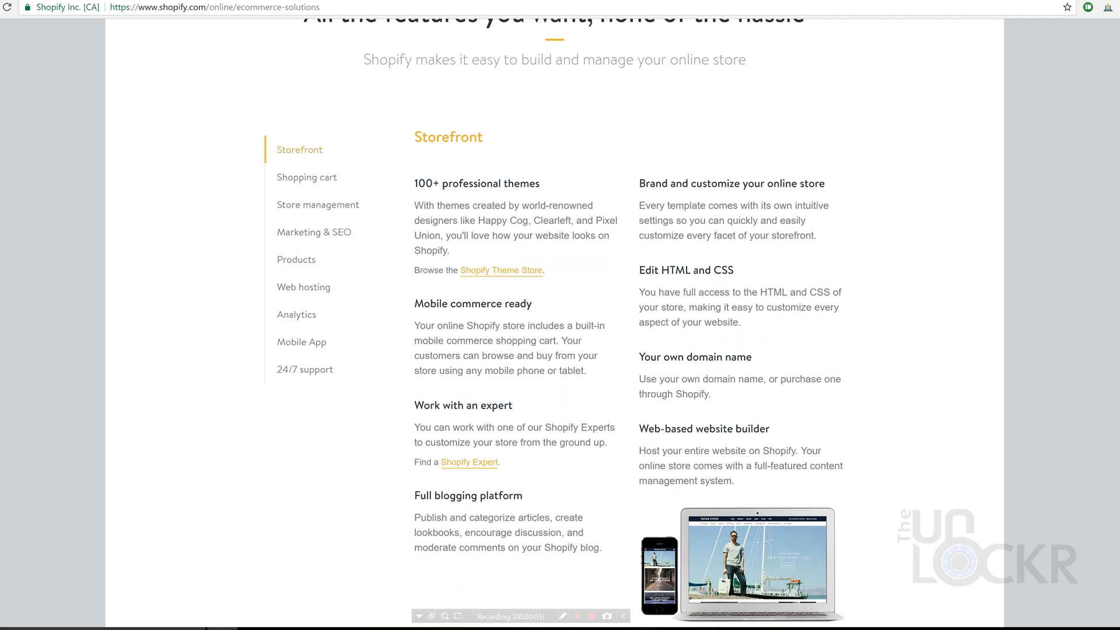
{"action": "scroll", "scroll_direction": "down", "scroll_amount": 3}
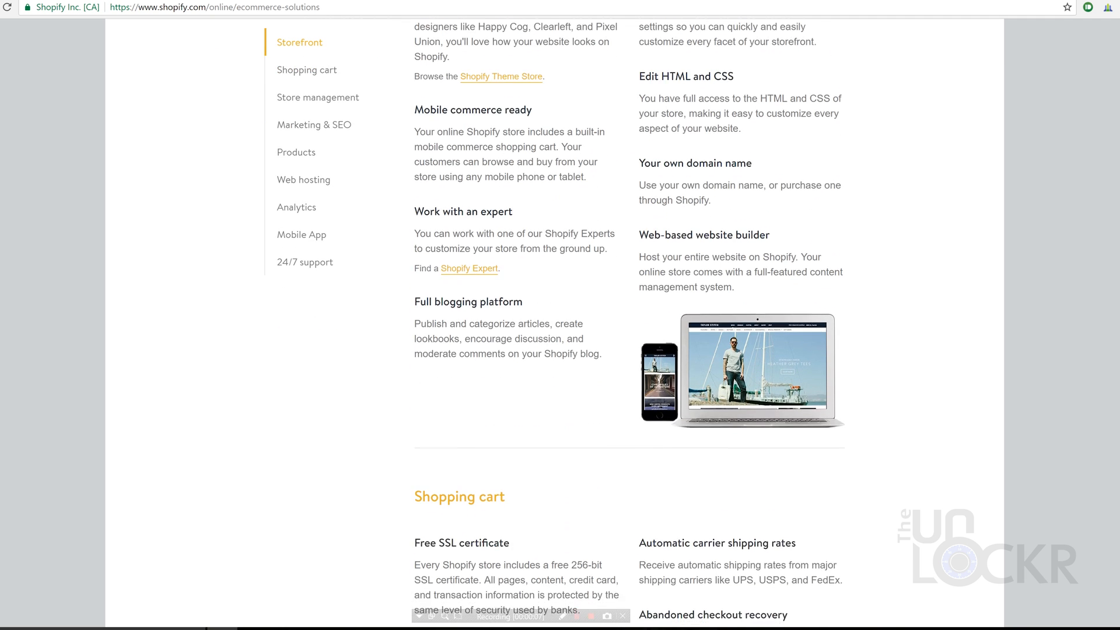
{"action": "scroll", "scroll_direction": "down", "scroll_amount": 3}
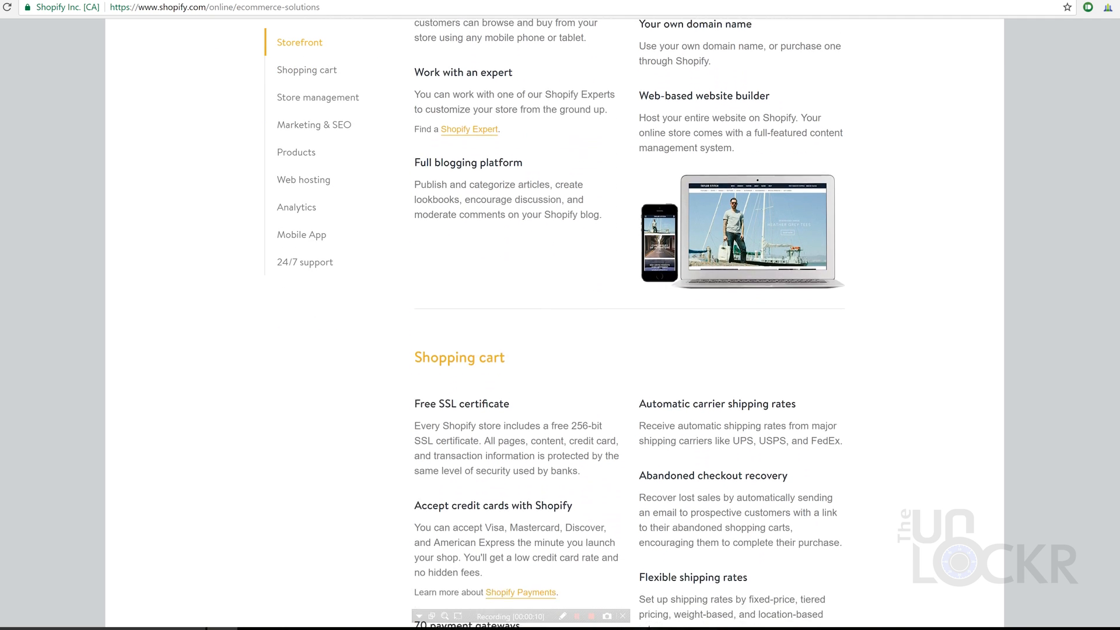
{"action": "scroll", "scroll_direction": "down", "scroll_amount": 3}
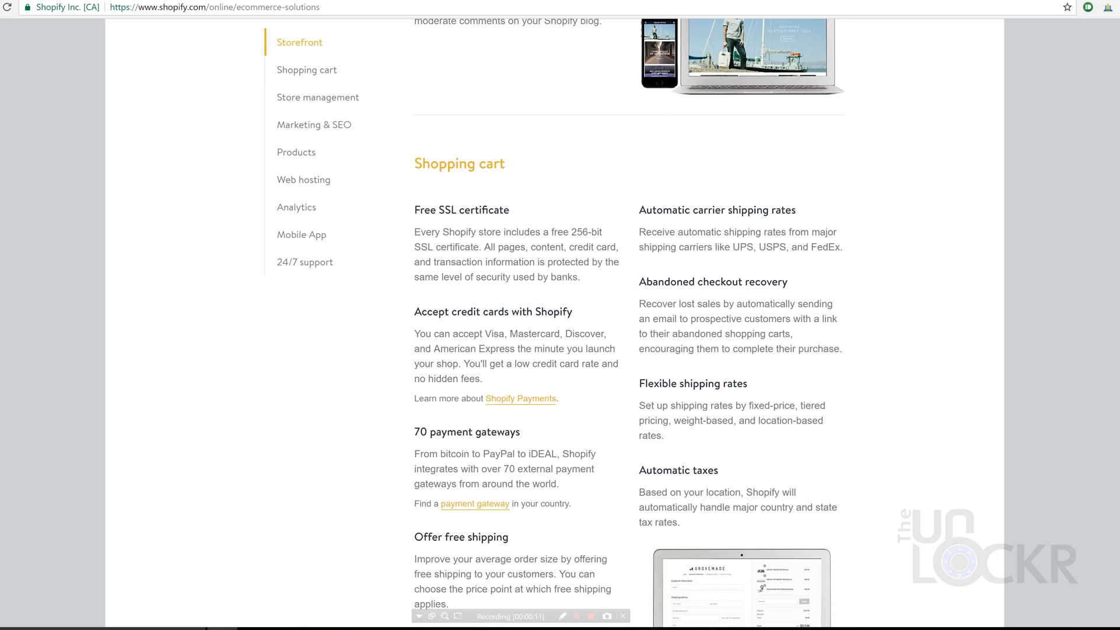
{"action": "scroll", "scroll_direction": "down", "scroll_amount": 3}
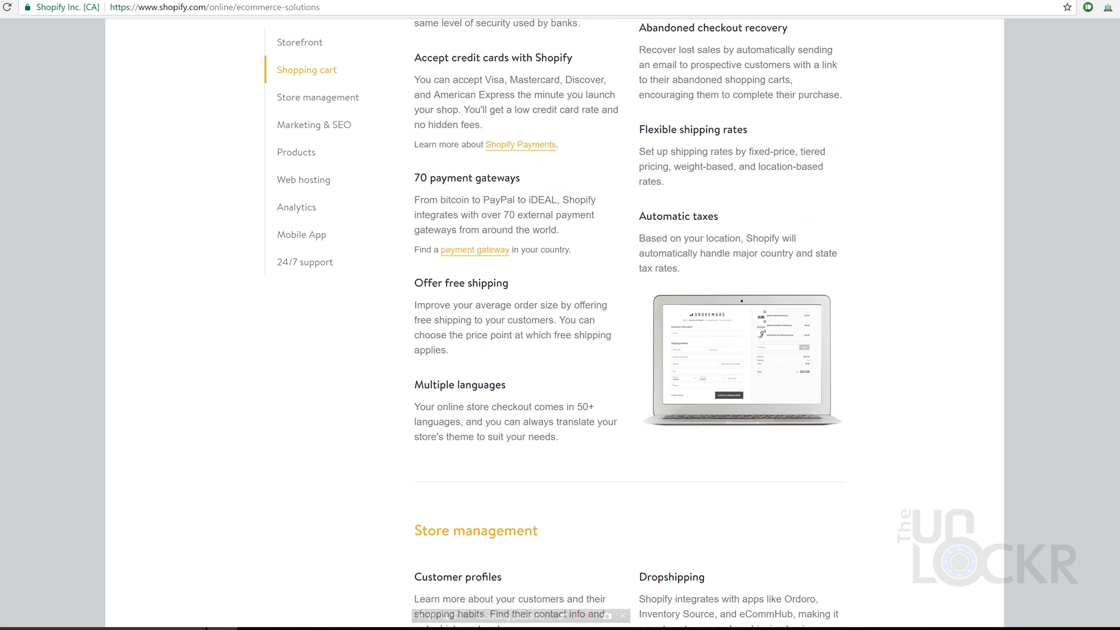
{"action": "scroll", "scroll_direction": "down", "scroll_amount": 3}
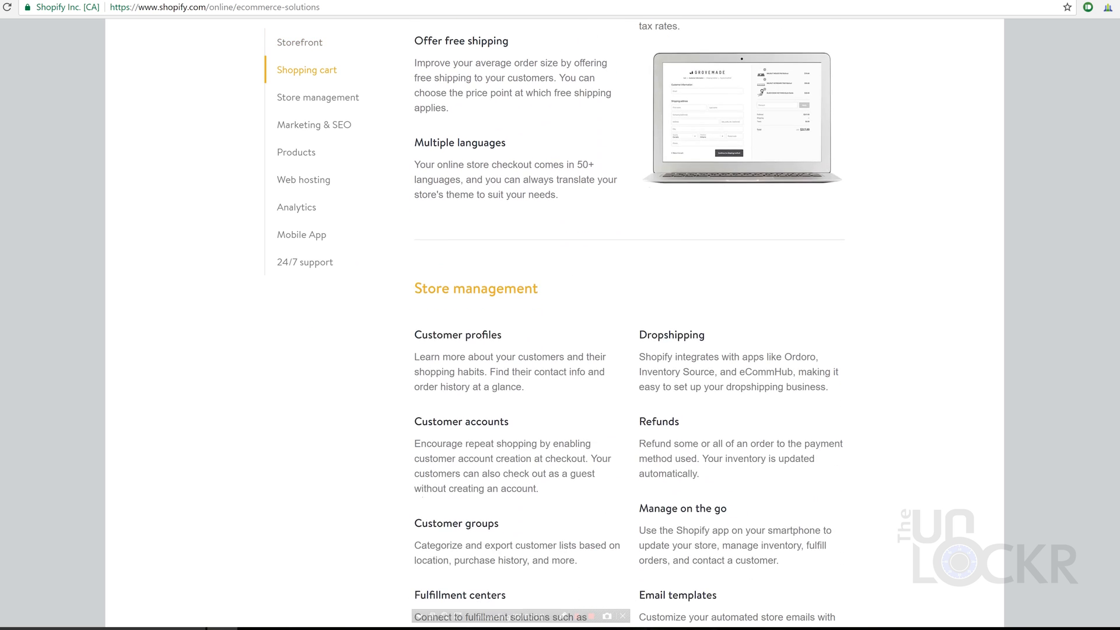
{"action": "scroll", "scroll_direction": "down", "scroll_amount": 3}
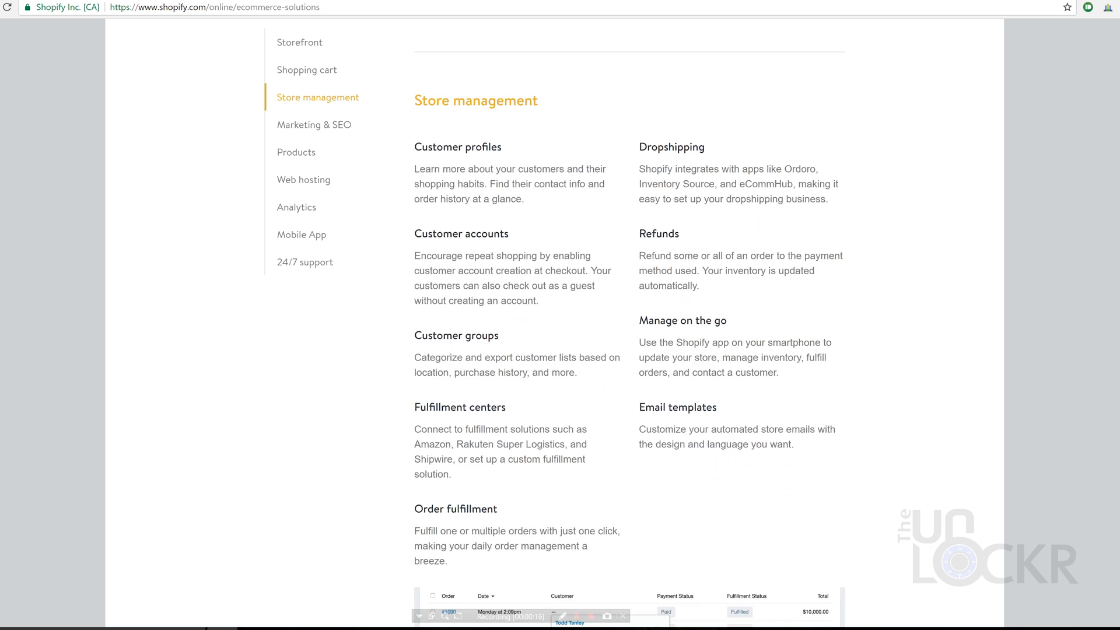
{"action": "scroll", "scroll_direction": "down", "scroll_amount": 3}
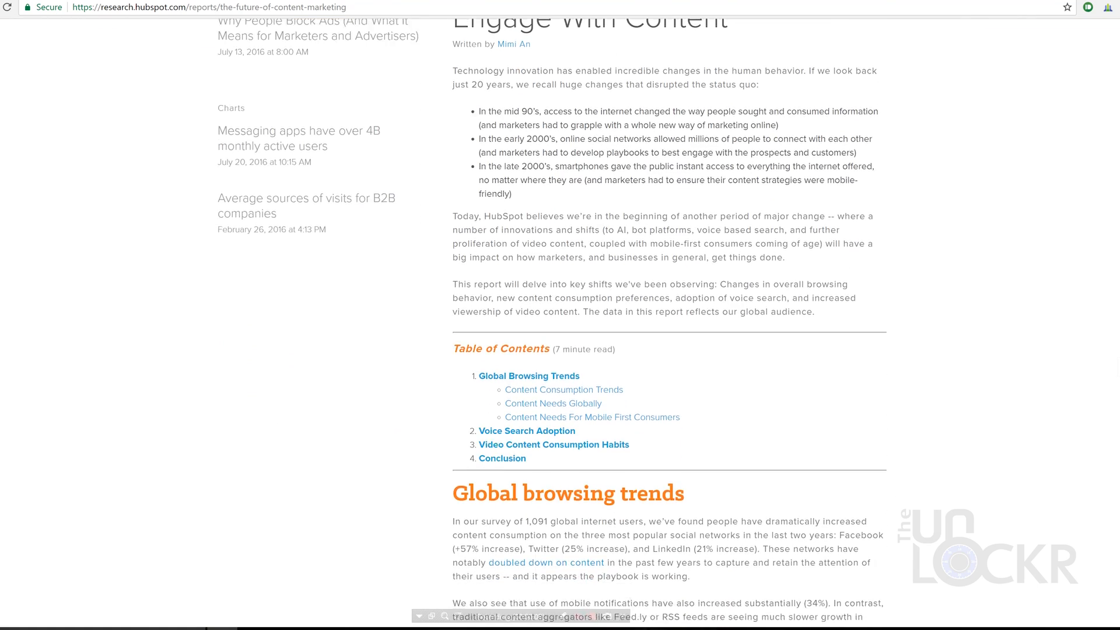
{"action": "scroll", "scroll_direction": "down", "scroll_amount": 3}
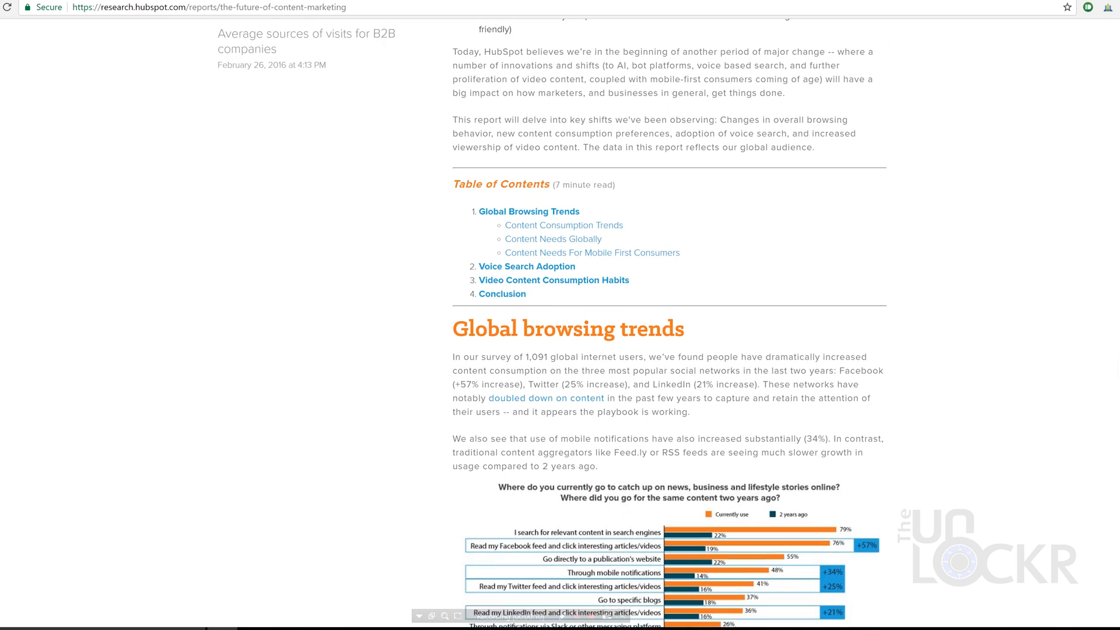
{"action": "scroll", "scroll_direction": "down", "scroll_amount": 3}
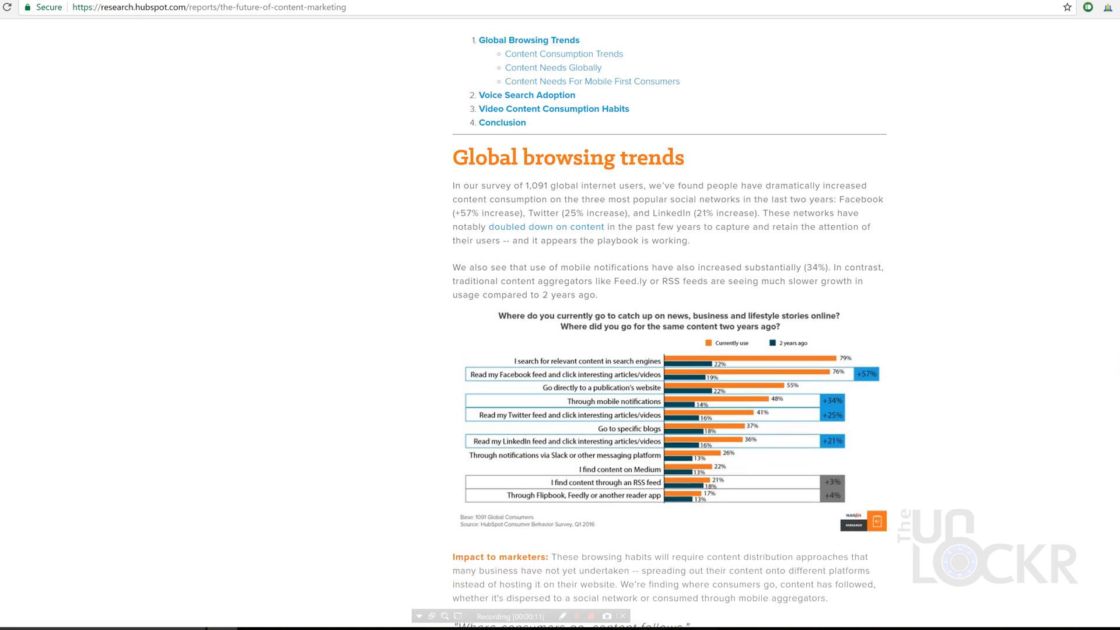
{"action": "scroll", "scroll_direction": "down", "scroll_amount": 3}
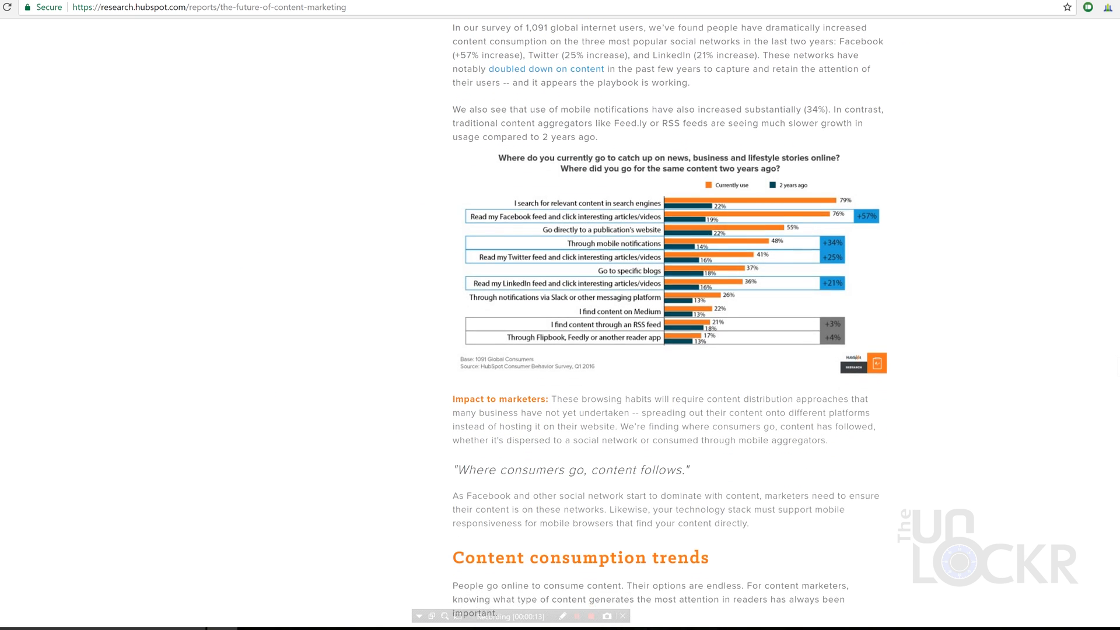
{"action": "scroll", "scroll_direction": "down", "scroll_amount": 3}
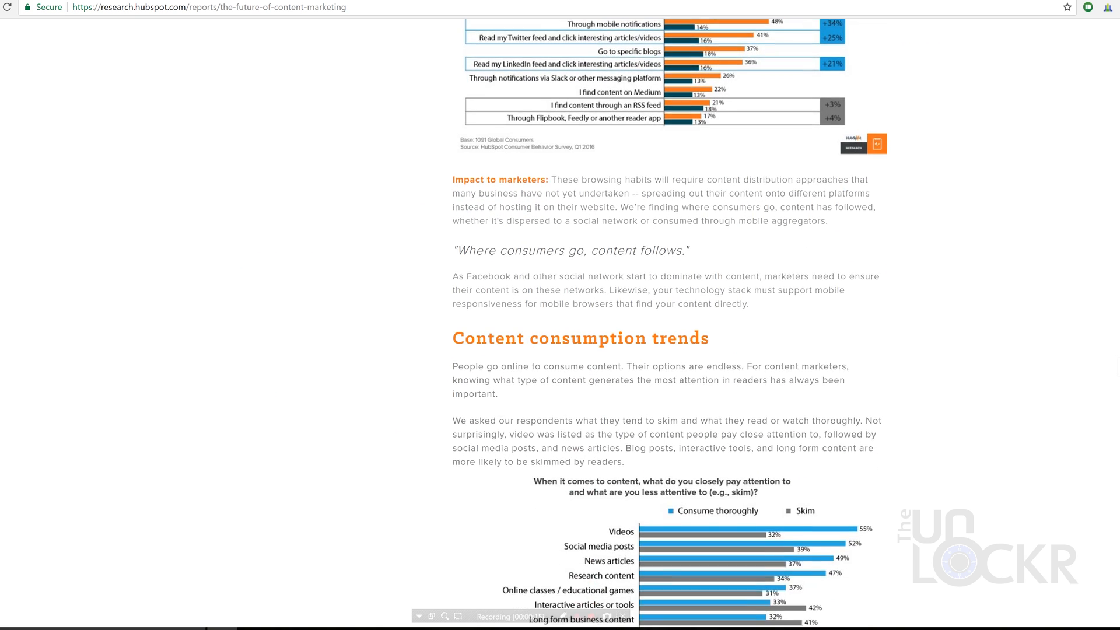
{"action": "scroll", "scroll_direction": "down", "scroll_amount": 3}
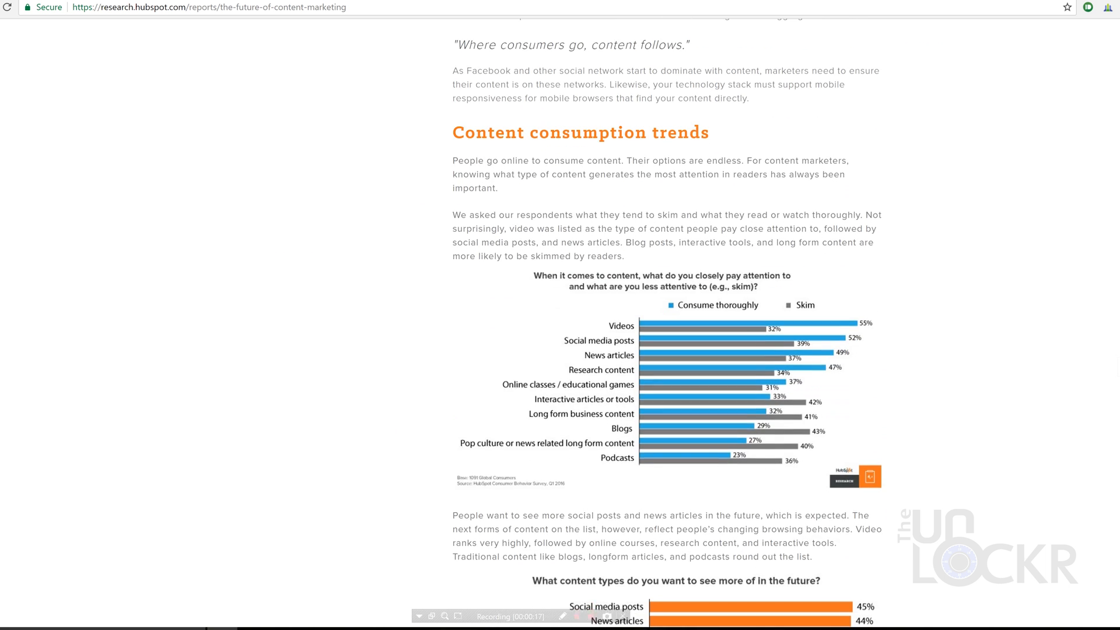
{"action": "scroll", "scroll_direction": "down", "scroll_amount": 3}
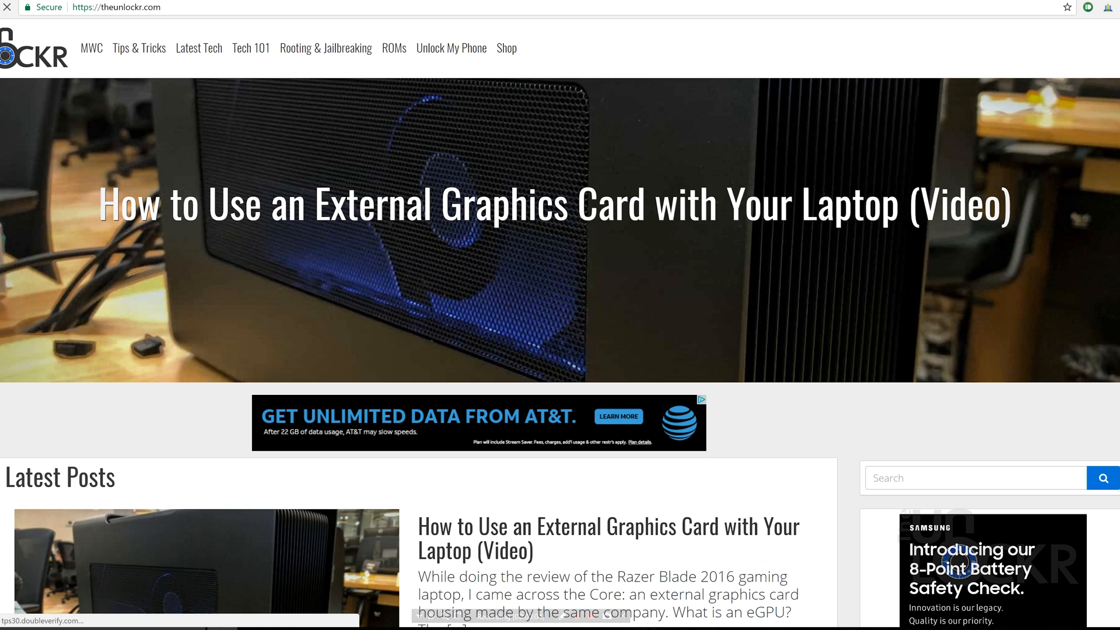
{"action": "scroll", "scroll_direction": "up", "scroll_amount": 3}
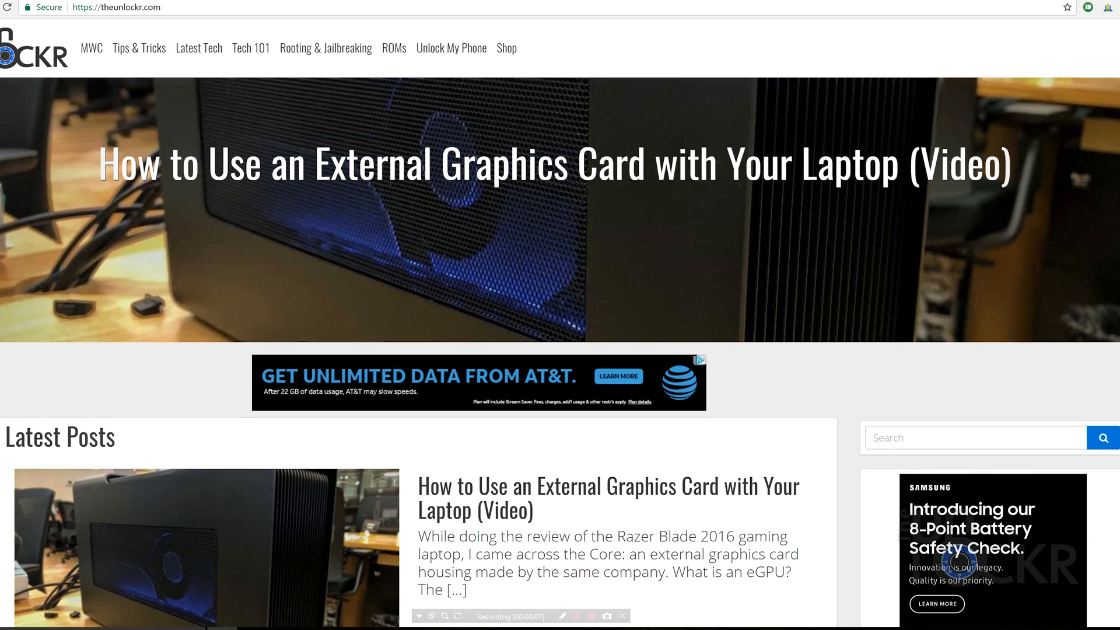
{"action": "scroll", "scroll_direction": "down", "scroll_amount": 3}
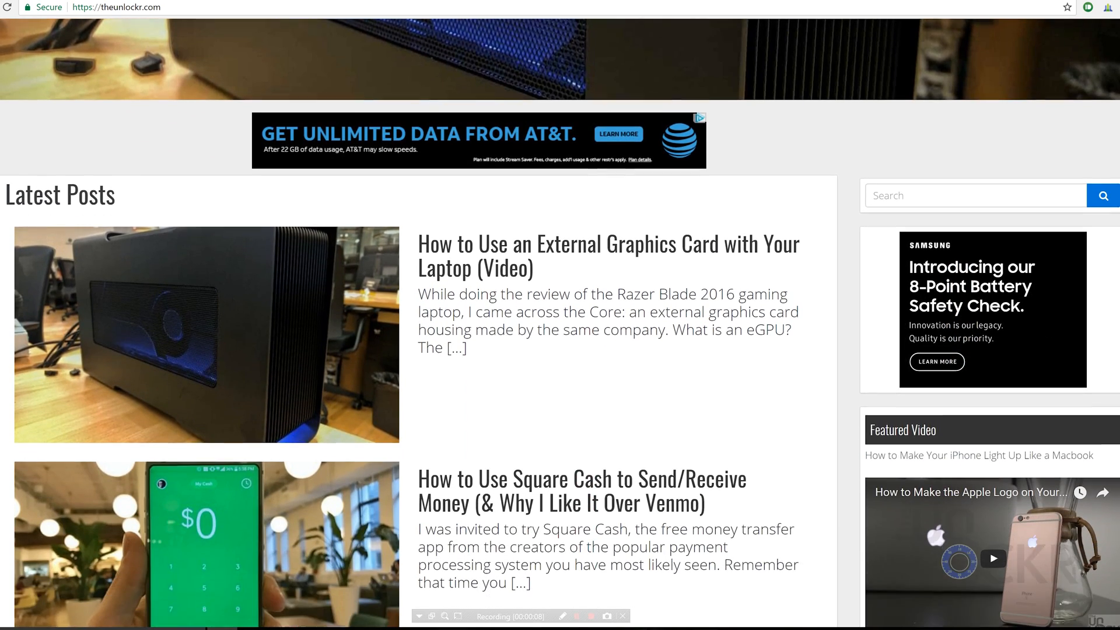
{"action": "scroll", "scroll_direction": "down", "scroll_amount": 3}
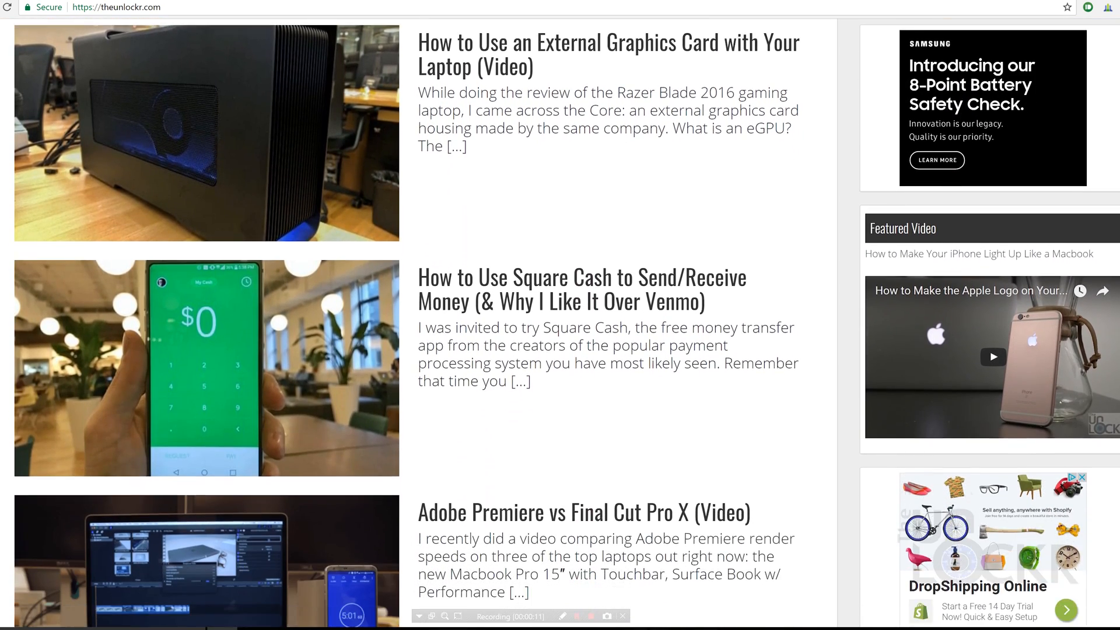
{"action": "scroll", "scroll_direction": "down", "scroll_amount": 3}
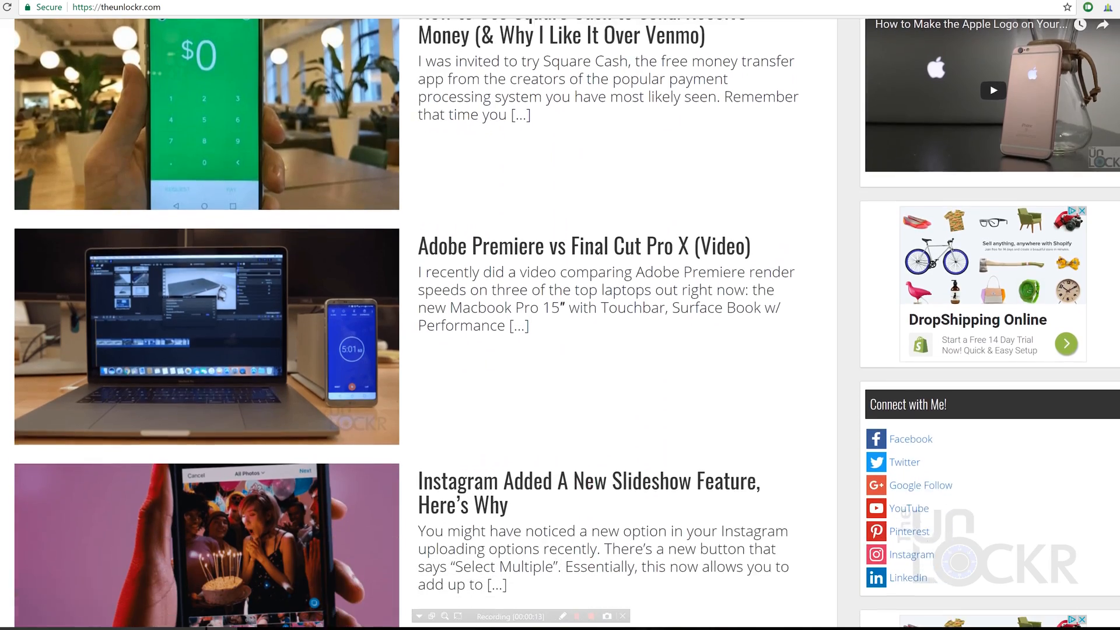
{"action": "scroll", "scroll_direction": "down", "scroll_amount": 3}
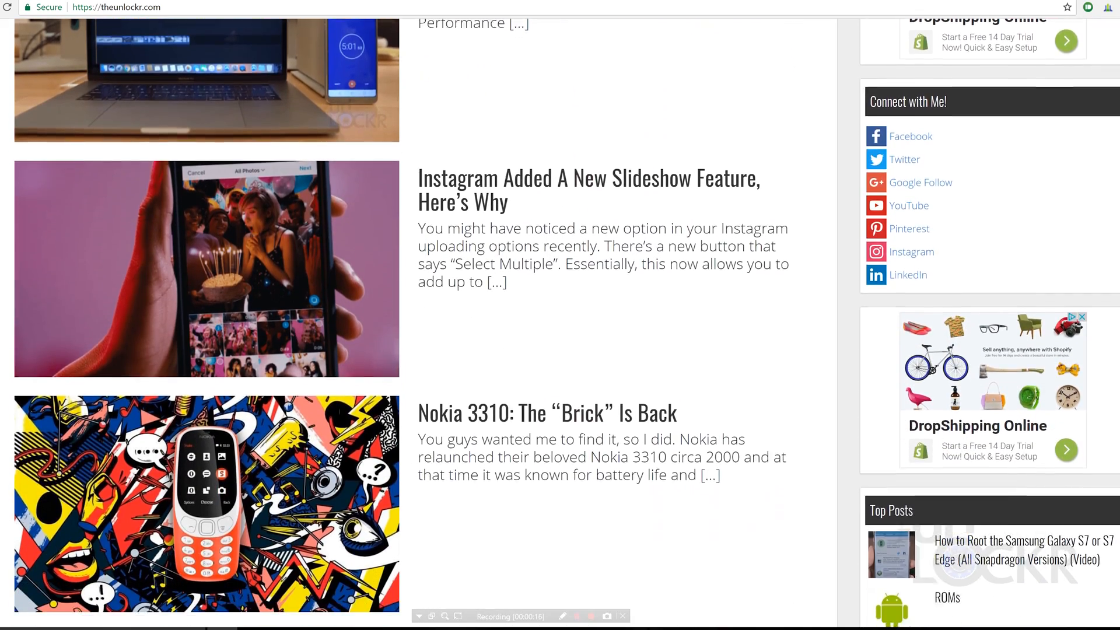
{"action": "scroll", "scroll_direction": "down", "scroll_amount": 3}
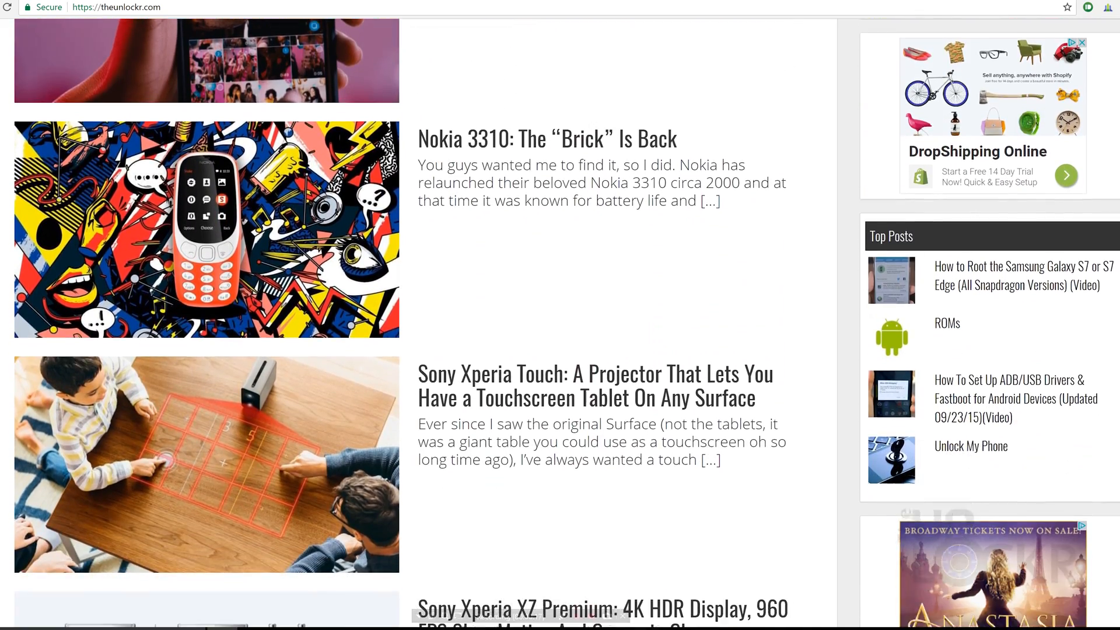
{"action": "scroll", "scroll_direction": "down", "scroll_amount": 3}
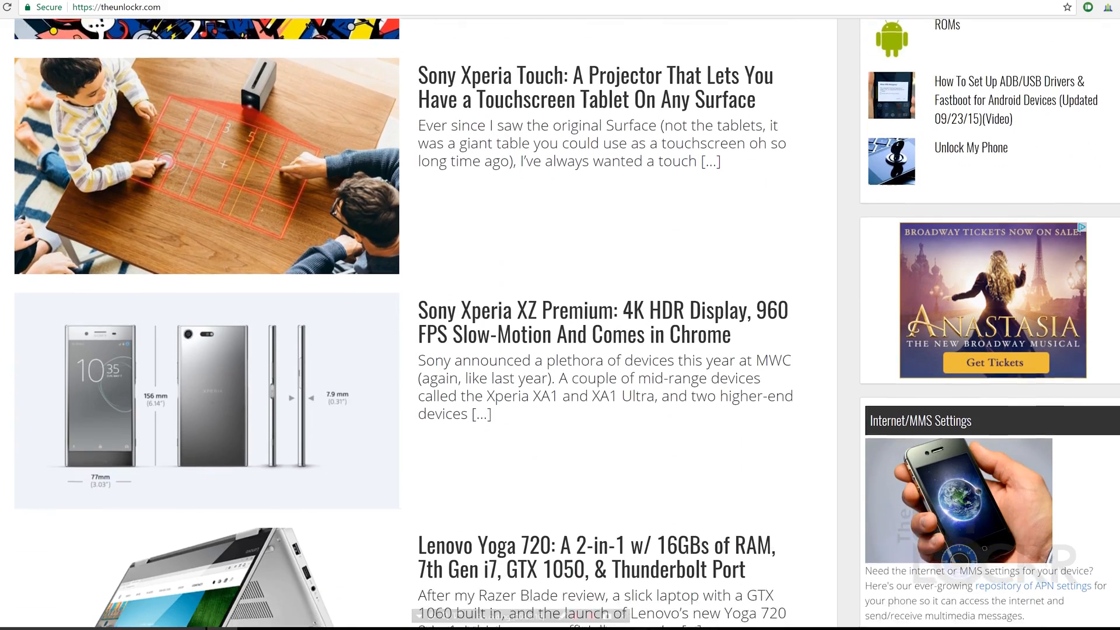
{"action": "scroll", "scroll_direction": "down", "scroll_amount": 3}
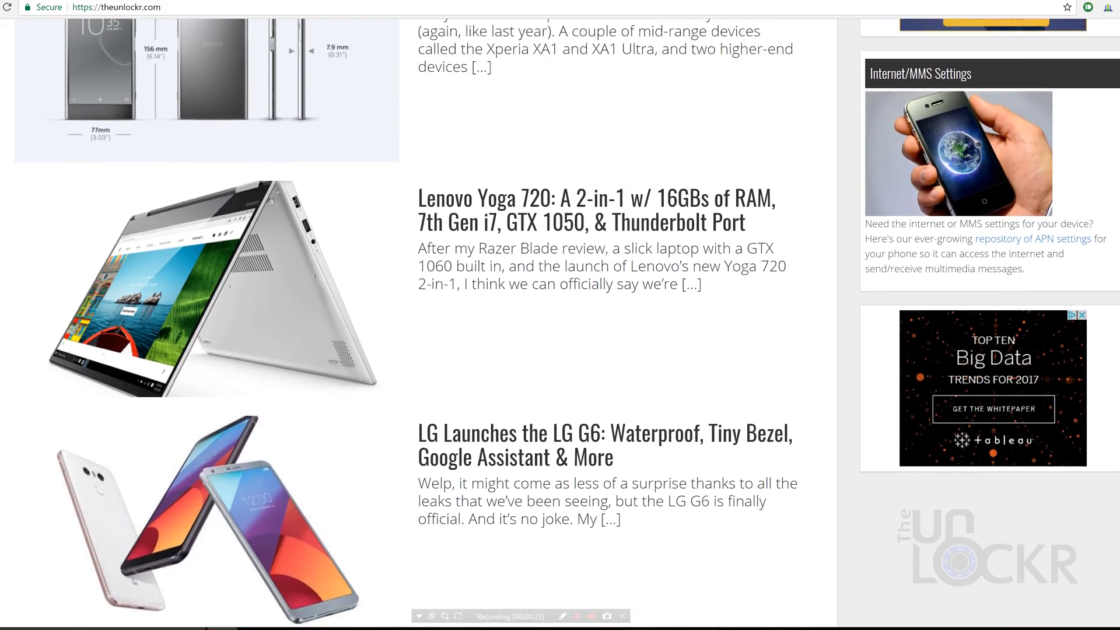
{"action": "scroll", "scroll_direction": "down", "scroll_amount": 3}
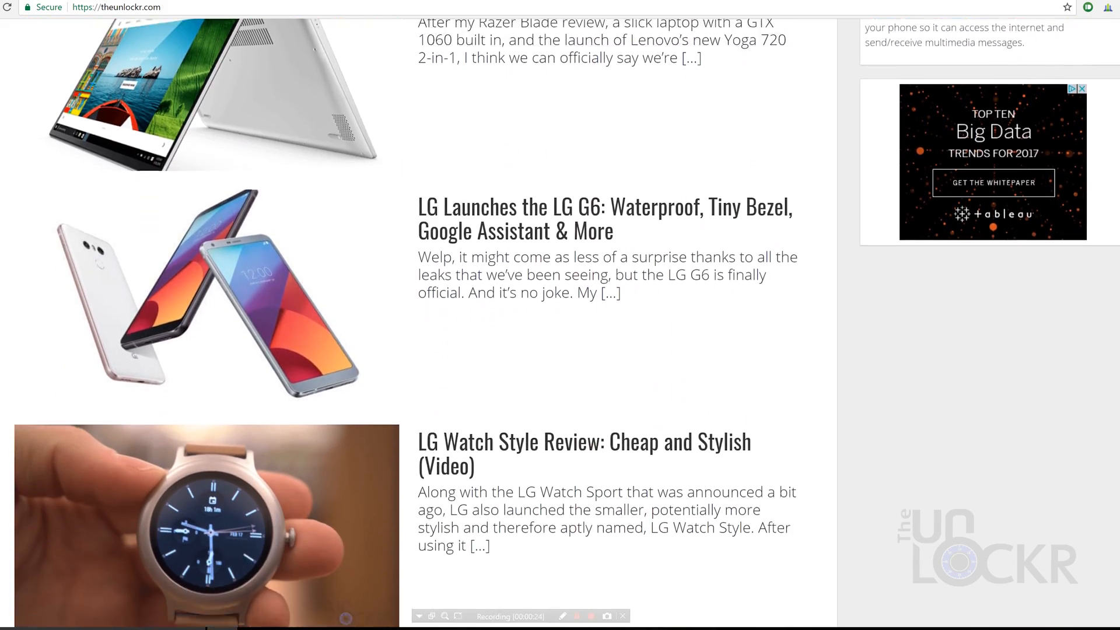
{"action": "scroll", "scroll_direction": "down", "scroll_amount": 3}
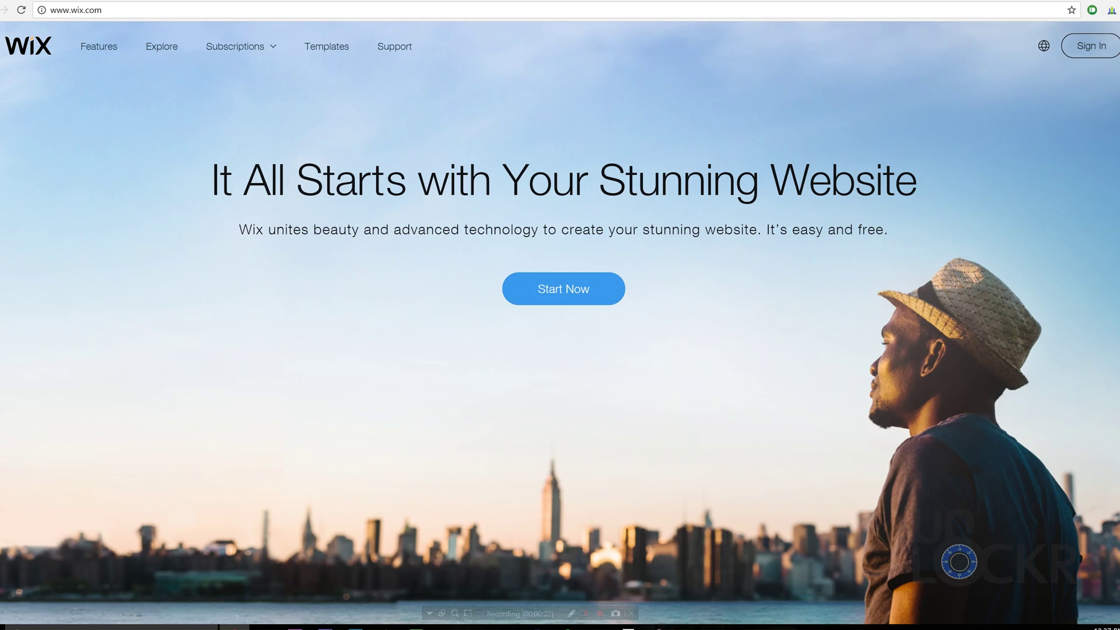
Step: Sign in to the Wix account with email and password
{"action": "left_click", "coordinate": [1090, 46]}
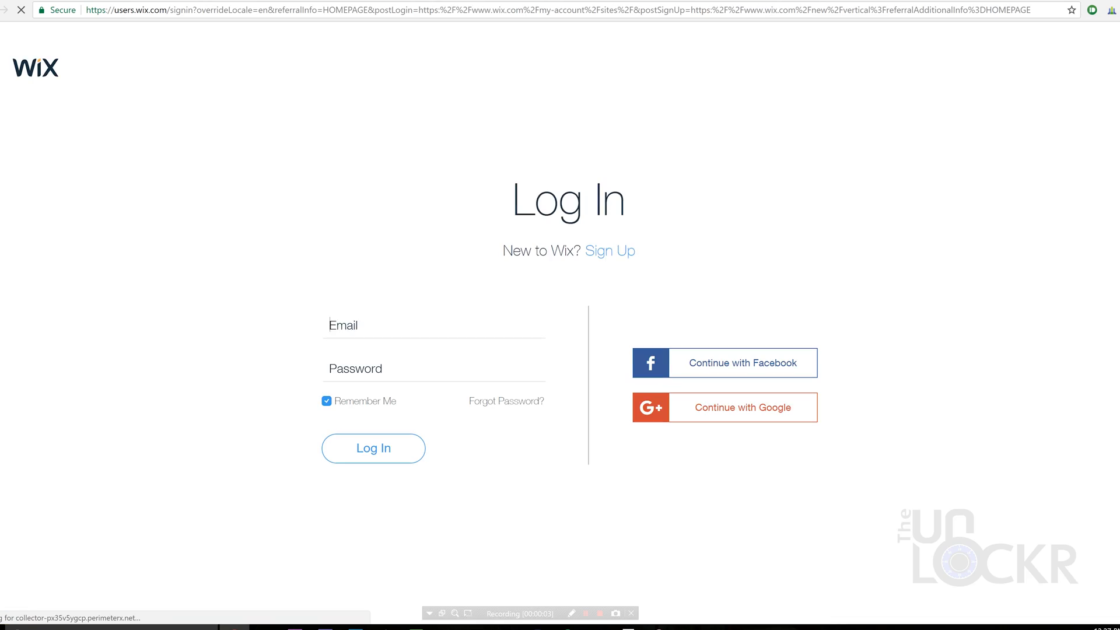
{"action": "left_click", "coordinate": [433, 325]}
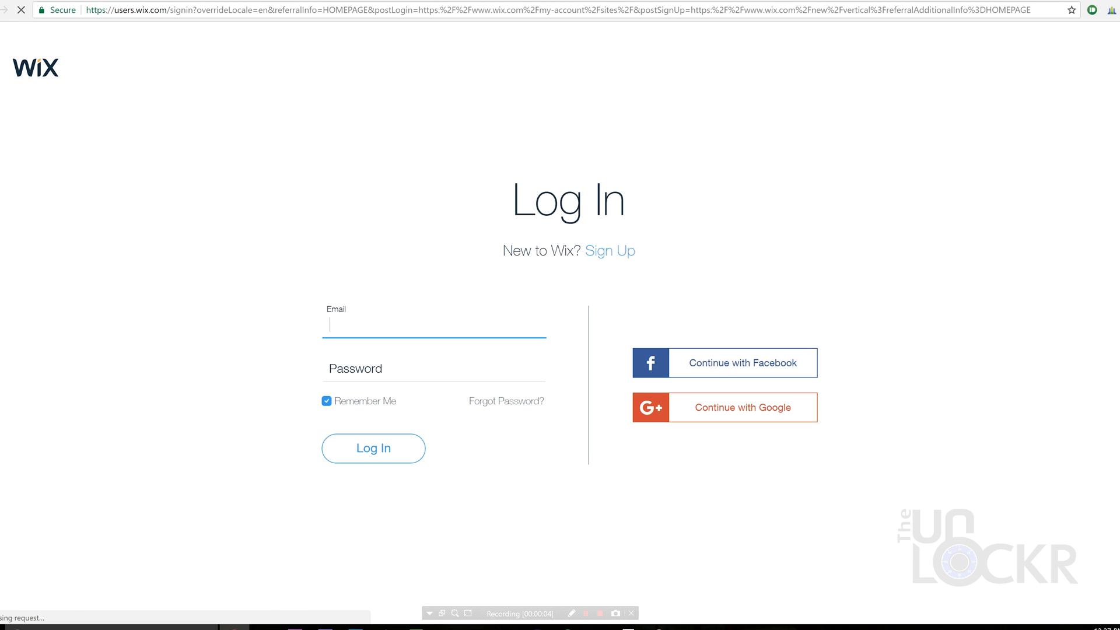
{"action": "left_click", "coordinate": [609, 251]}
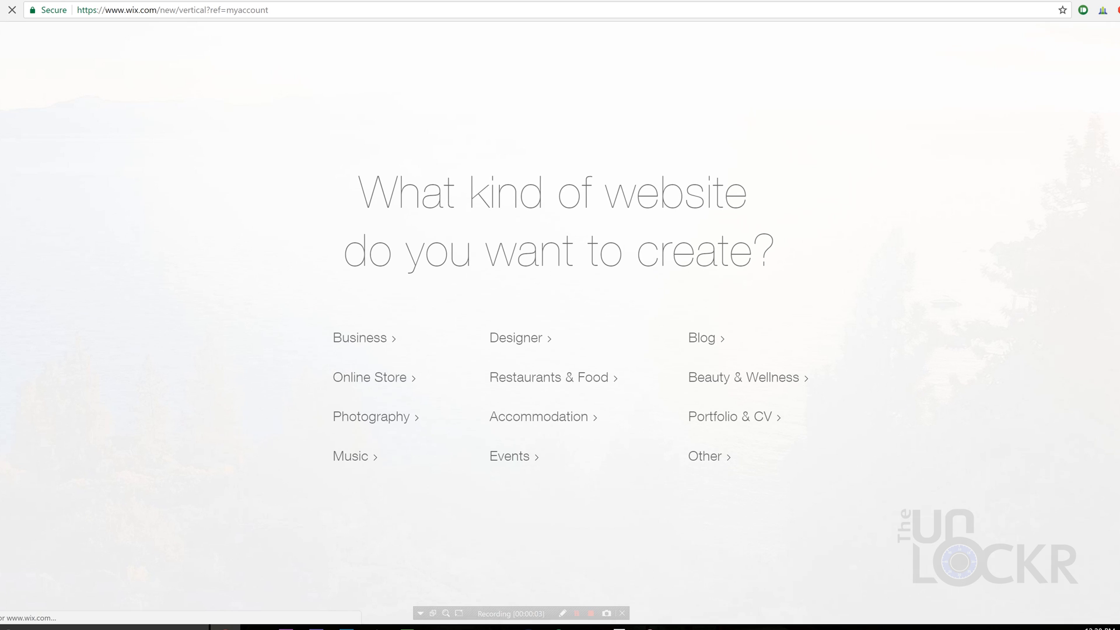
Step: Build an ADI online store named 'Best Cell Phone Accessories. Ever.' using the Evolution design
{"action": "left_click", "coordinate": [369, 378]}
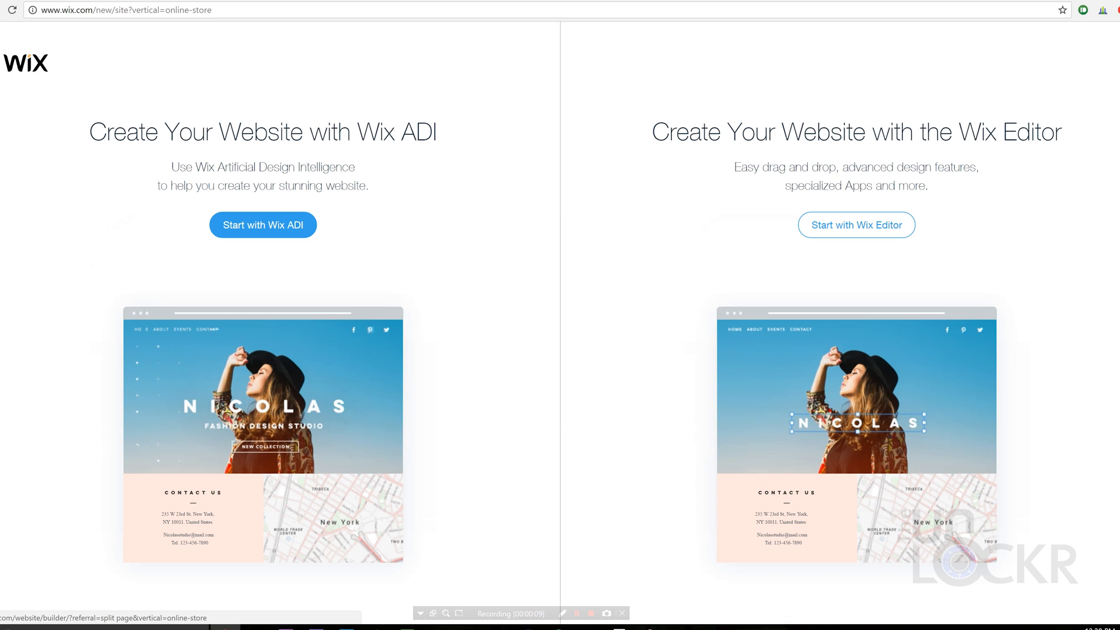
{"action": "left_click", "coordinate": [855, 224]}
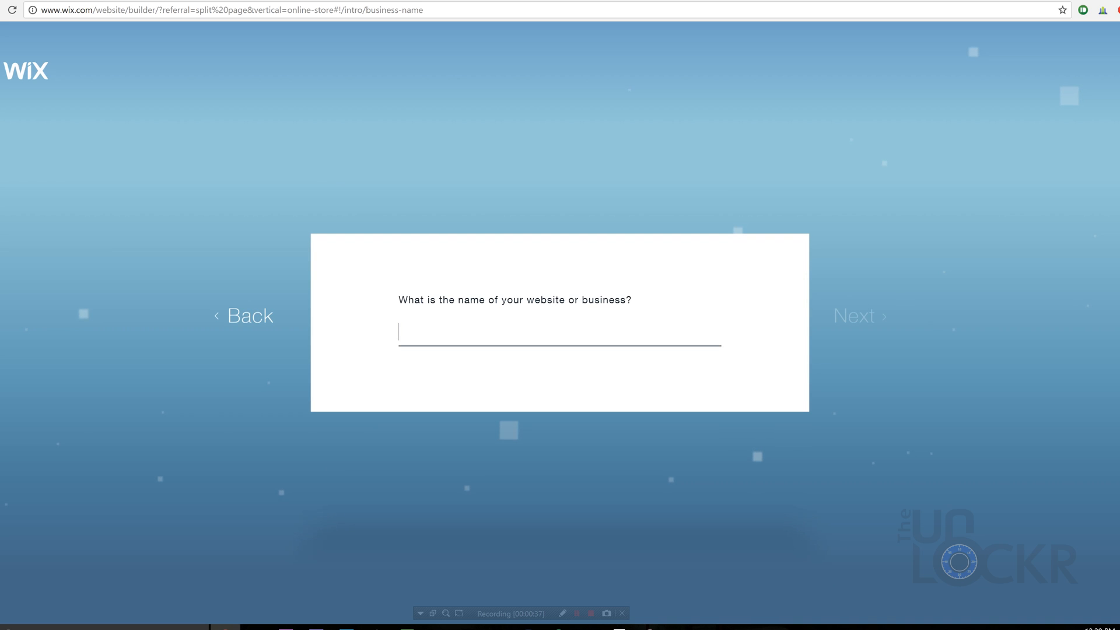
{"action": "type", "text": "Best Cell Phone Accessorie"}
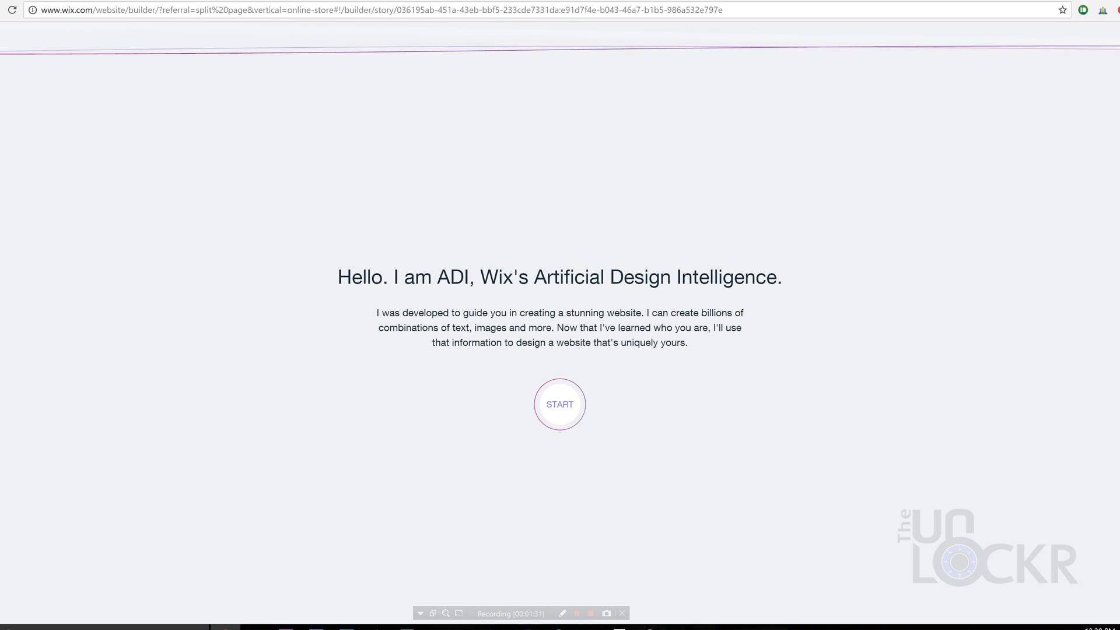
{"action": "left_click", "coordinate": [559, 404]}
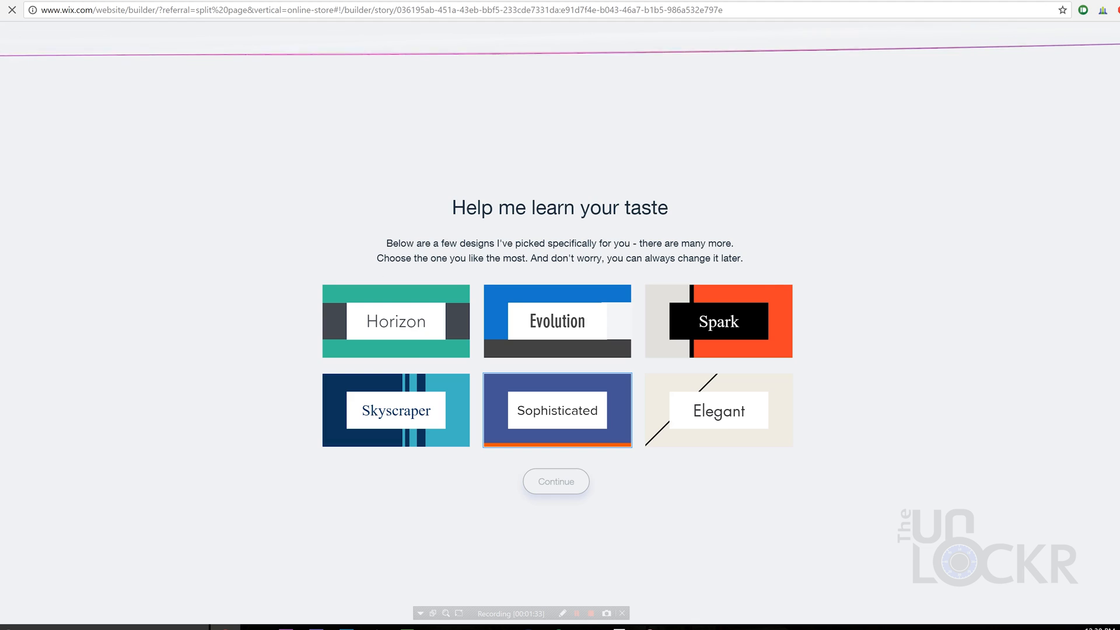
{"action": "left_click", "coordinate": [557, 321]}
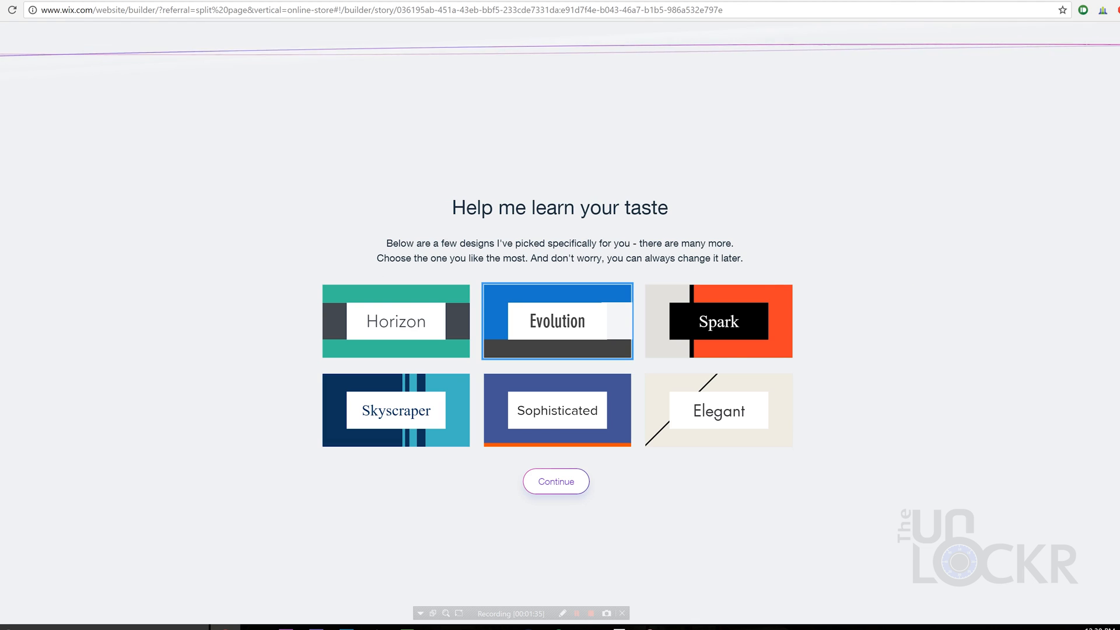
{"action": "left_click", "coordinate": [556, 481]}
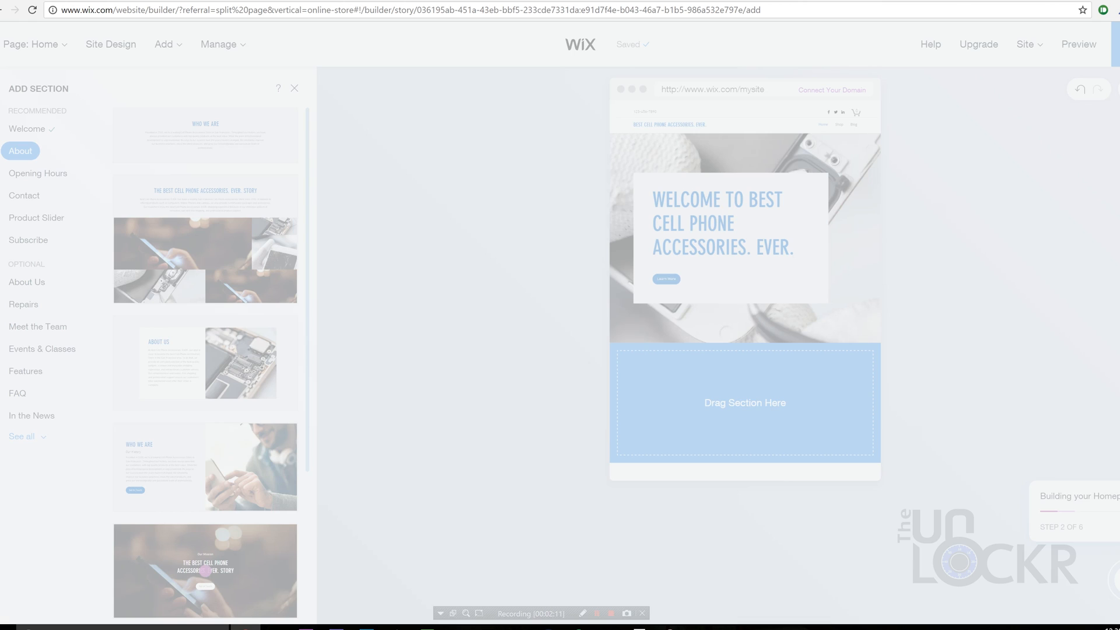
Step: Close the Add Section panel and bring up the site header's settings
{"action": "left_click", "coordinate": [293, 88]}
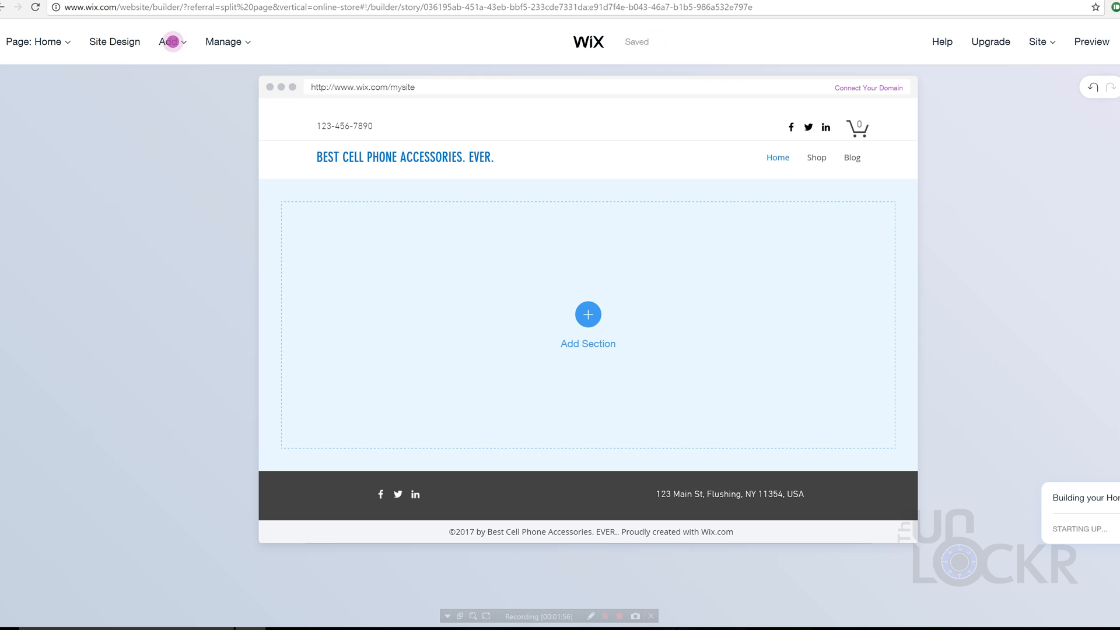
{"action": "left_click", "coordinate": [168, 42]}
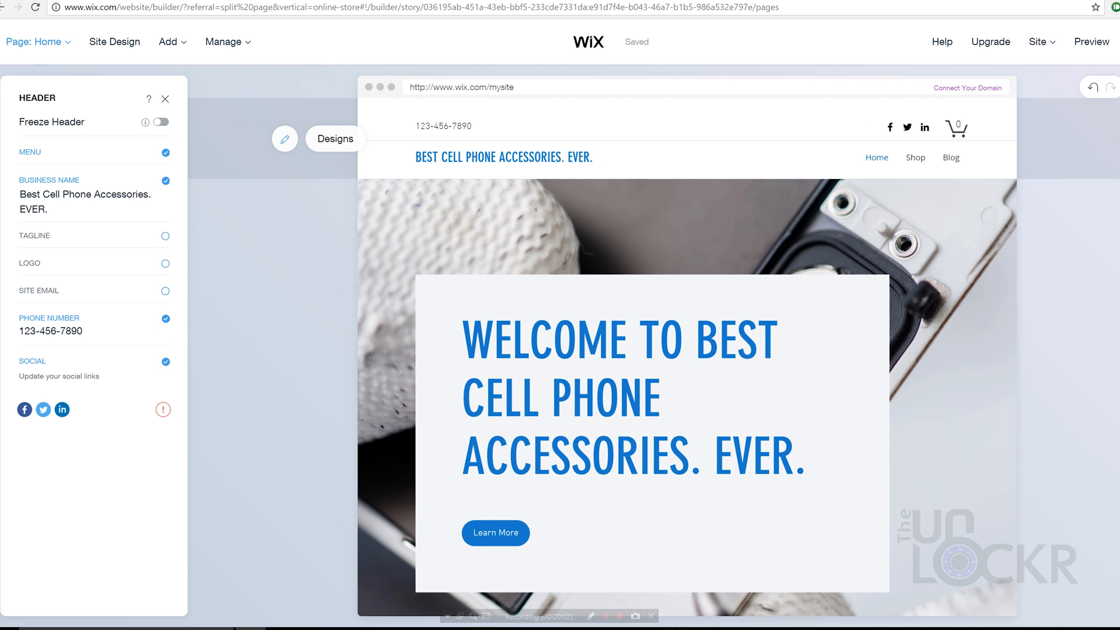
Step: Switch to the Shop page and go to the Manage Store dashboard
{"action": "left_click", "coordinate": [910, 157]}
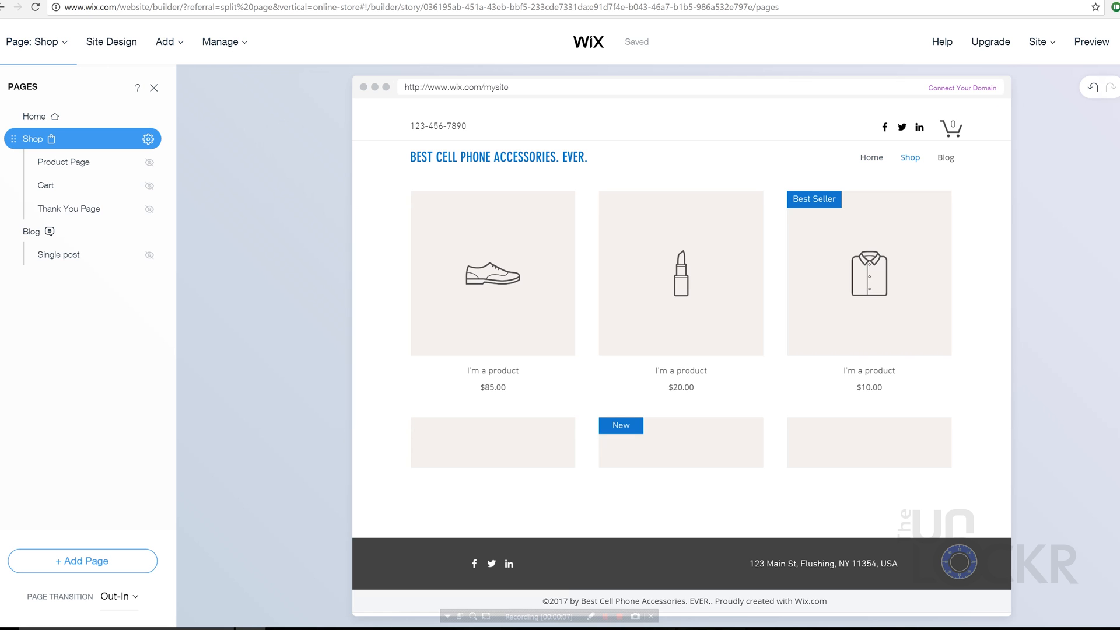
{"action": "left_click", "coordinate": [148, 138]}
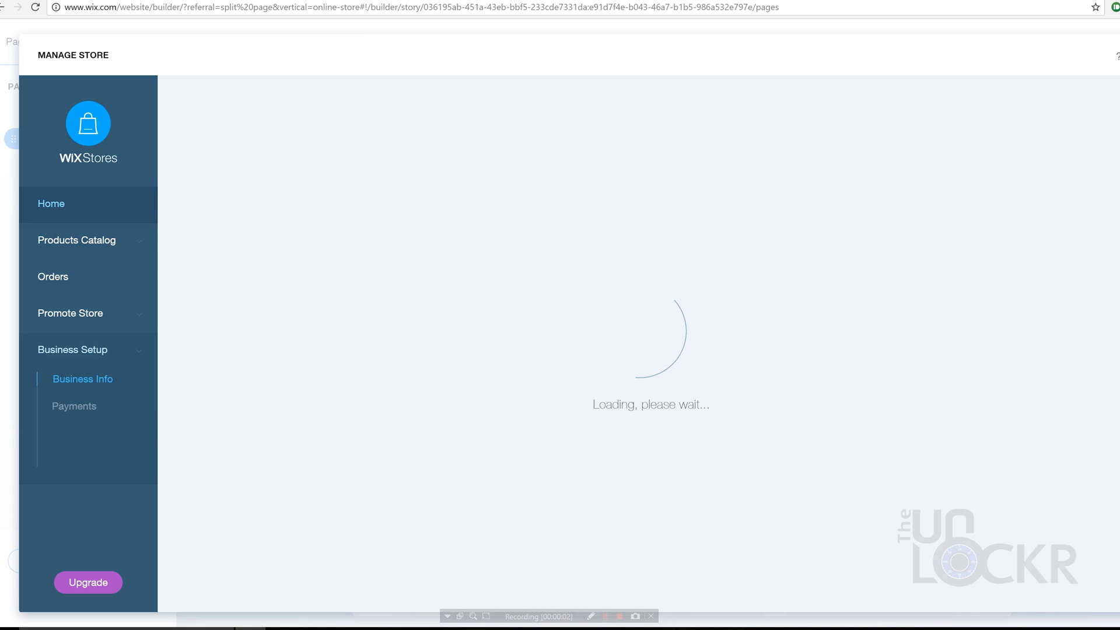
Step: Review the unconnected payment options, then view Store Settings (English, US Dollar)
{"action": "left_click", "coordinate": [73, 405]}
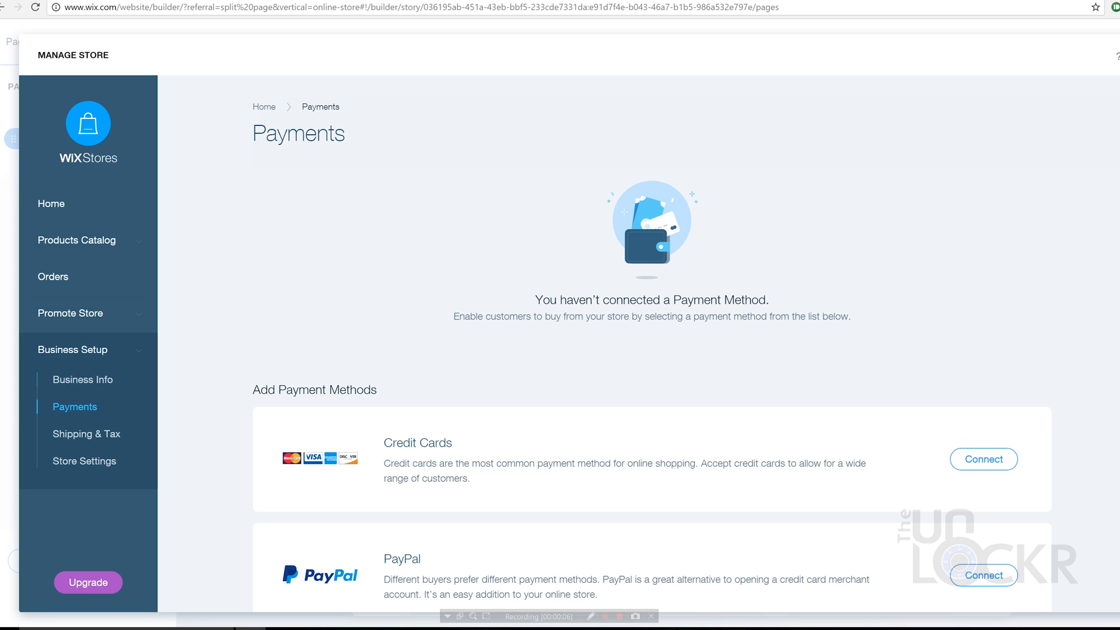
{"action": "scroll", "scroll_direction": "down", "scroll_amount": 3}
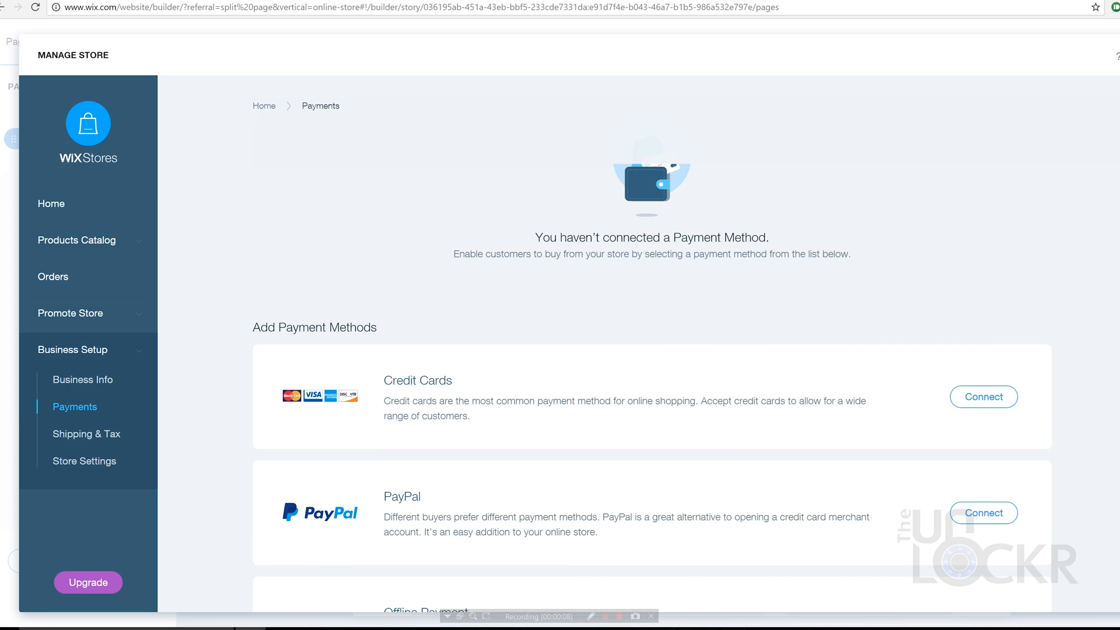
{"action": "scroll", "scroll_direction": "down", "scroll_amount": 3}
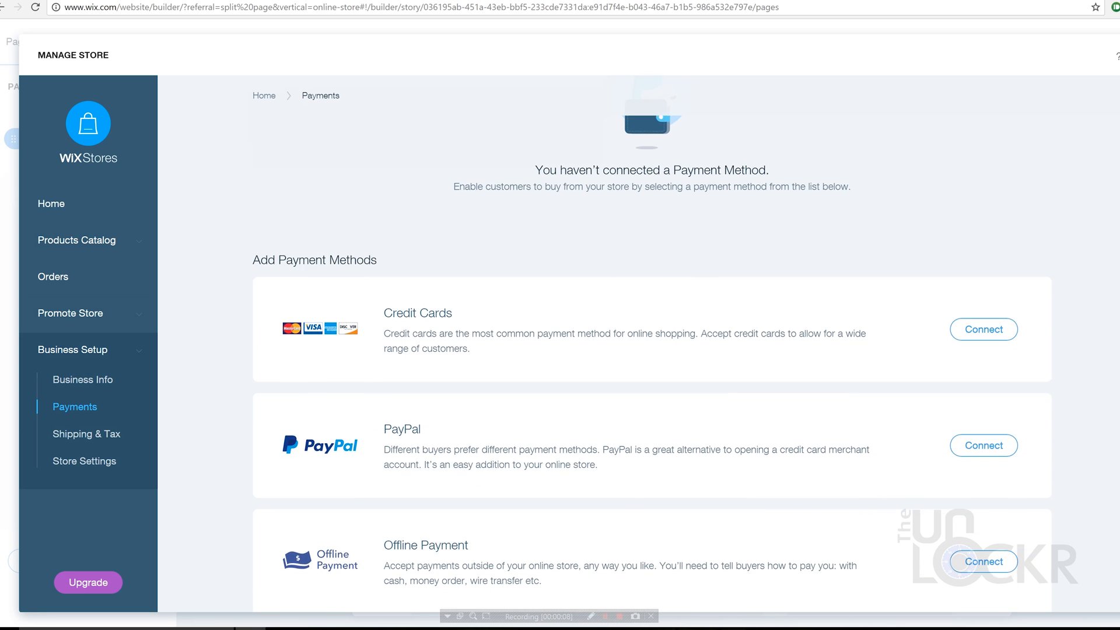
{"action": "scroll", "scroll_direction": "down", "scroll_amount": 3}
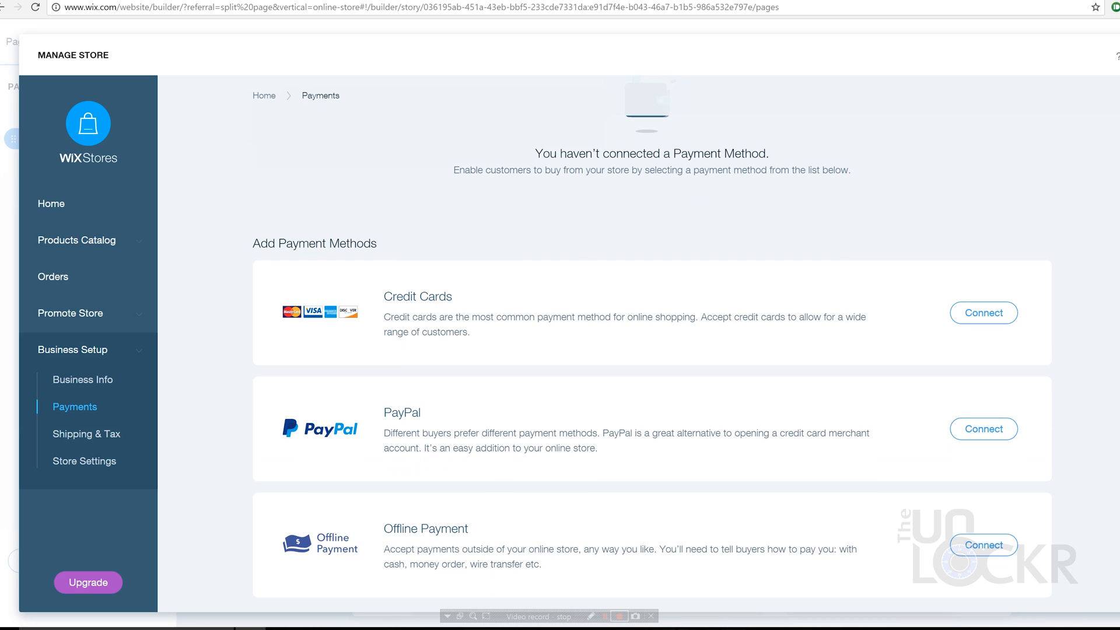
{"action": "left_click", "coordinate": [84, 461]}
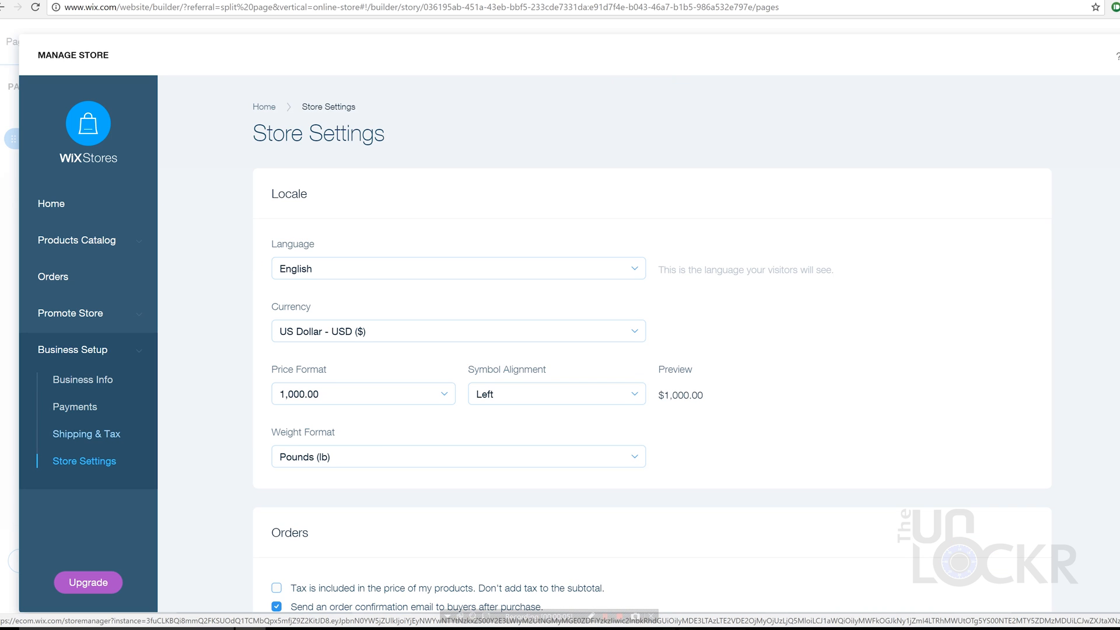
Step: View the Shipping & Tax regions and edit the Domestic region
{"action": "left_click", "coordinate": [86, 434]}
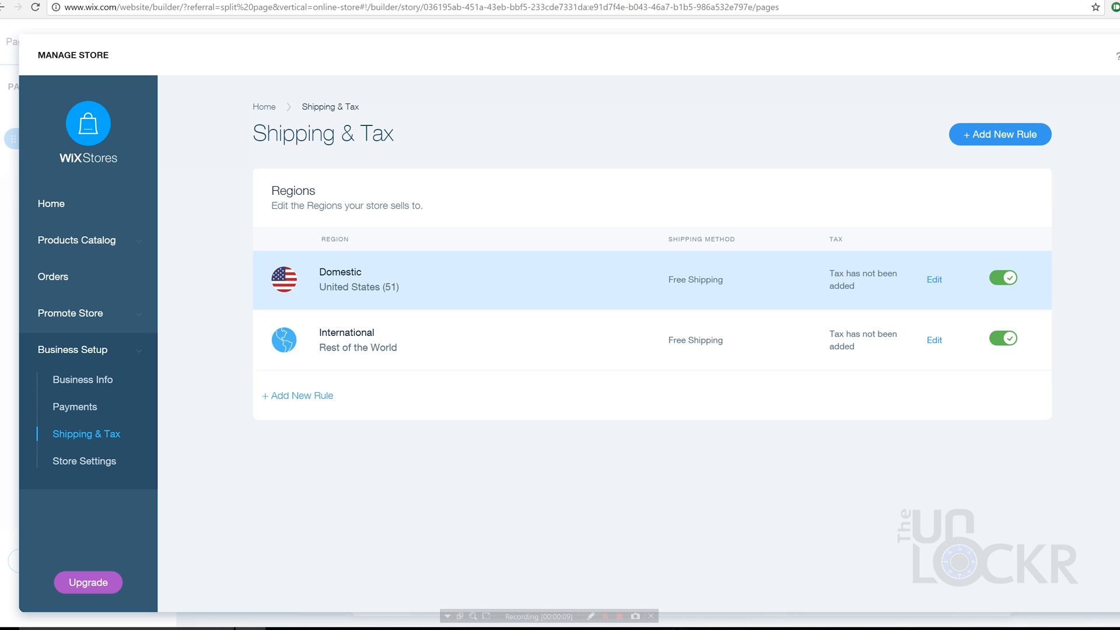
{"action": "left_click", "coordinate": [932, 278]}
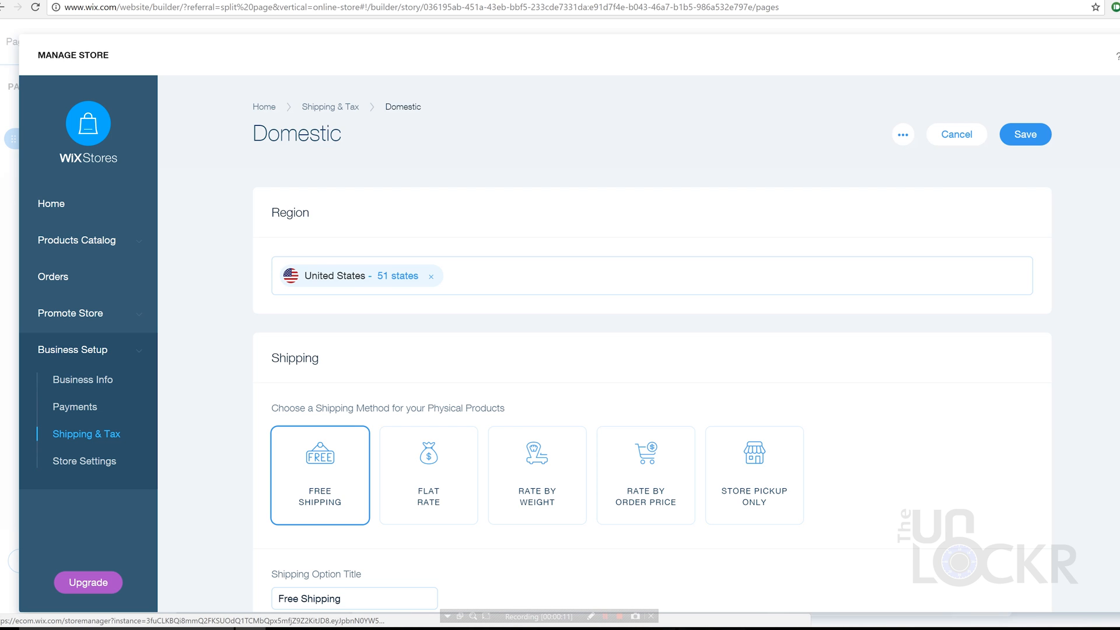
{"action": "scroll", "scroll_direction": "down", "scroll_amount": 3}
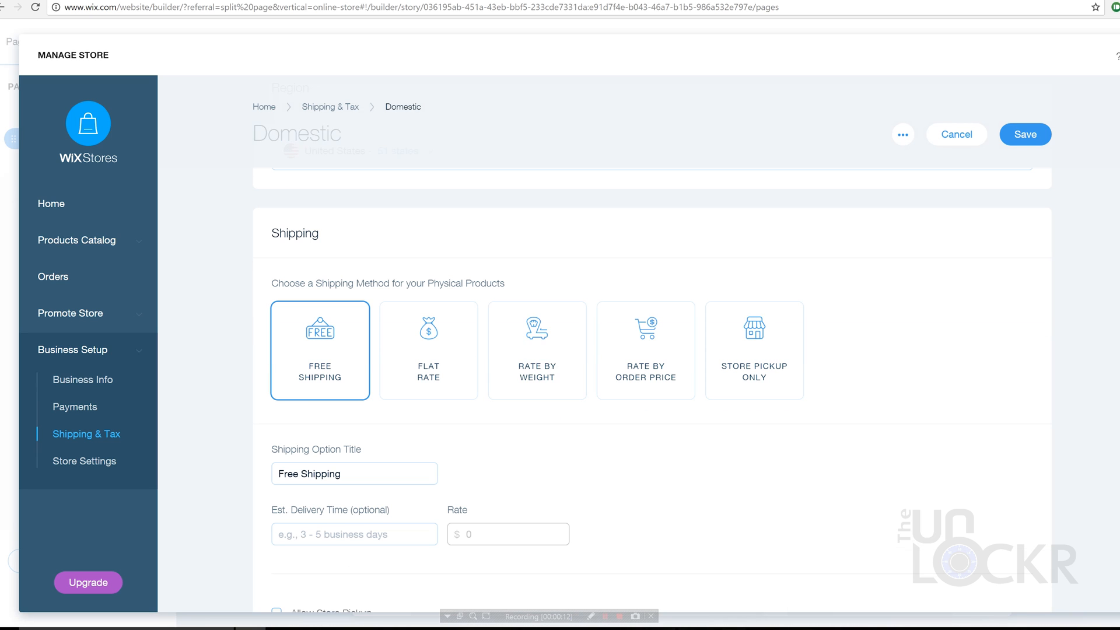
{"action": "scroll", "scroll_direction": "up", "scroll_amount": 3}
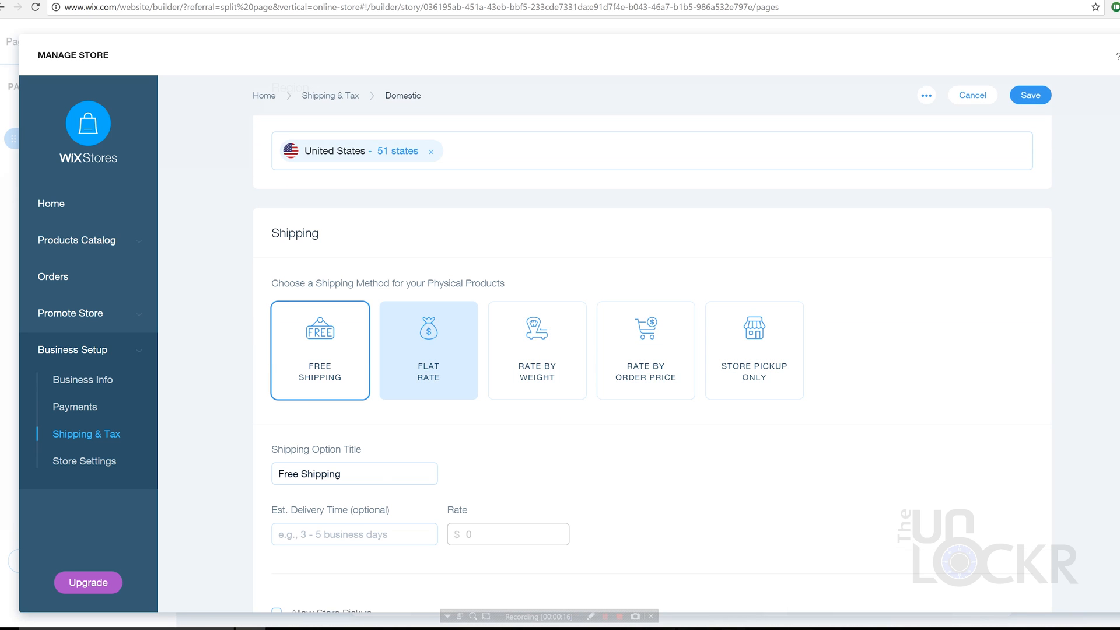
Step: Try flat-rate shipping and different tax rates per state, then return Home
{"action": "left_click", "coordinate": [428, 350]}
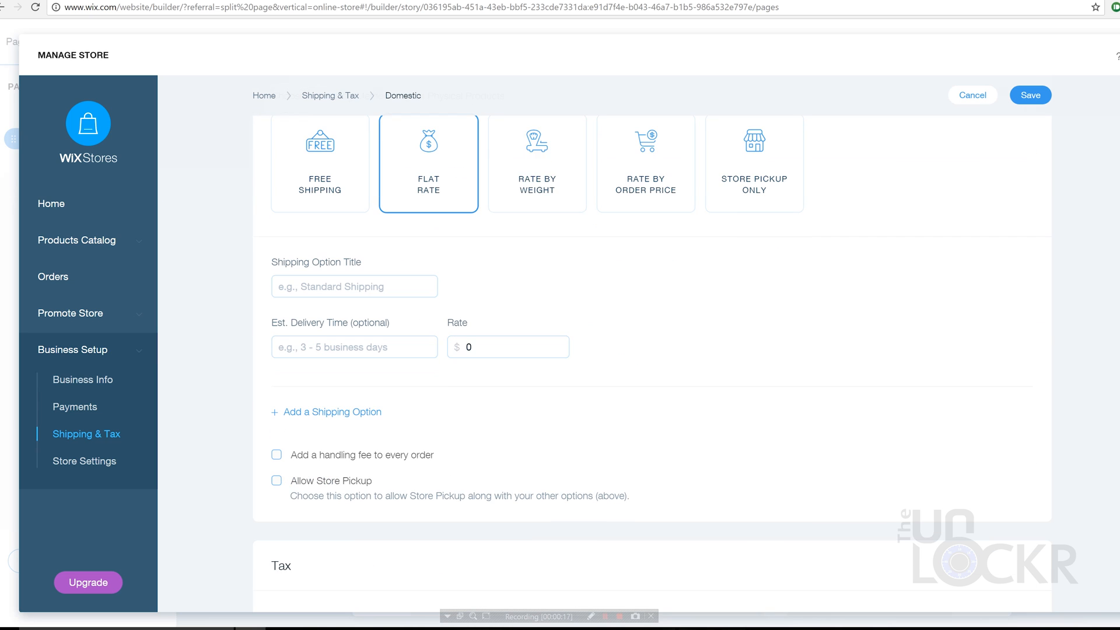
{"action": "scroll", "scroll_direction": "down", "scroll_amount": 3}
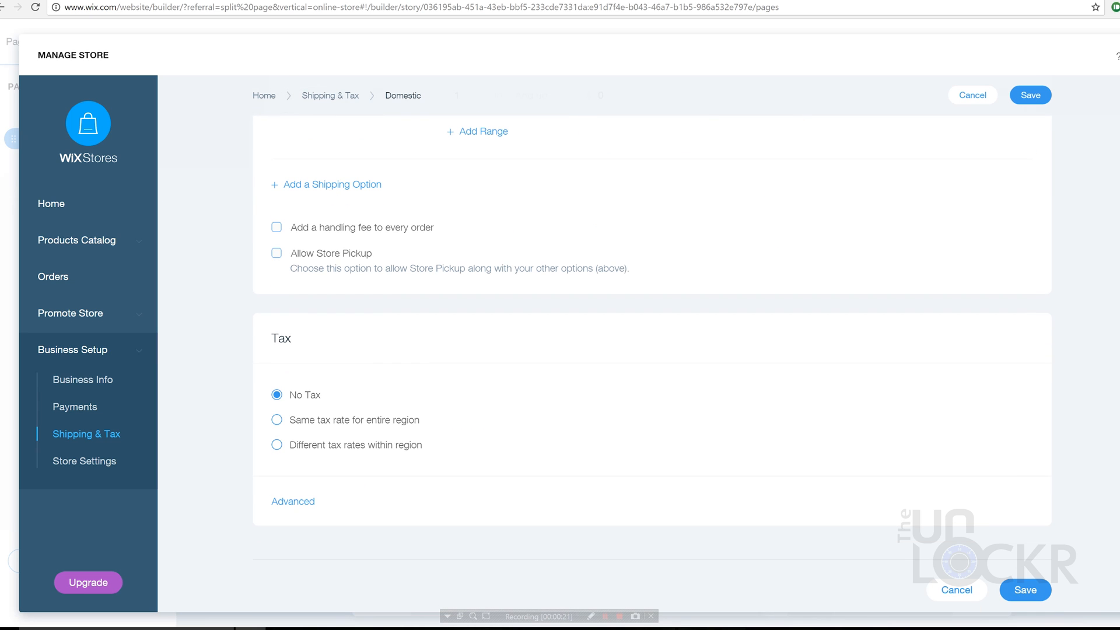
{"action": "left_click", "coordinate": [277, 444]}
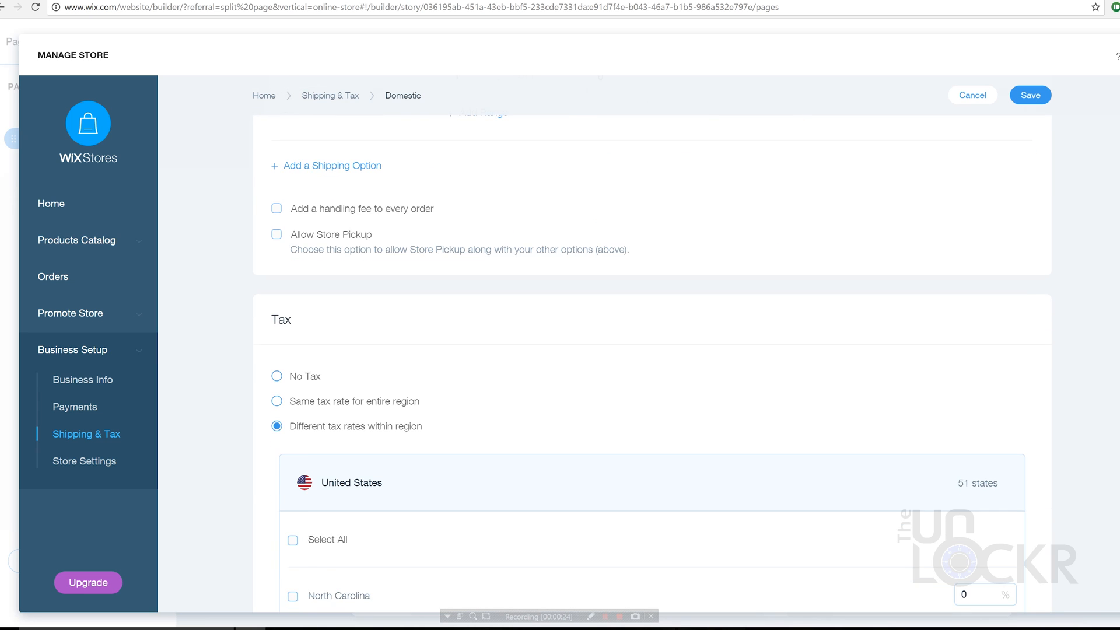
{"action": "scroll", "scroll_direction": "down", "scroll_amount": 3}
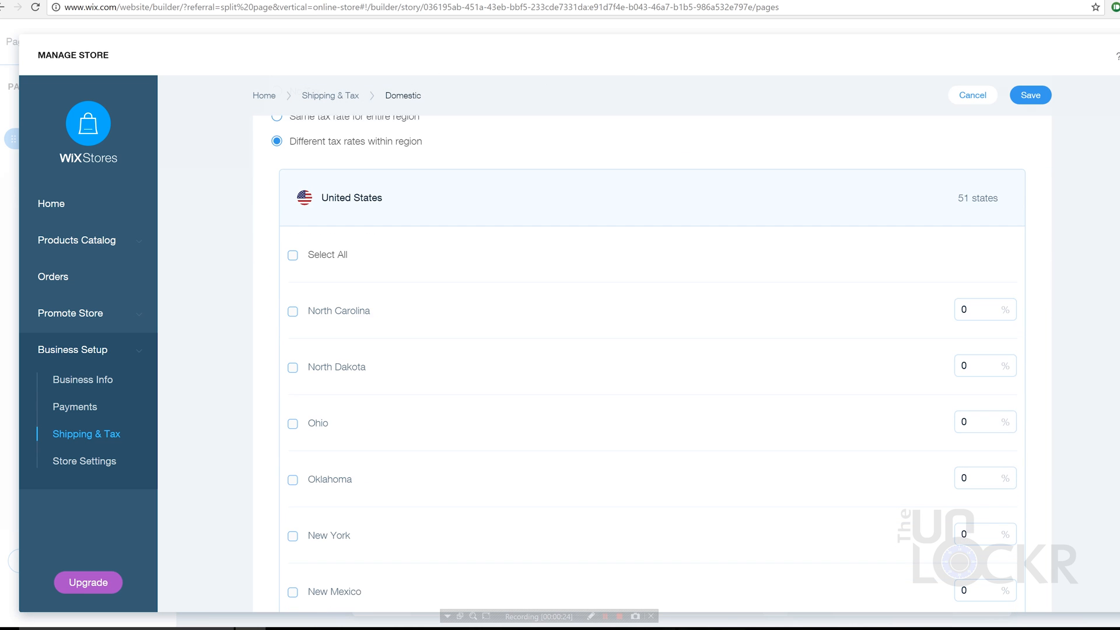
{"action": "left_click", "coordinate": [50, 203]}
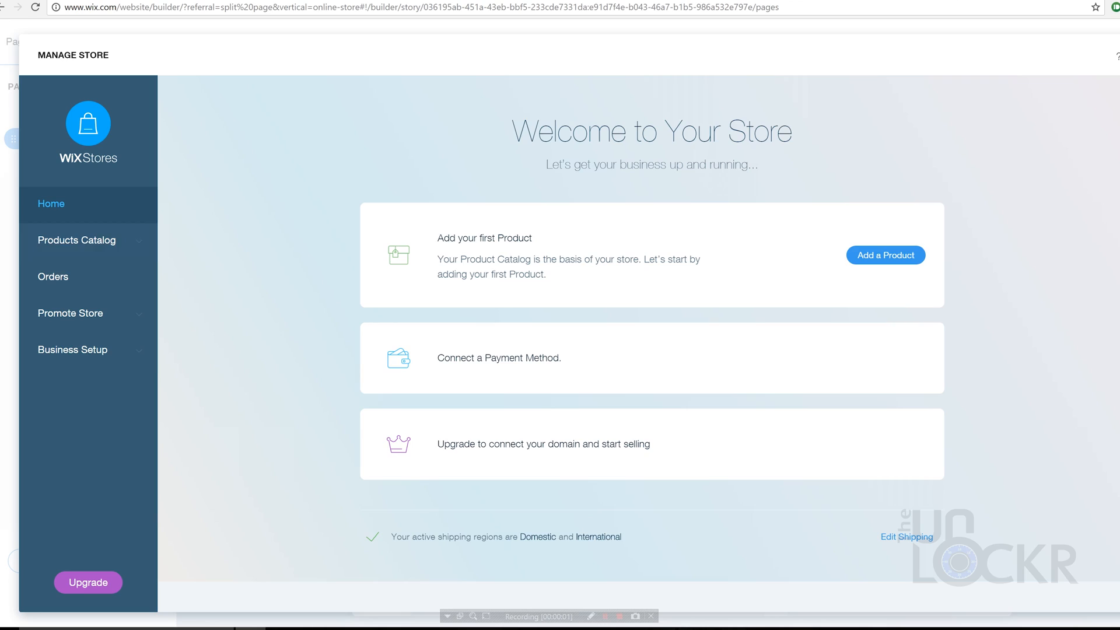
Step: Go to the Products catalog and dismiss the product-types tip
{"action": "left_click", "coordinate": [77, 239]}
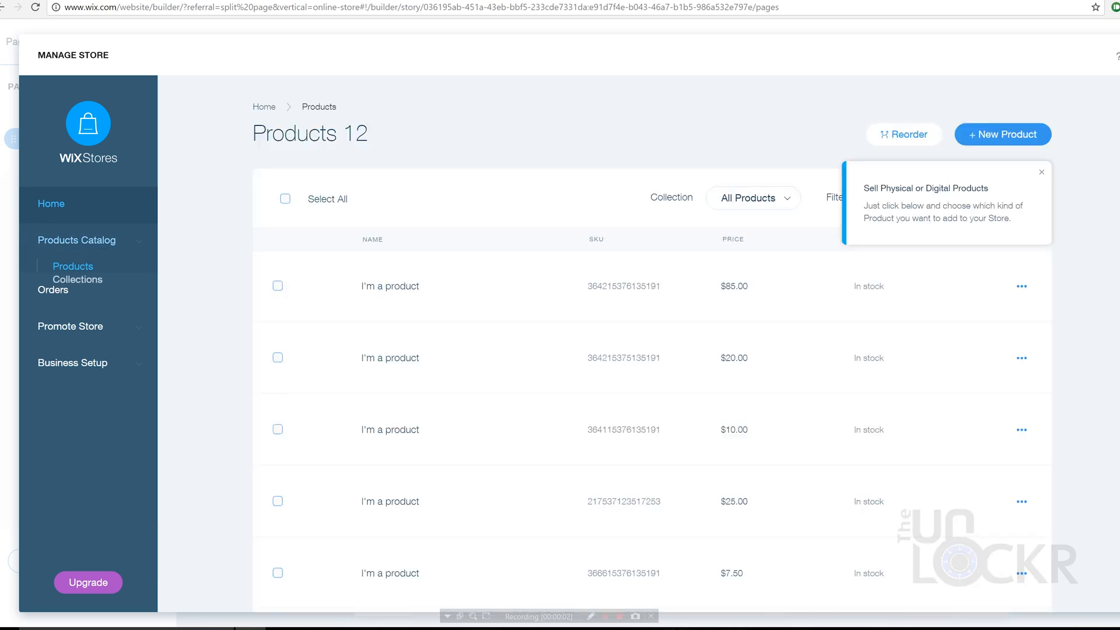
{"action": "left_click", "coordinate": [1040, 171]}
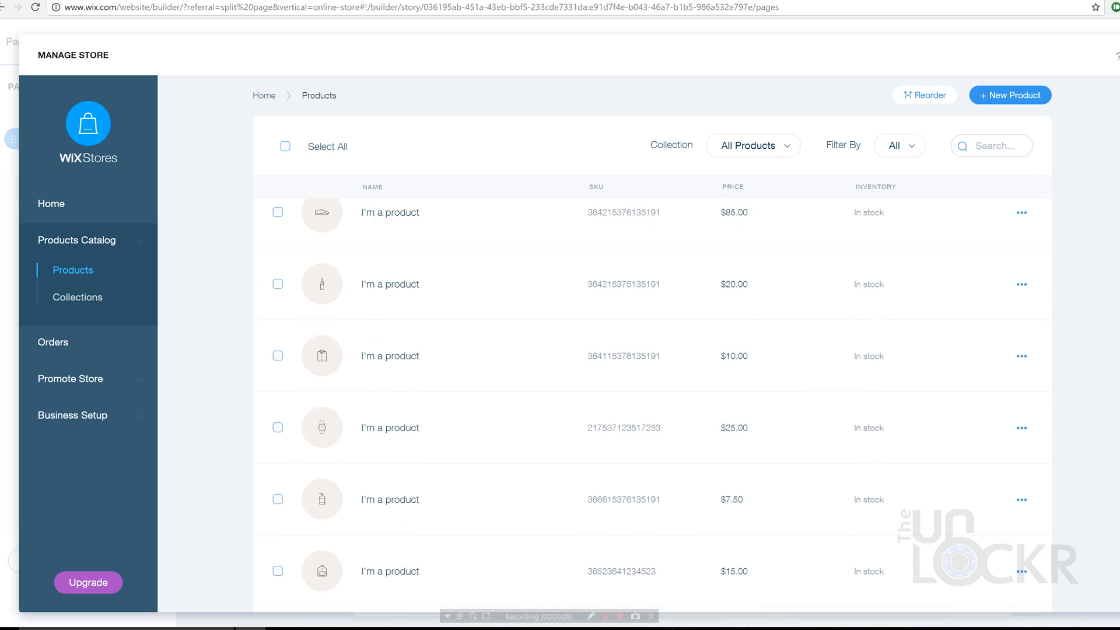
{"action": "scroll", "scroll_direction": "down", "scroll_amount": 3}
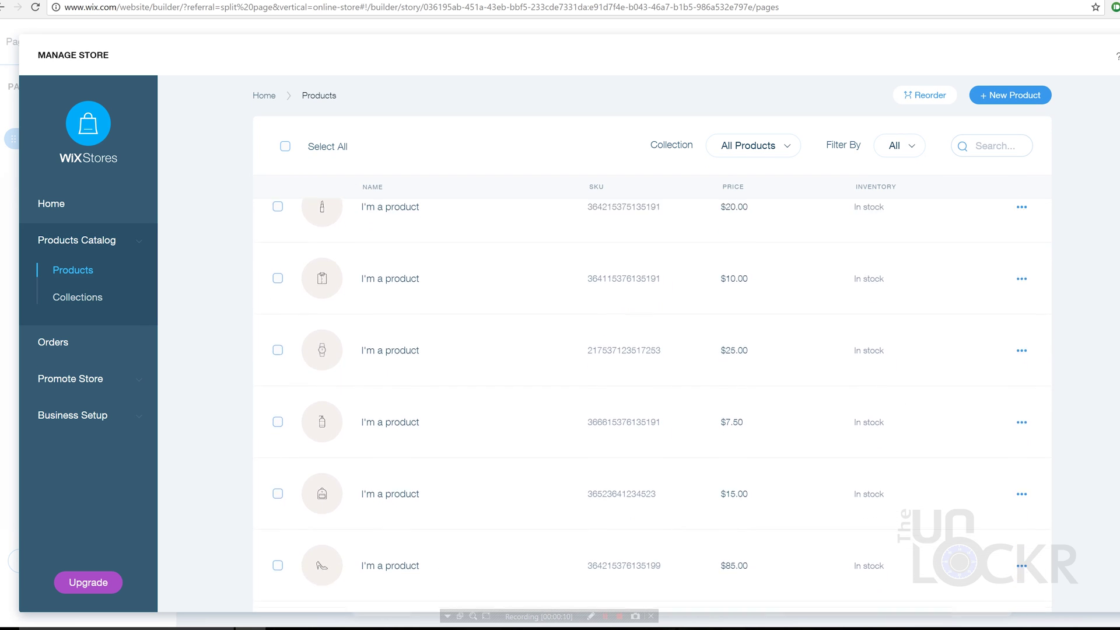
{"action": "scroll", "scroll_direction": "down", "scroll_amount": 3}
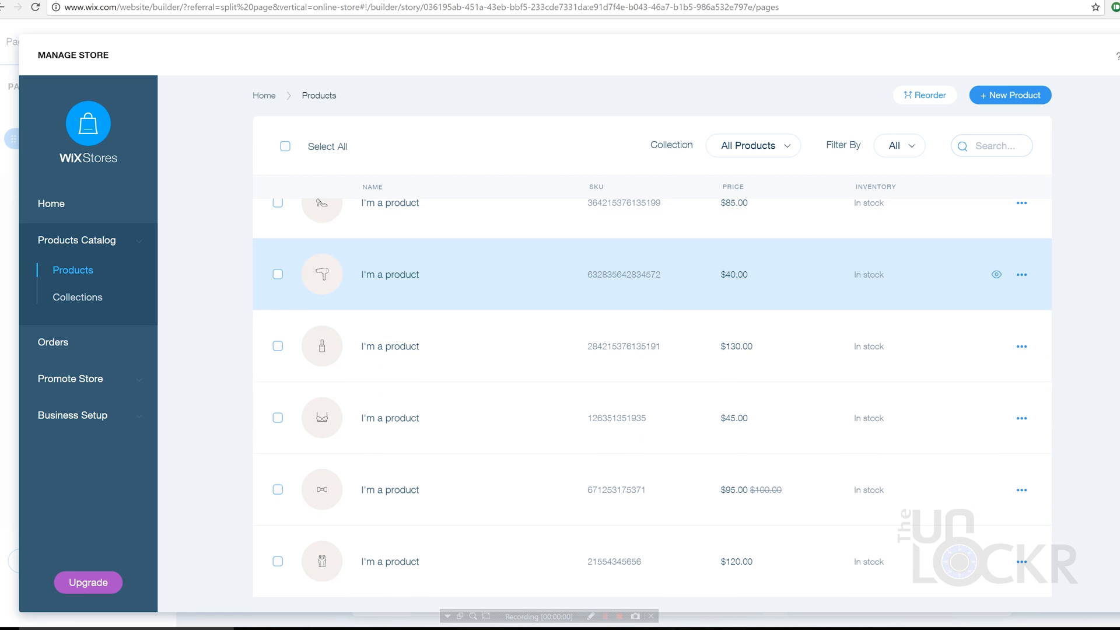
Step: Start a new physical product and look through its empty form
{"action": "left_click", "coordinate": [1009, 95]}
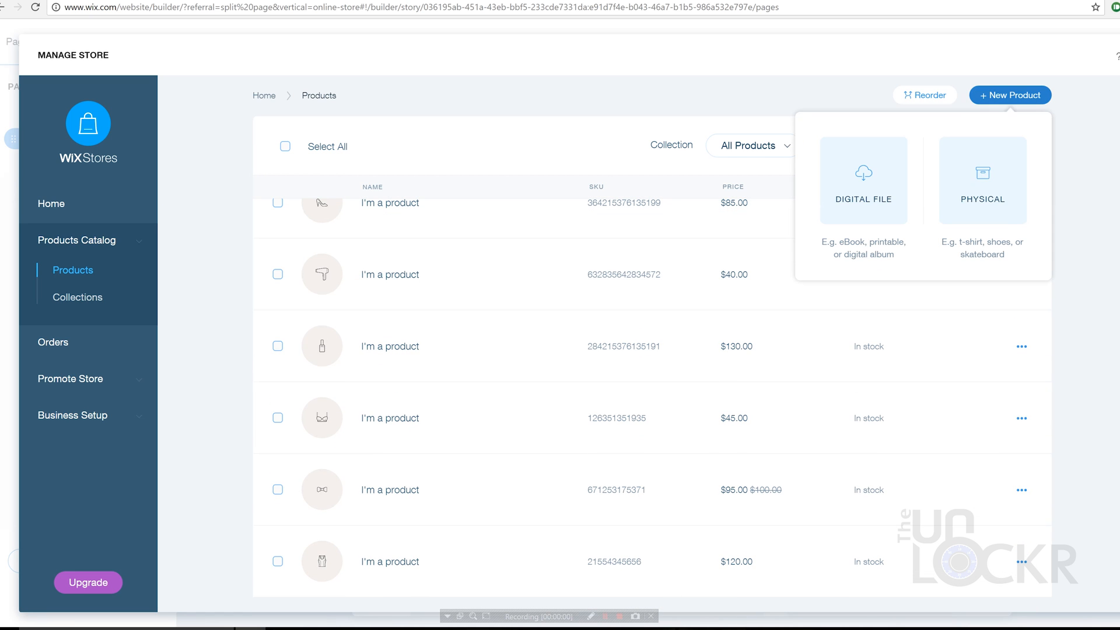
{"action": "mouse_move", "coordinate": [982, 179]}
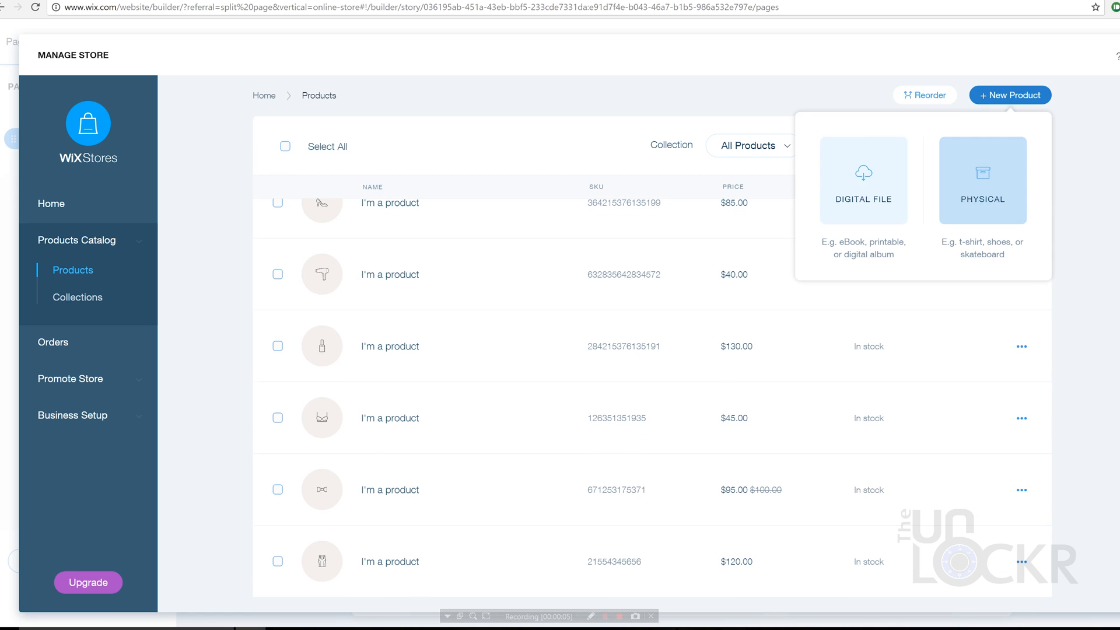
{"action": "left_click", "coordinate": [981, 180]}
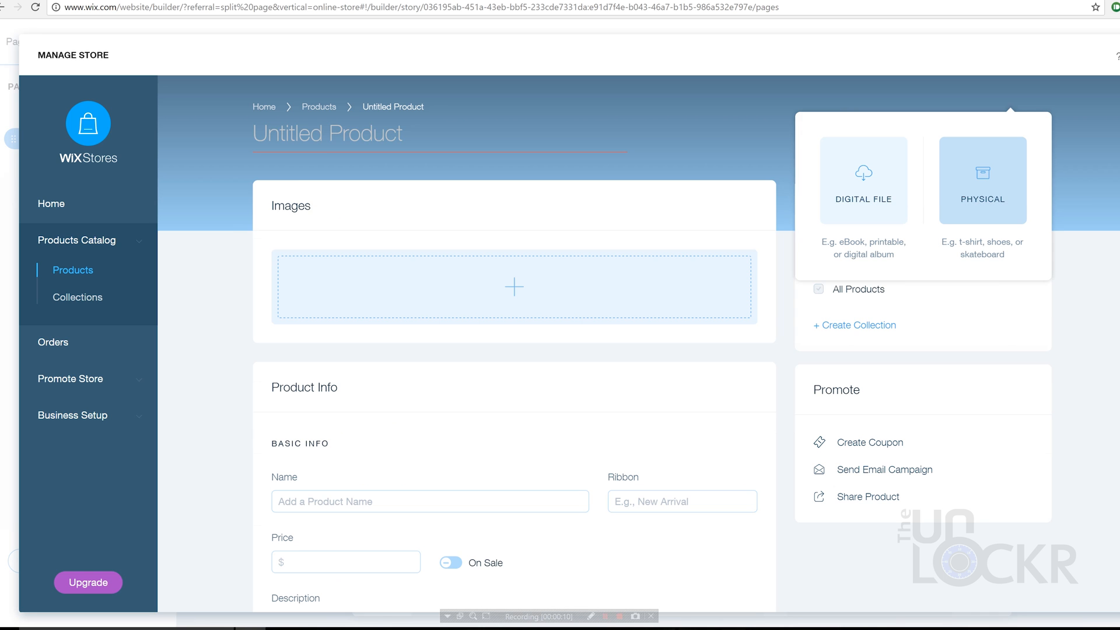
{"action": "scroll", "scroll_direction": "down", "scroll_amount": 3}
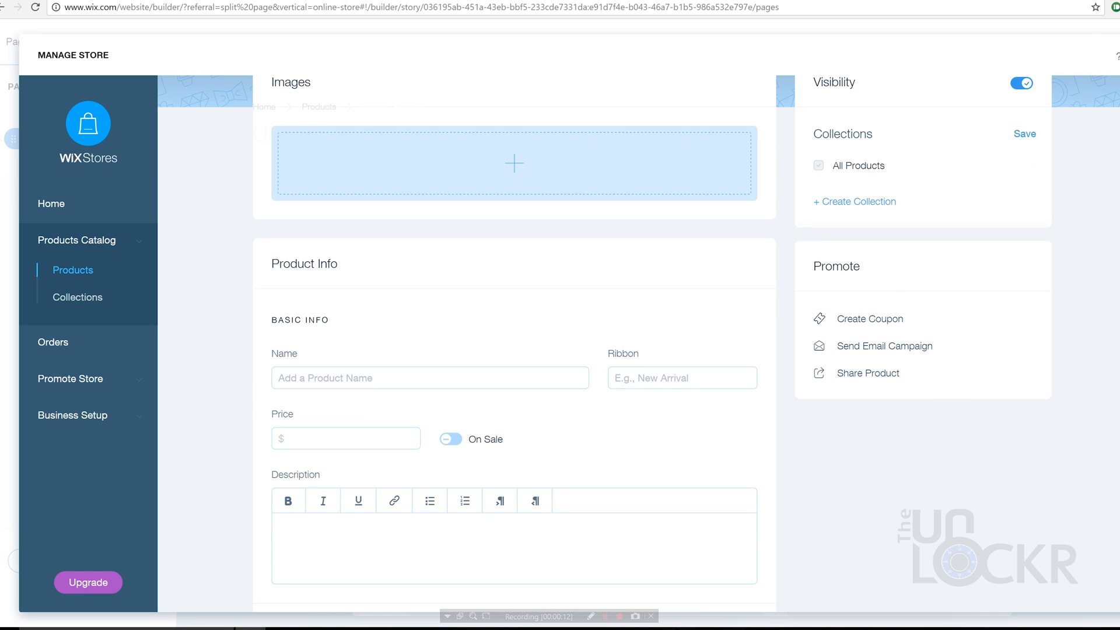
{"action": "scroll", "scroll_direction": "down", "scroll_amount": 3}
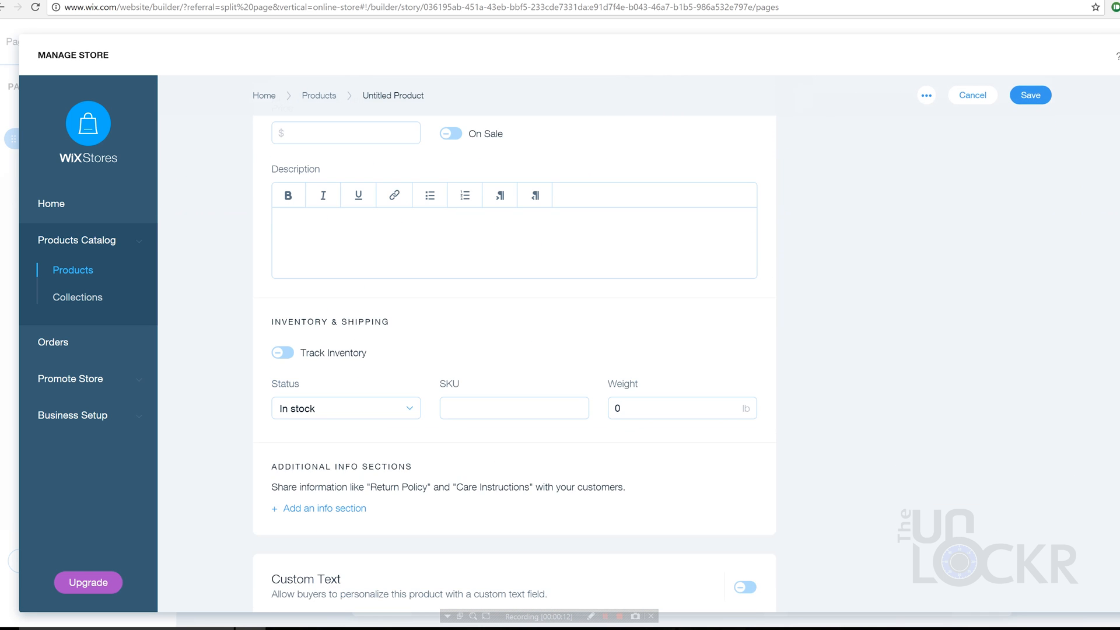
{"action": "scroll", "scroll_direction": "up", "scroll_amount": 3}
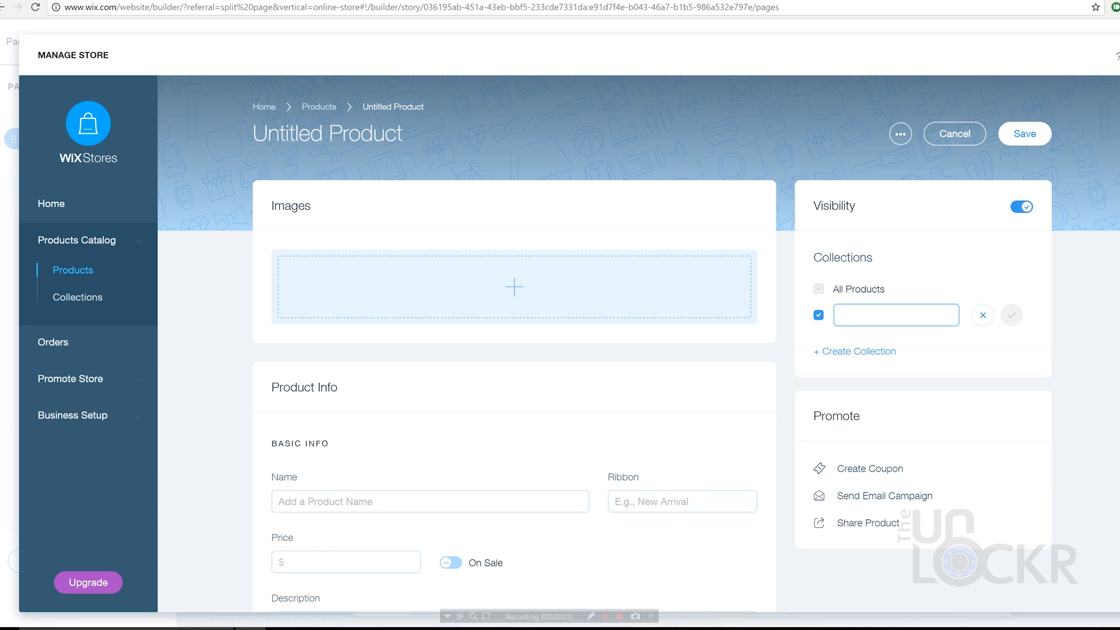
Step: Create an 'iPhone Cases' collection for the product and begin another named 'Galax'
{"action": "type", "text": "i"}
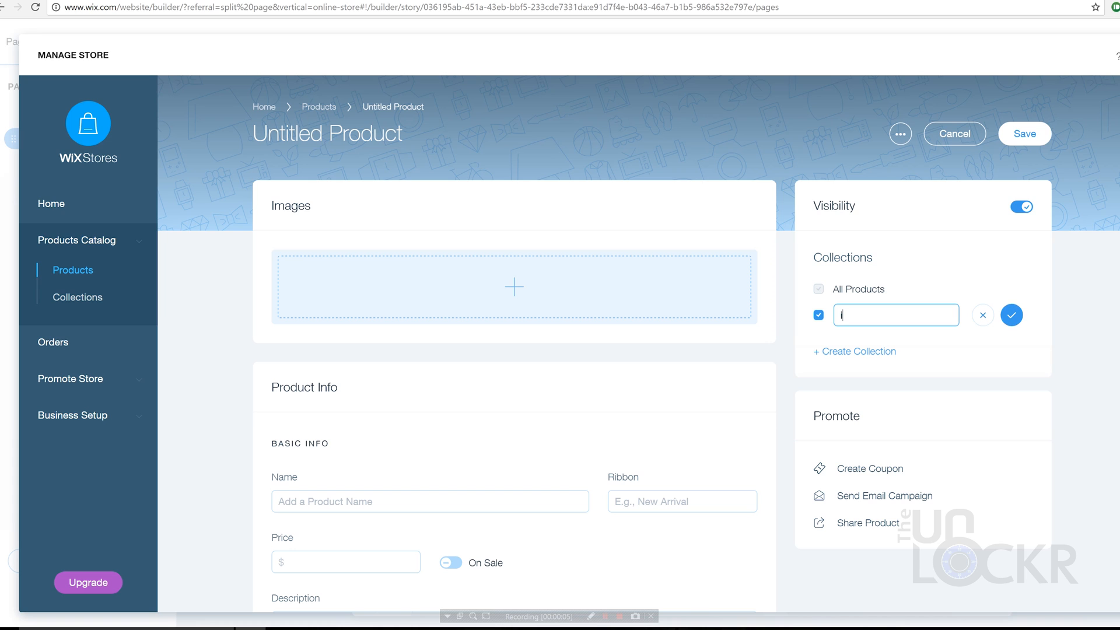
{"action": "type", "text": "Phone"}
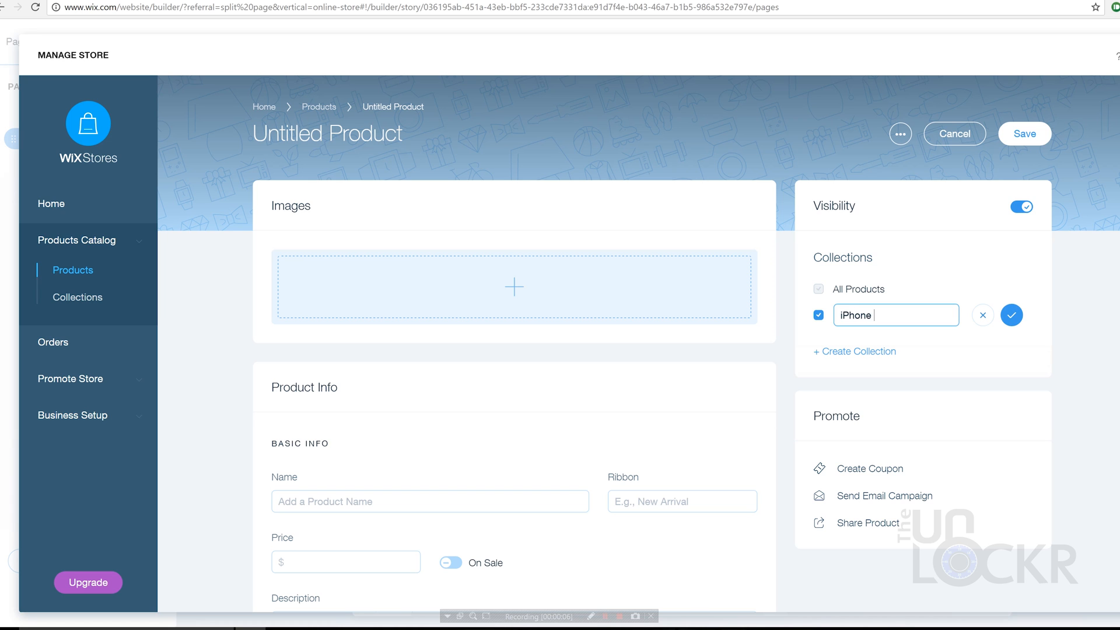
{"action": "left_click", "coordinate": [1011, 315]}
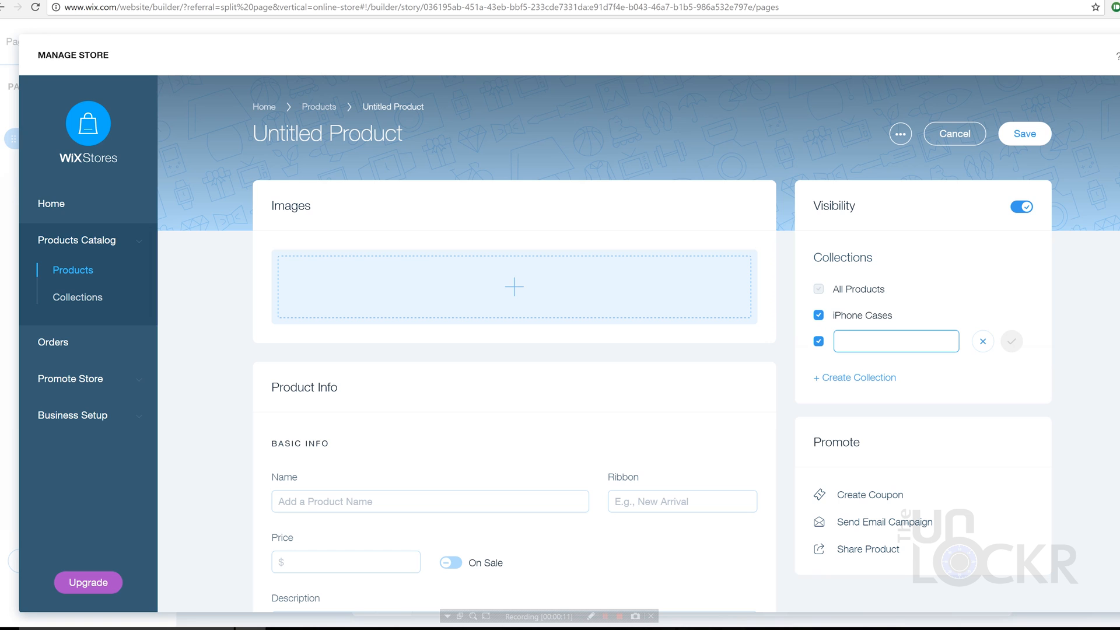
{"action": "type", "text": "Galax"}
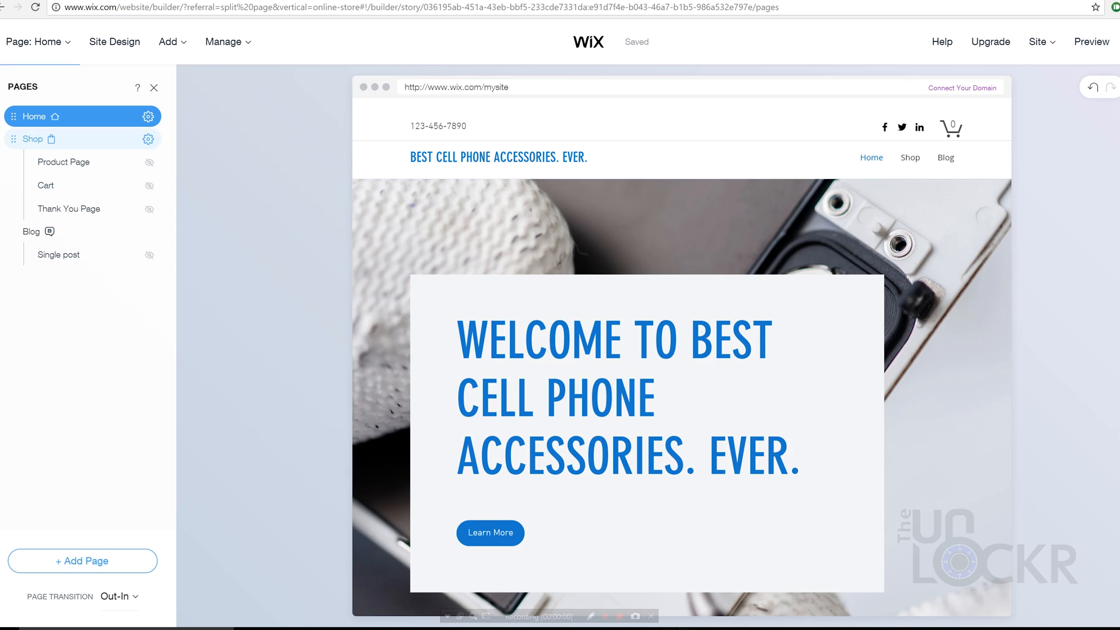
Step: Browse alternative store page designs, then return to the Shop page
{"action": "left_click", "coordinate": [32, 139]}
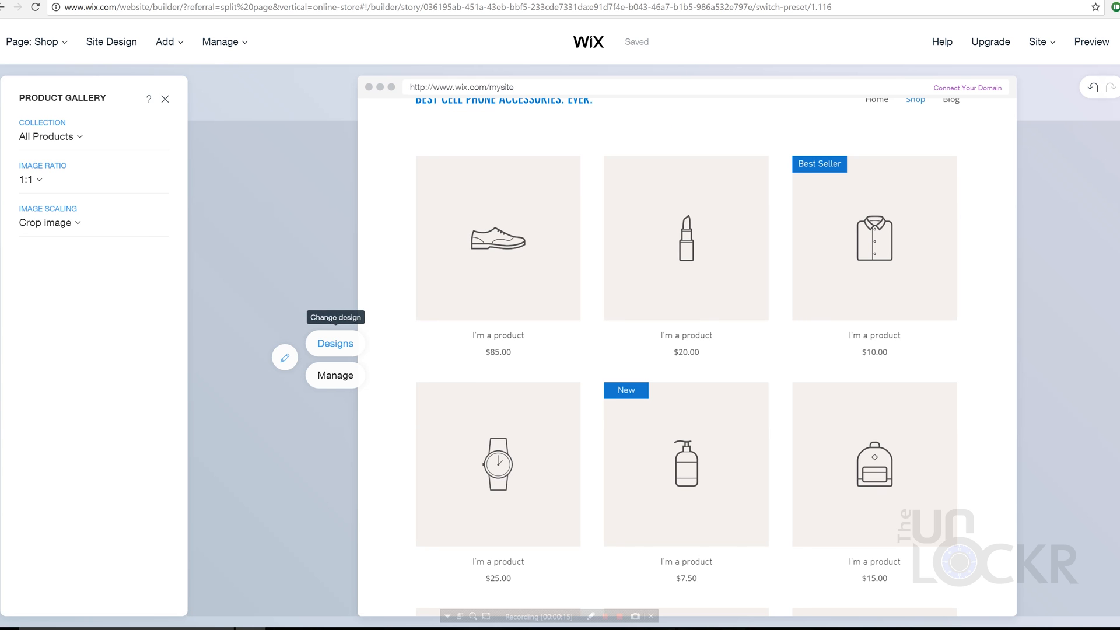
{"action": "left_click", "coordinate": [335, 343]}
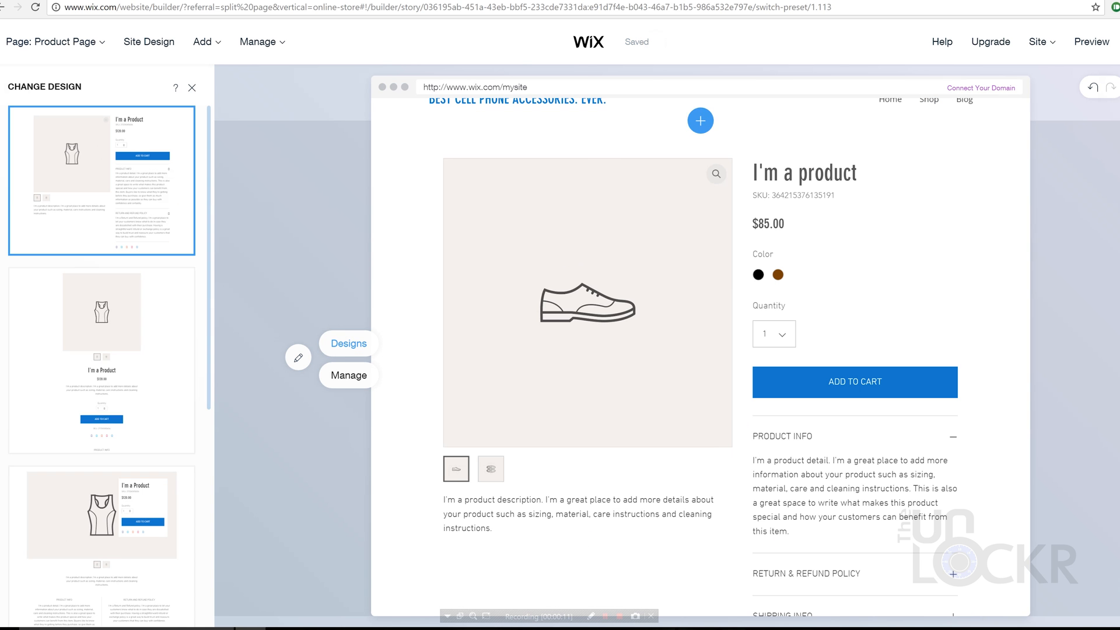
{"action": "mouse_move", "coordinate": [101, 359]}
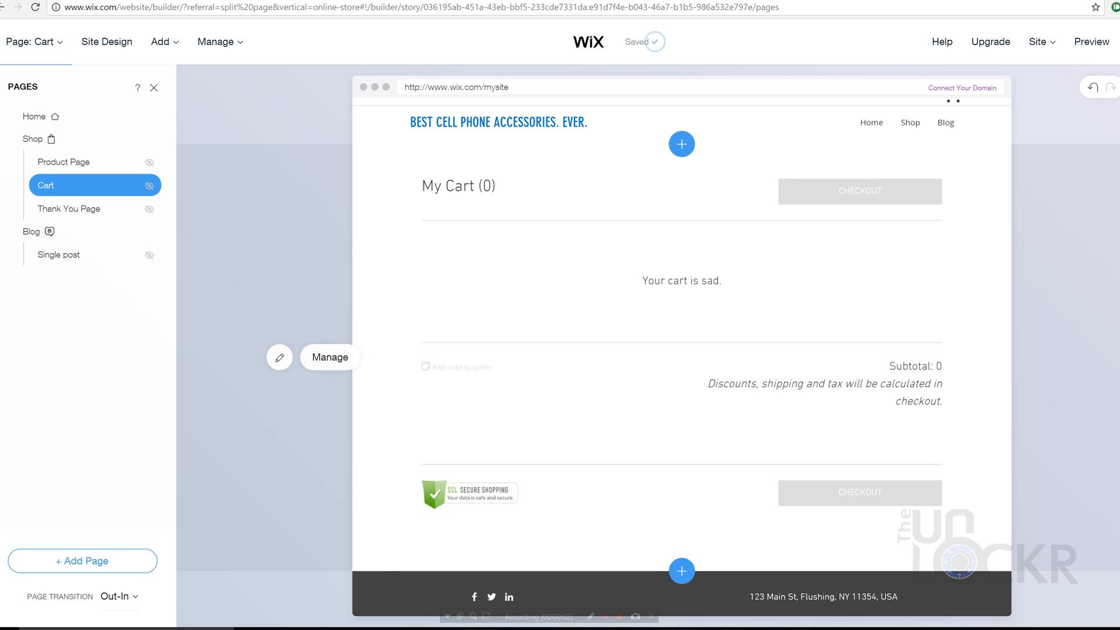
{"action": "left_click", "coordinate": [68, 209]}
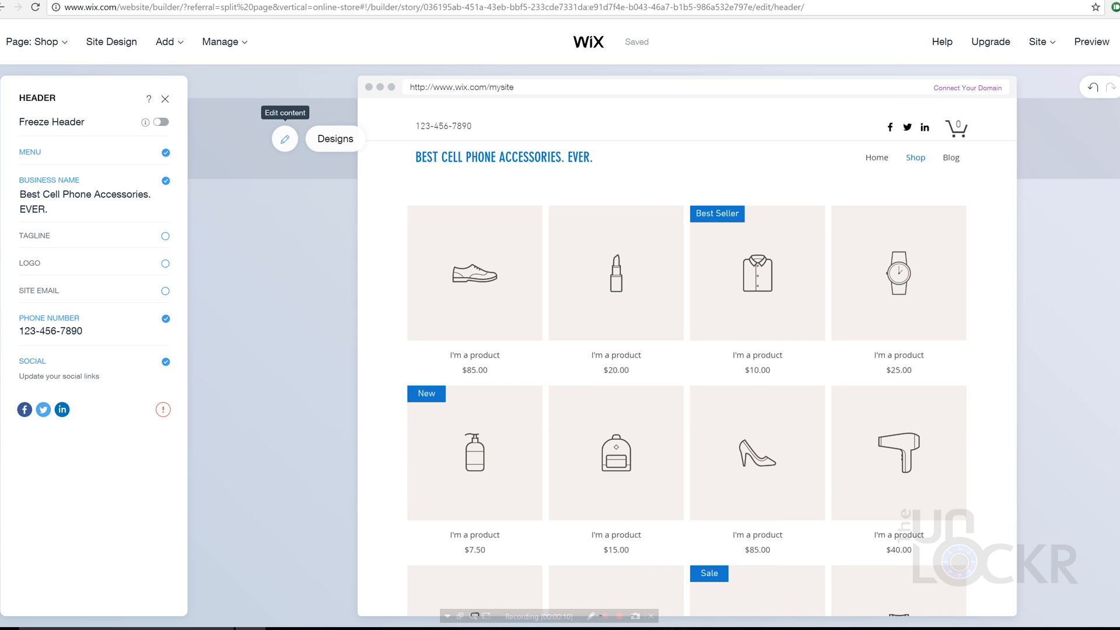
{"action": "left_click", "coordinate": [443, 126]}
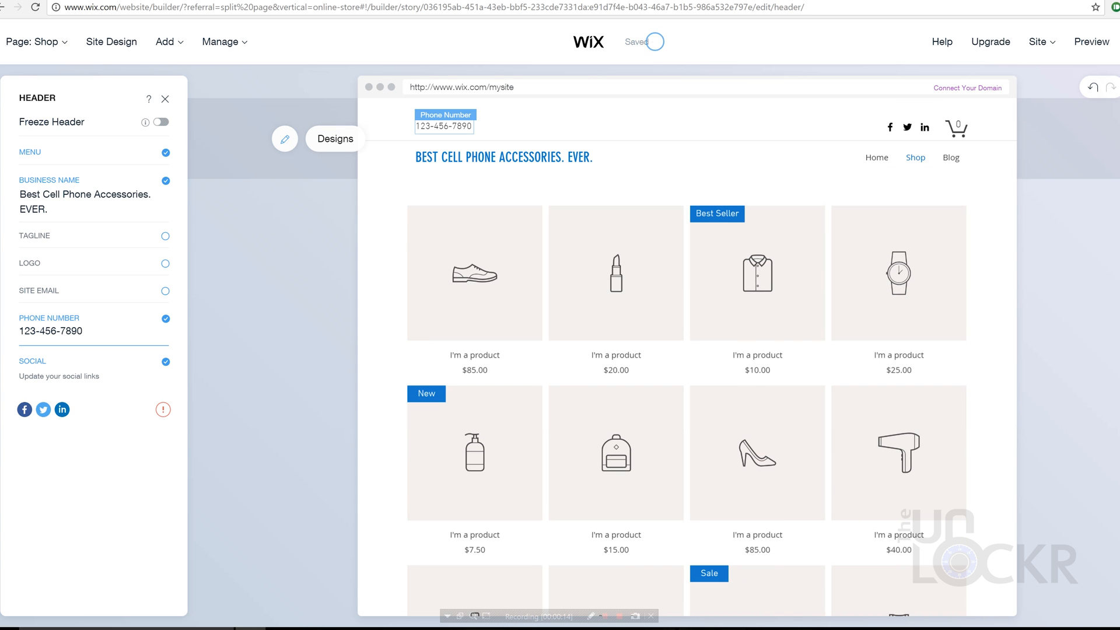
{"action": "left_click", "coordinate": [163, 319]}
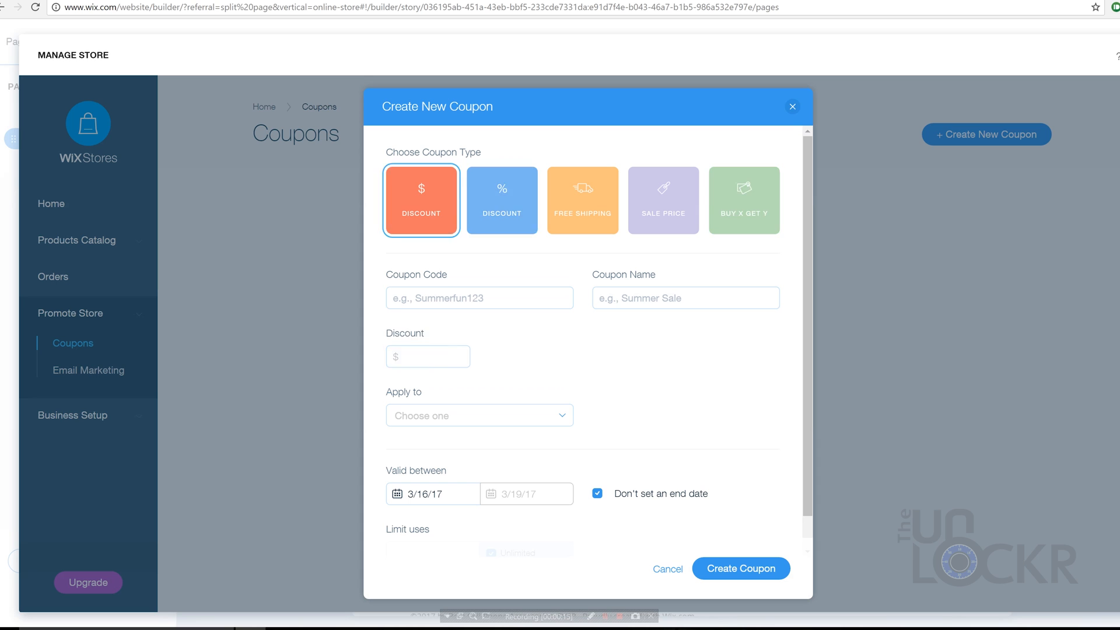
Step: Pick the Free Shipping coupon type, then follow a link to an Inc. email marketing article
{"action": "left_click", "coordinate": [501, 200]}
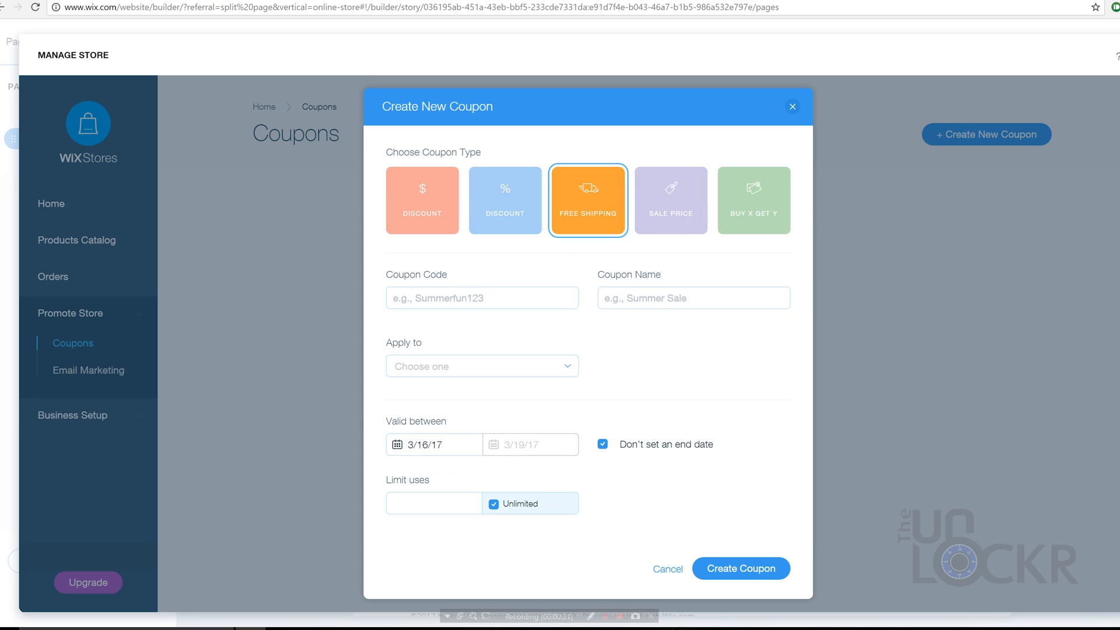
{"action": "left_click", "coordinate": [481, 366]}
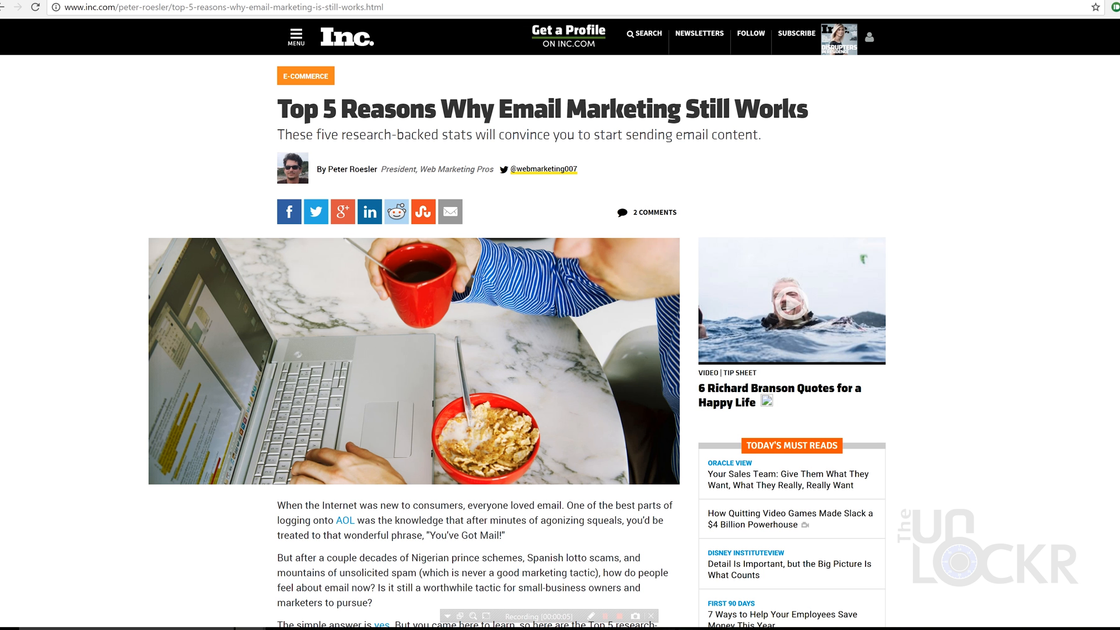
Step: Scroll through 'Top 5 Reasons Why Email Marketing Still Works' to its closing paragraphs
{"action": "scroll", "scroll_direction": "down", "scroll_amount": 3}
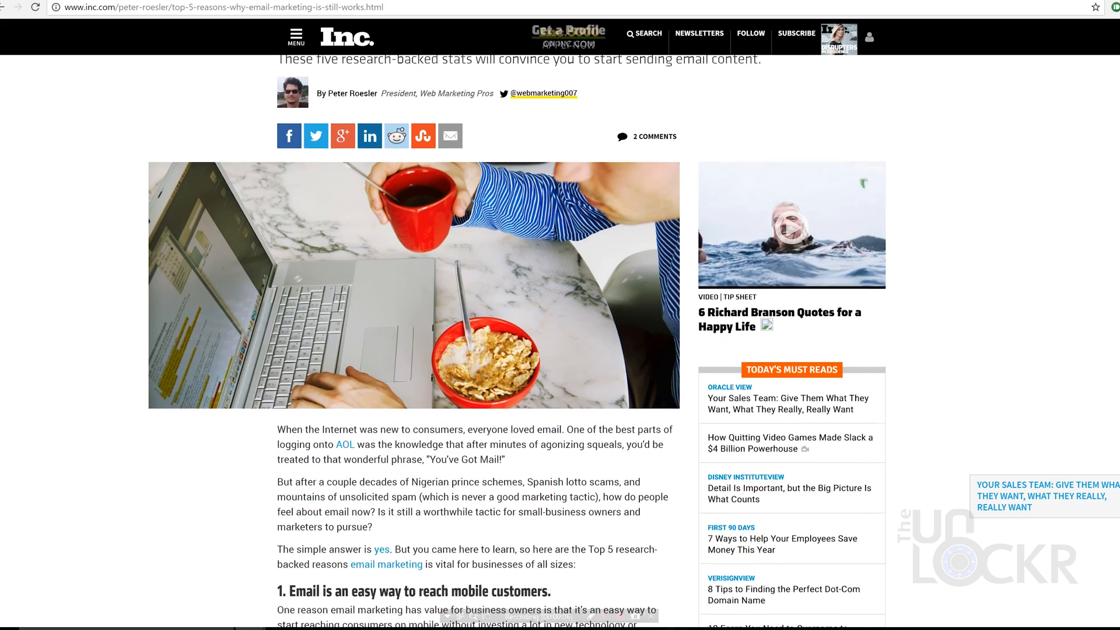
{"action": "scroll", "scroll_direction": "down", "scroll_amount": 3}
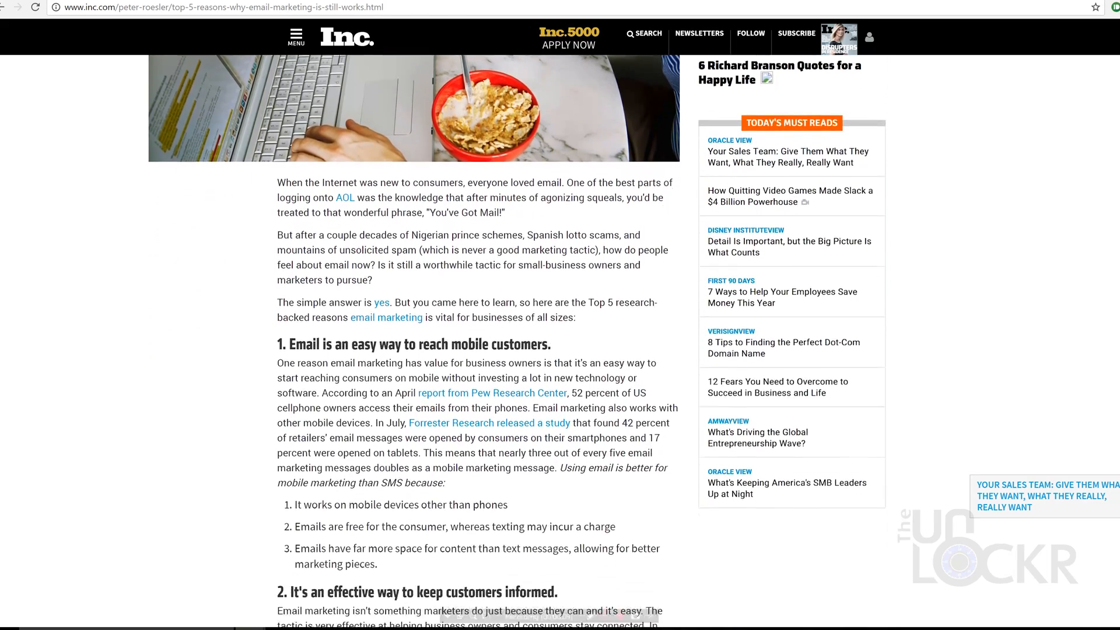
{"action": "scroll", "scroll_direction": "down", "scroll_amount": 3}
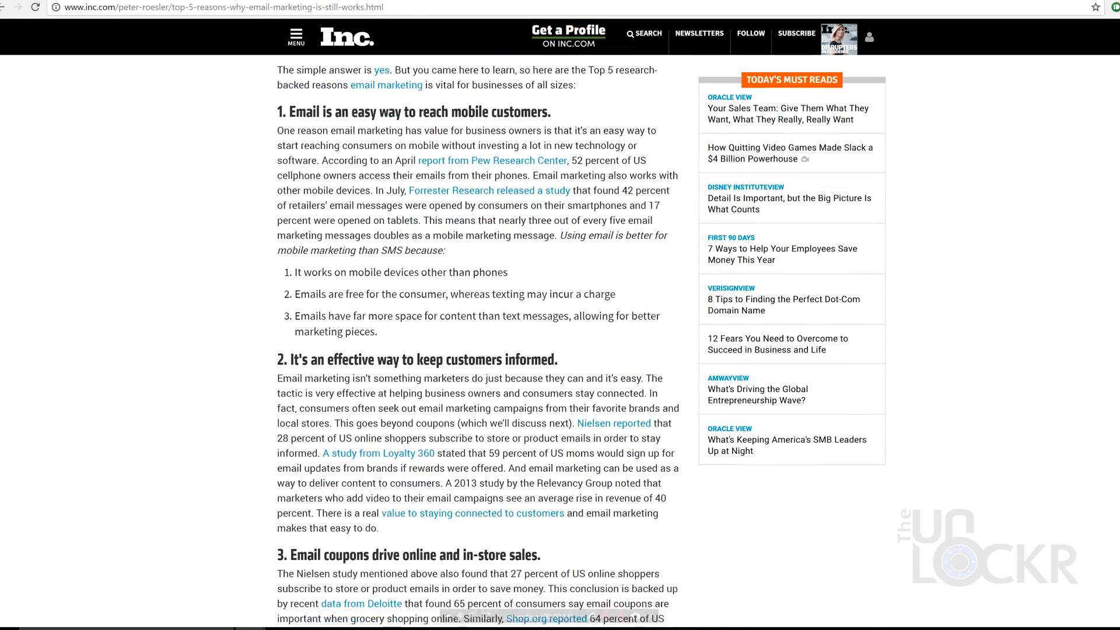
{"action": "scroll", "scroll_direction": "down", "scroll_amount": 3}
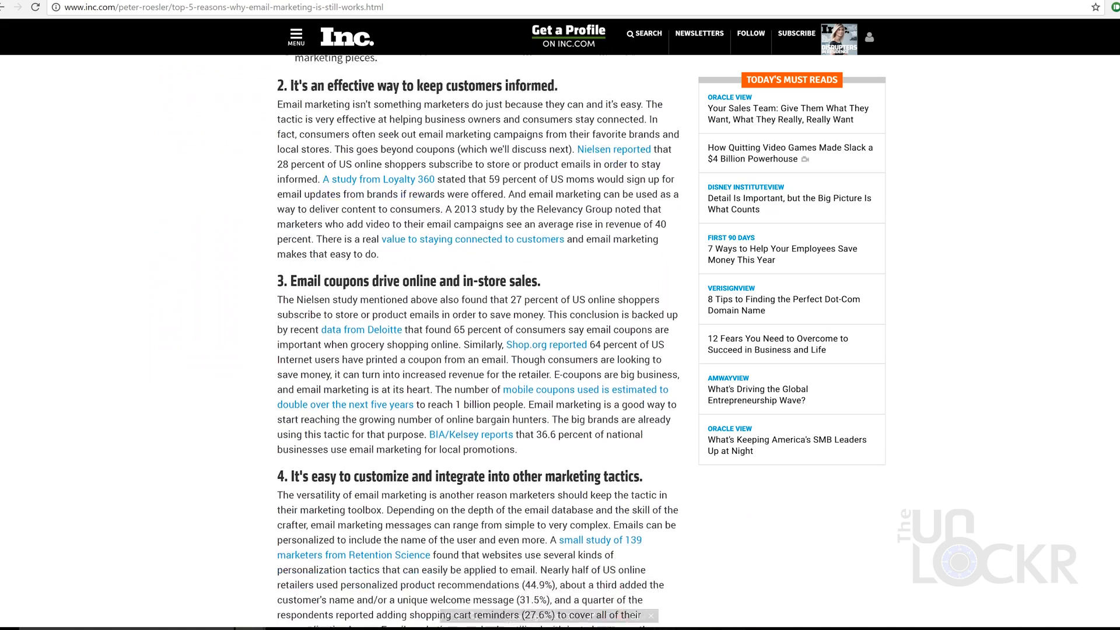
{"action": "scroll", "scroll_direction": "down", "scroll_amount": 3}
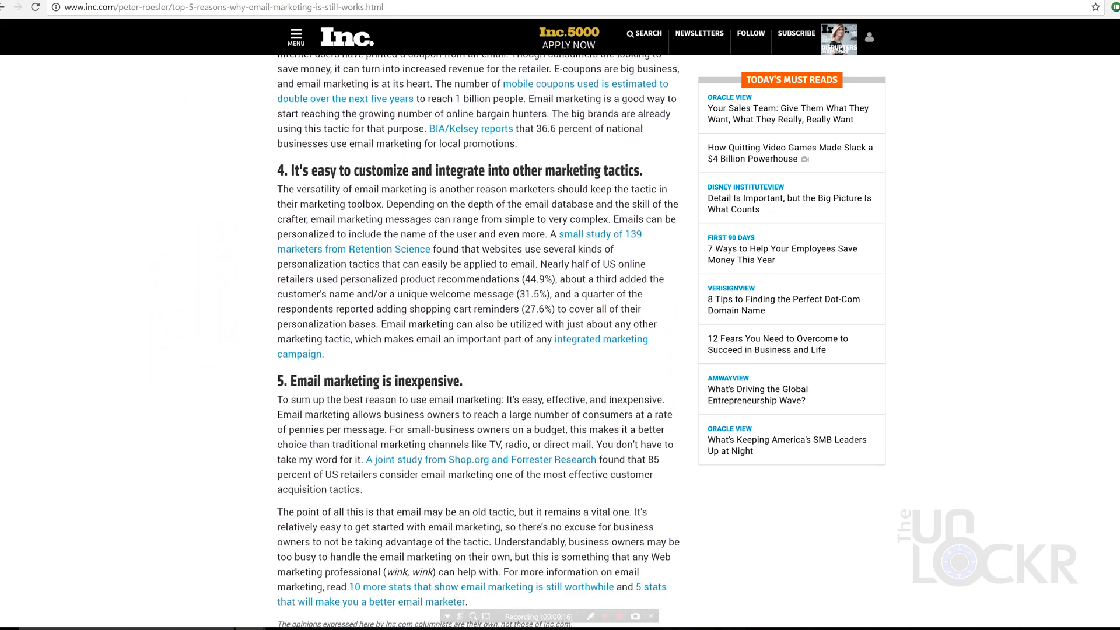
{"action": "scroll", "scroll_direction": "down", "scroll_amount": 3}
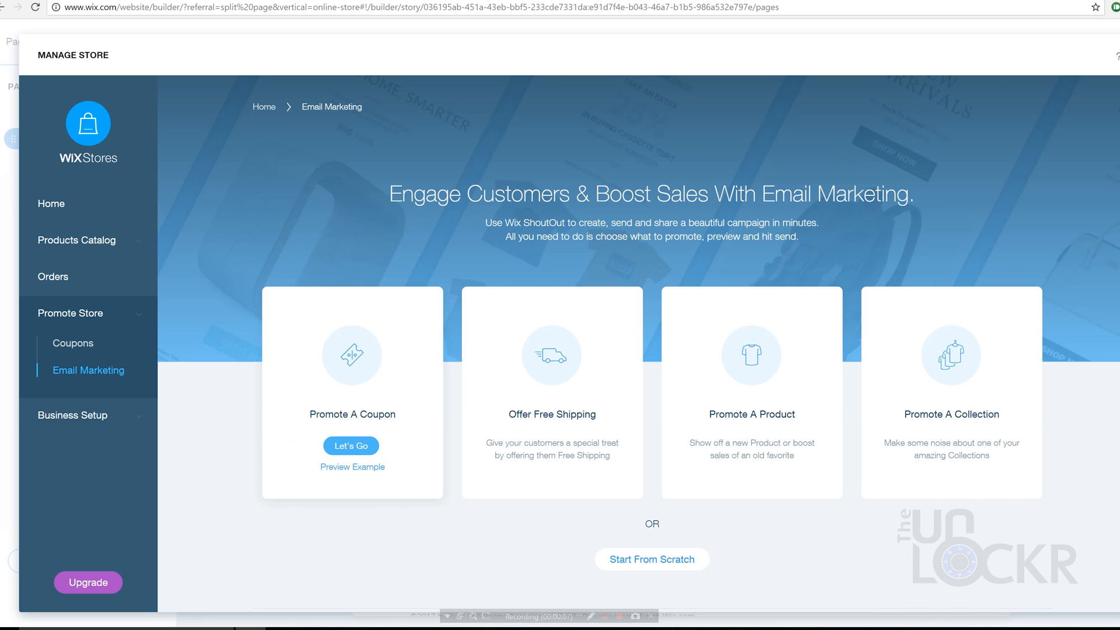
Step: View the Promote A Coupon example email preview, then dismiss it
{"action": "left_click", "coordinate": [350, 446]}
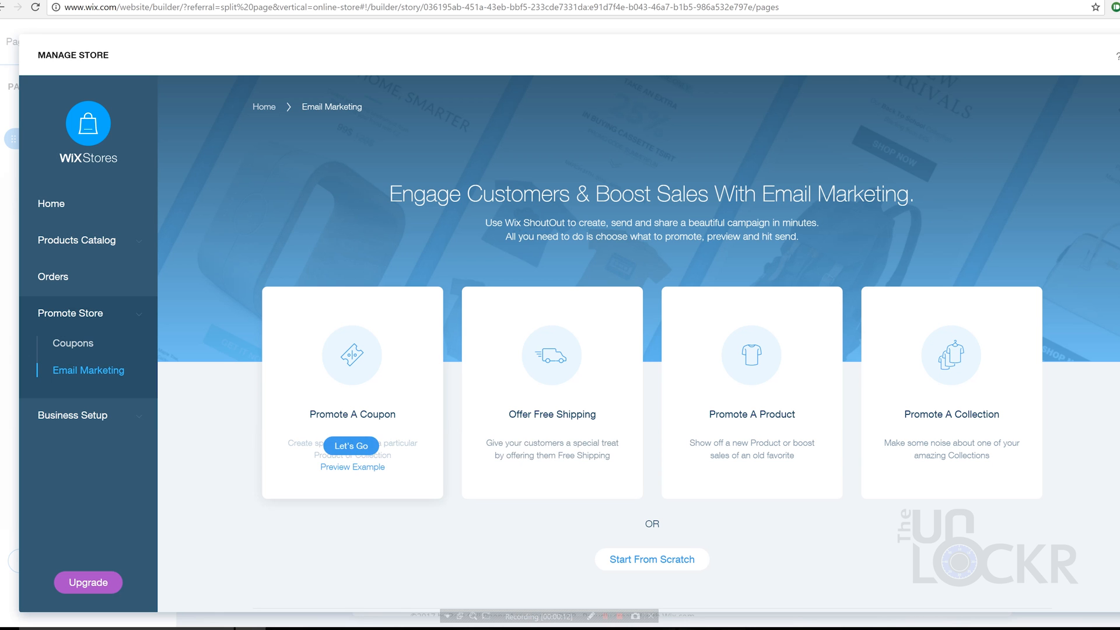
{"action": "left_click", "coordinate": [350, 445]}
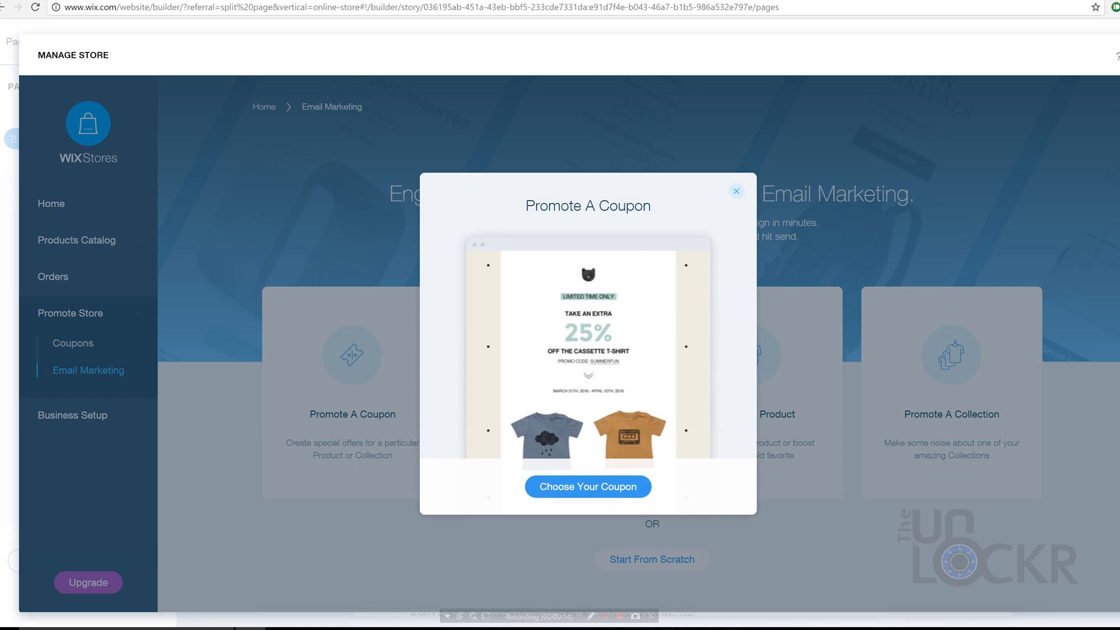
{"action": "left_click", "coordinate": [735, 190]}
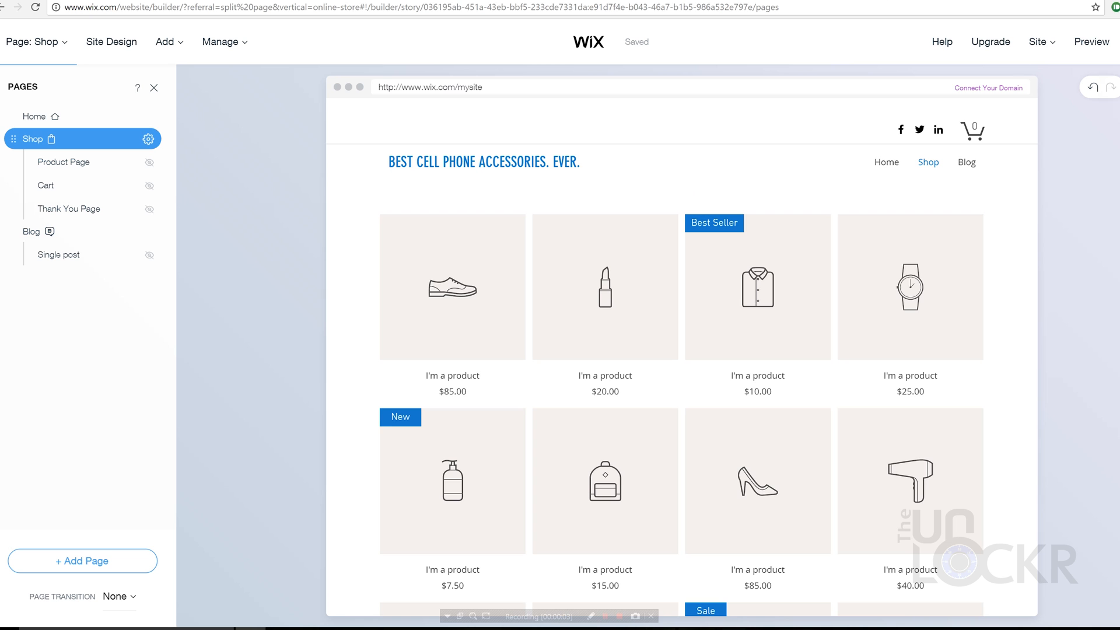
Step: View the Shop page's store Orders and the VIP, Unlimited and Basic Store upgrade plans
{"action": "left_click", "coordinate": [147, 138]}
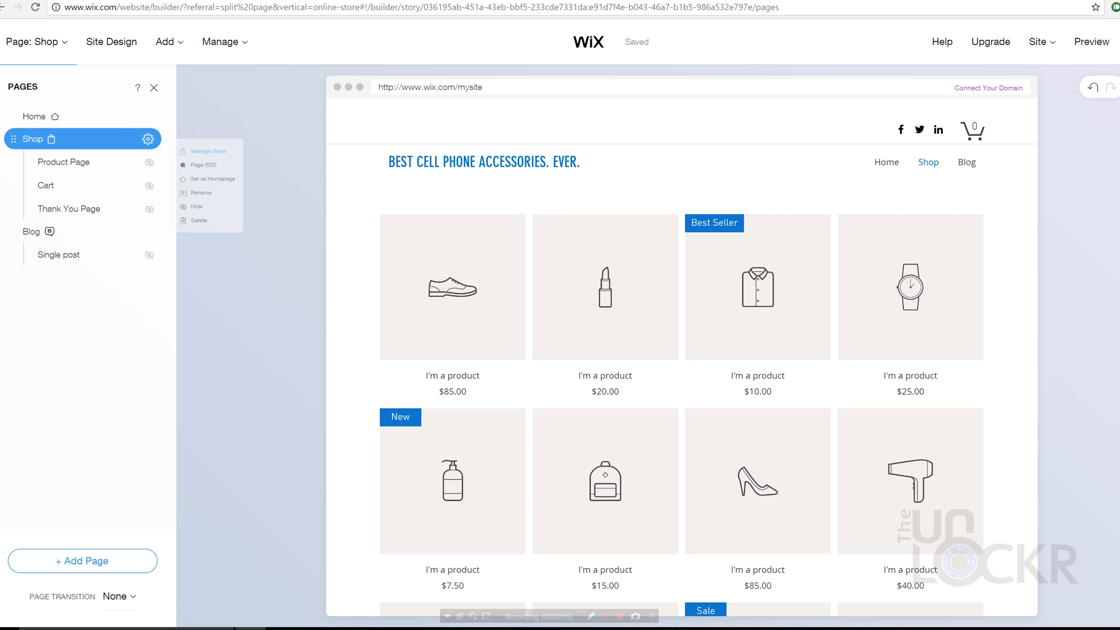
{"action": "left_click", "coordinate": [208, 151]}
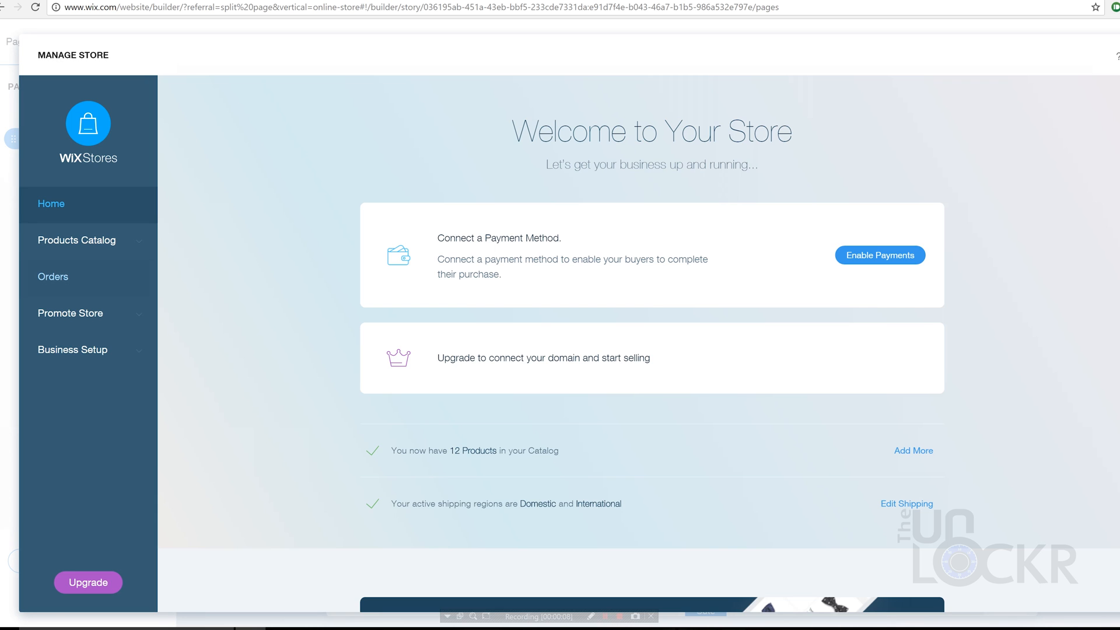
{"action": "left_click", "coordinate": [53, 276]}
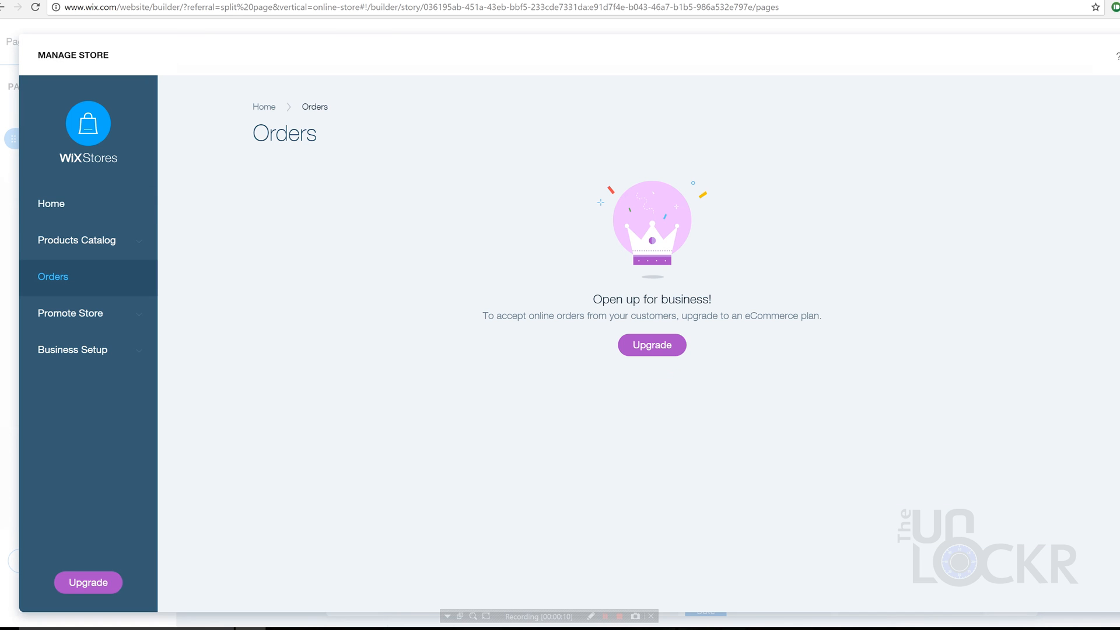
{"action": "left_click", "coordinate": [651, 344]}
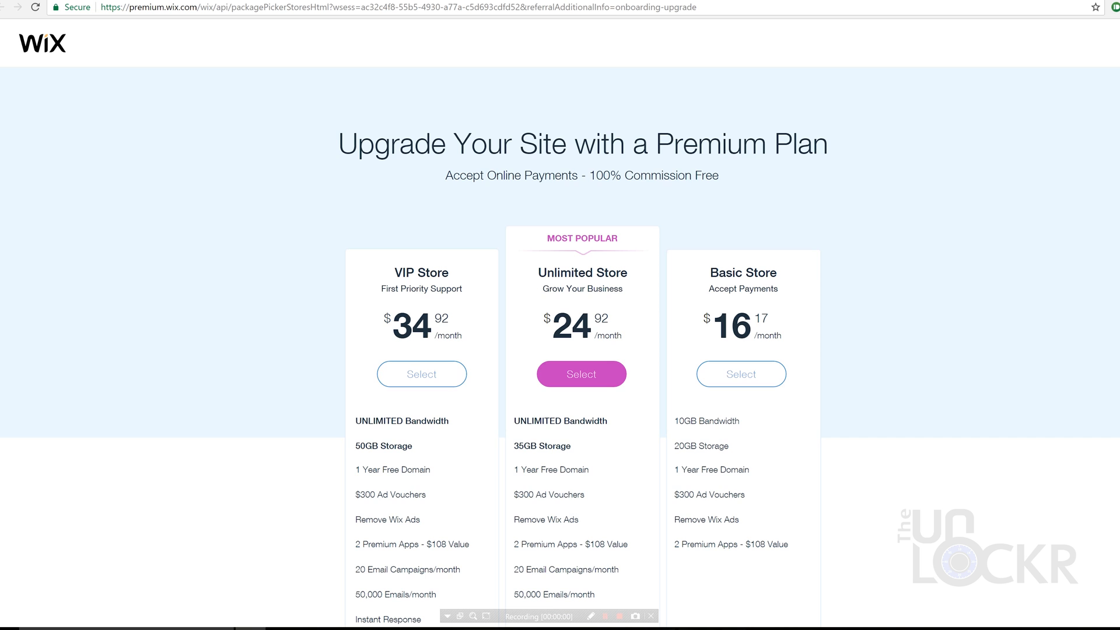
{"action": "scroll", "scroll_direction": "up", "scroll_amount": 3}
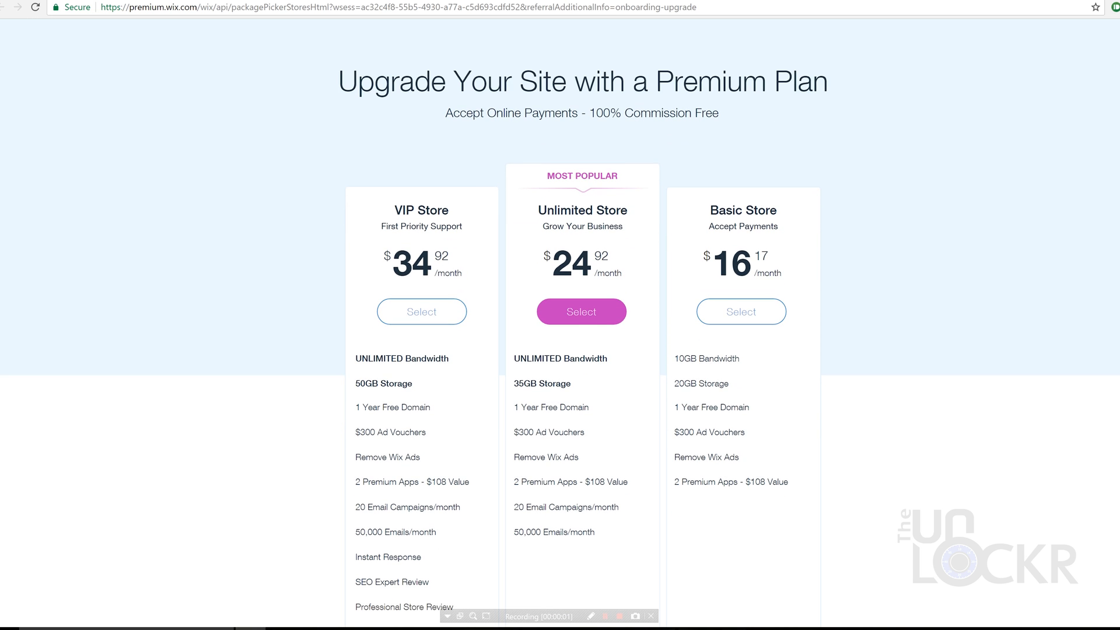
{"action": "scroll", "scroll_direction": "up", "scroll_amount": 3}
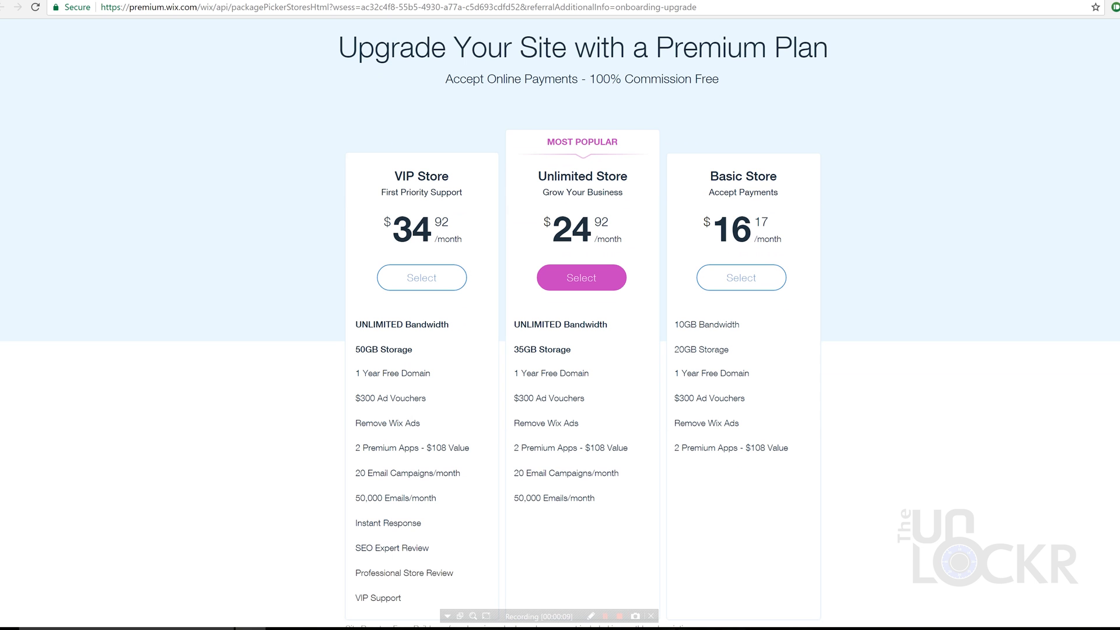
{"action": "mouse_move", "coordinate": [553, 497]}
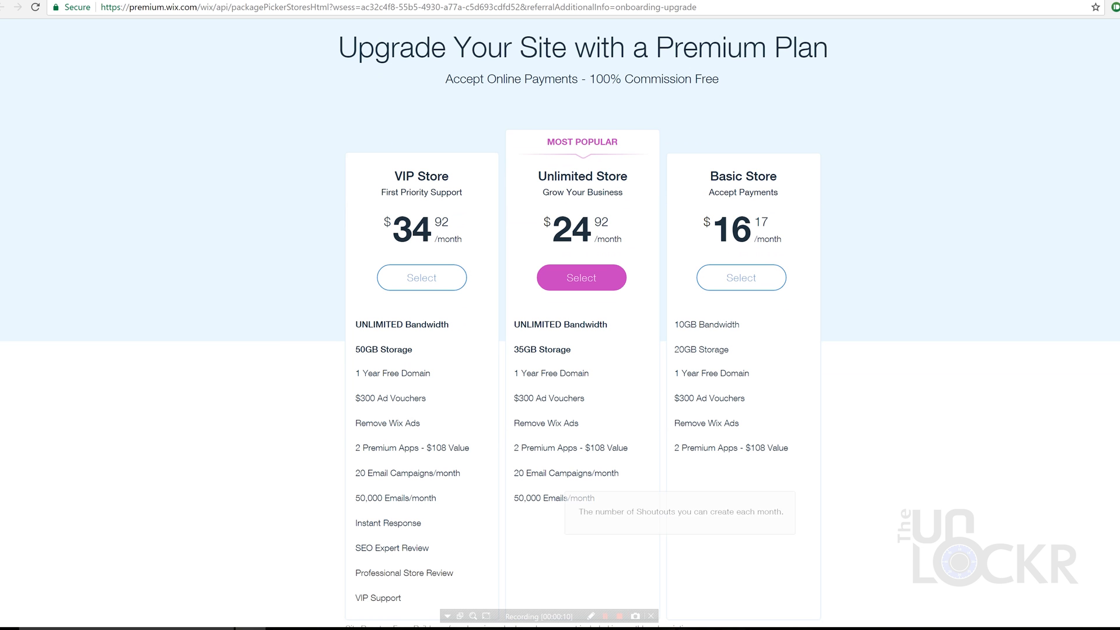